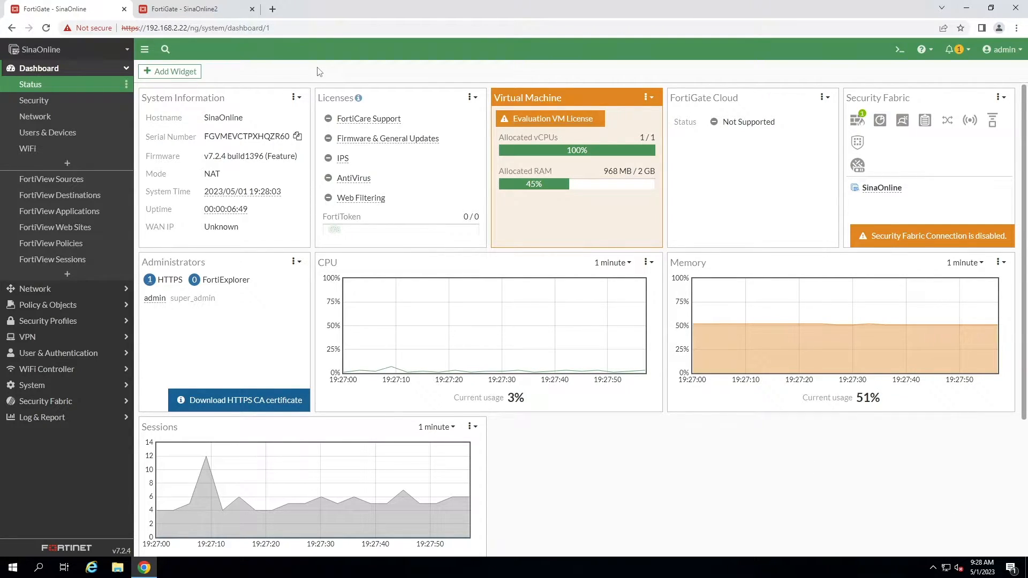
{"action": "mouse_move", "coordinate": [252, 76]}
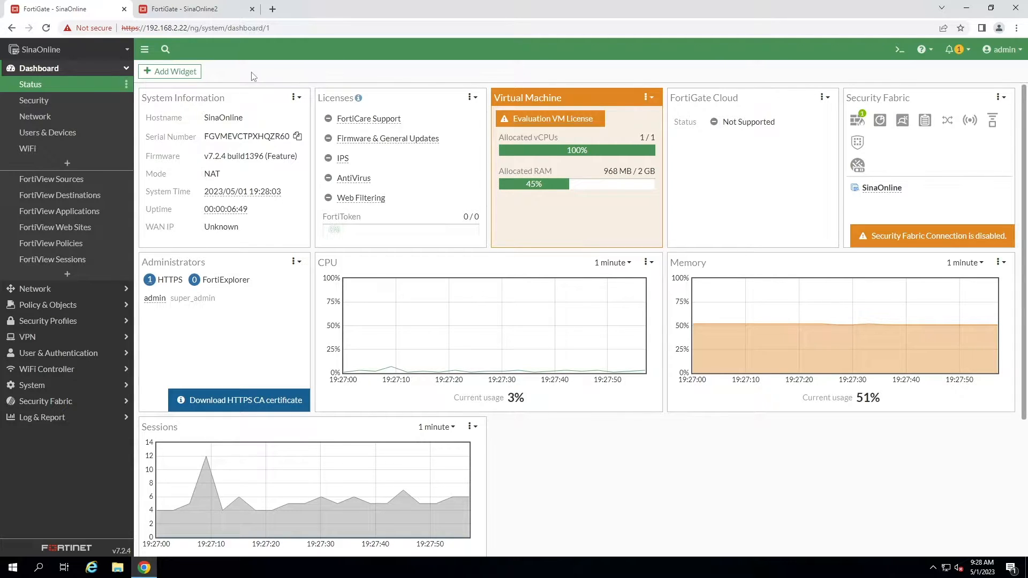
{"action": "mouse_move", "coordinate": [157, 85]}
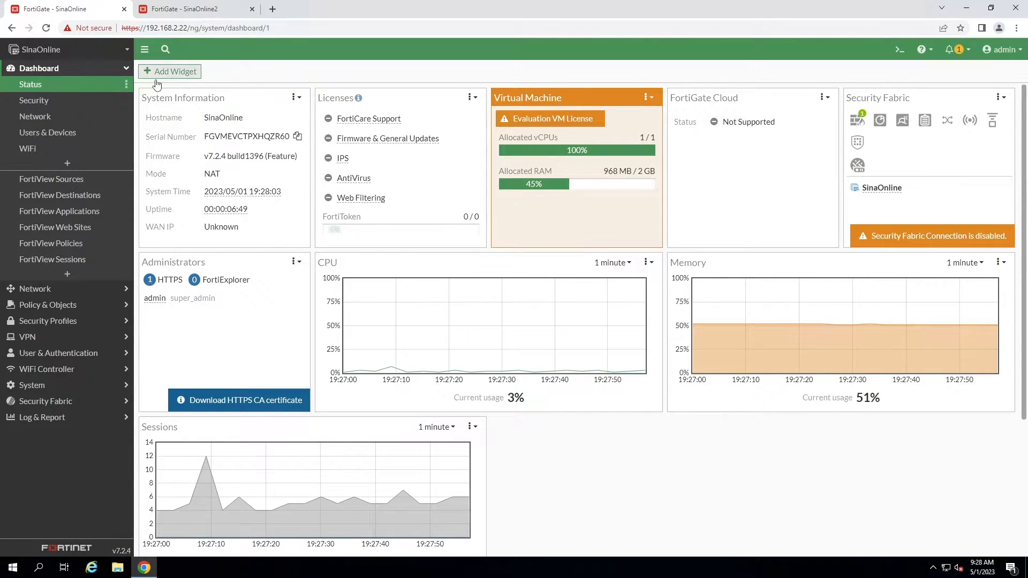
{"action": "mouse_move", "coordinate": [110, 95]}
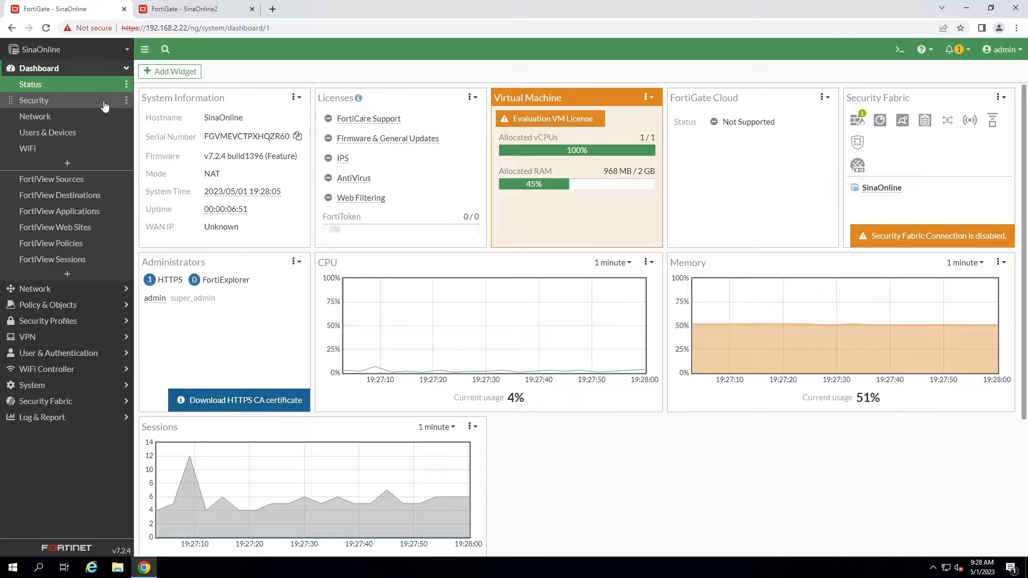
{"action": "mouse_move", "coordinate": [91, 114]}
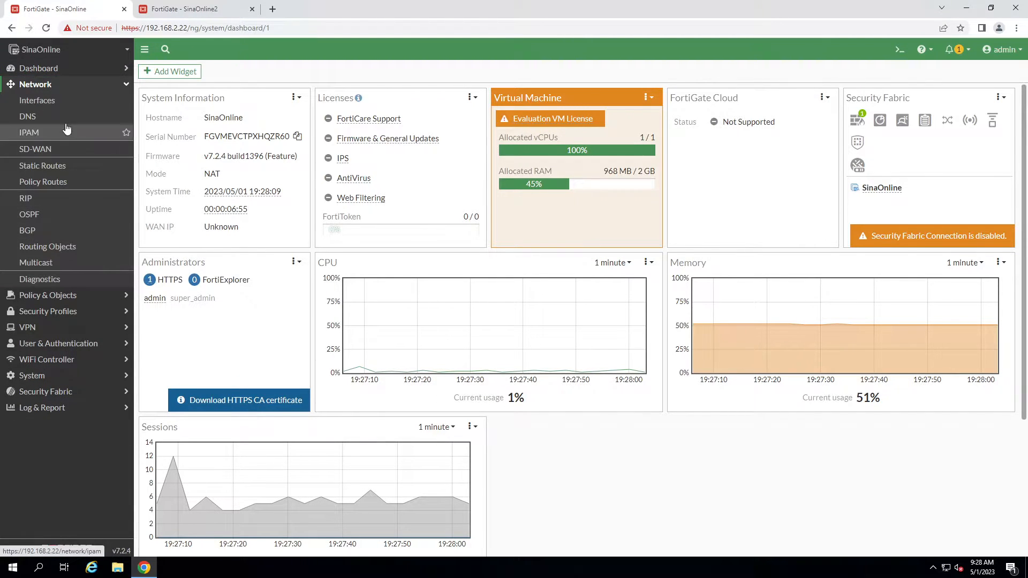
Create interface 'Loopback' of type Loopback Interface at 10.20.20.1/24 with PING allowed.
{"action": "left_click", "coordinate": [37, 100]}
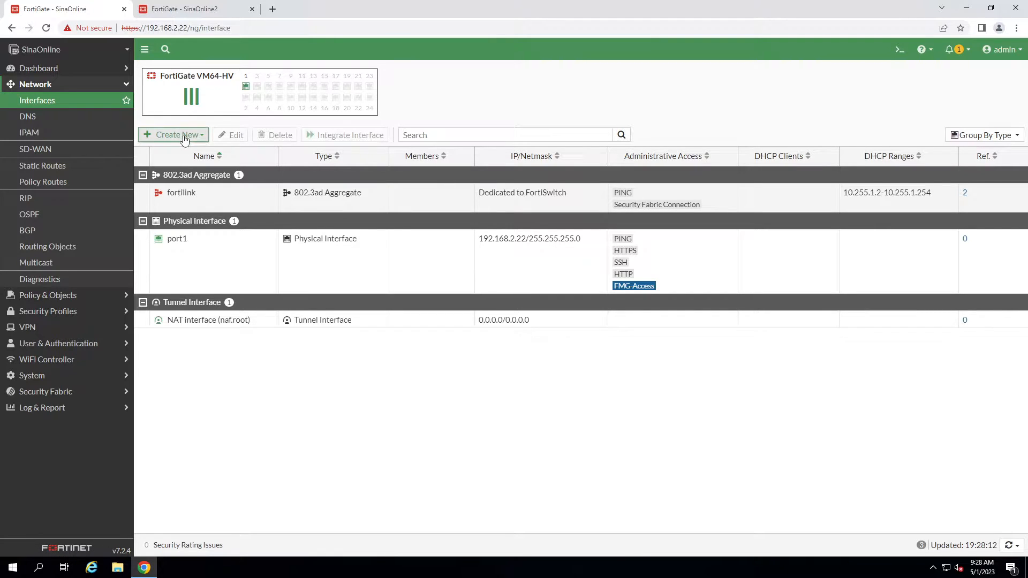
{"action": "left_click", "coordinate": [172, 134]}
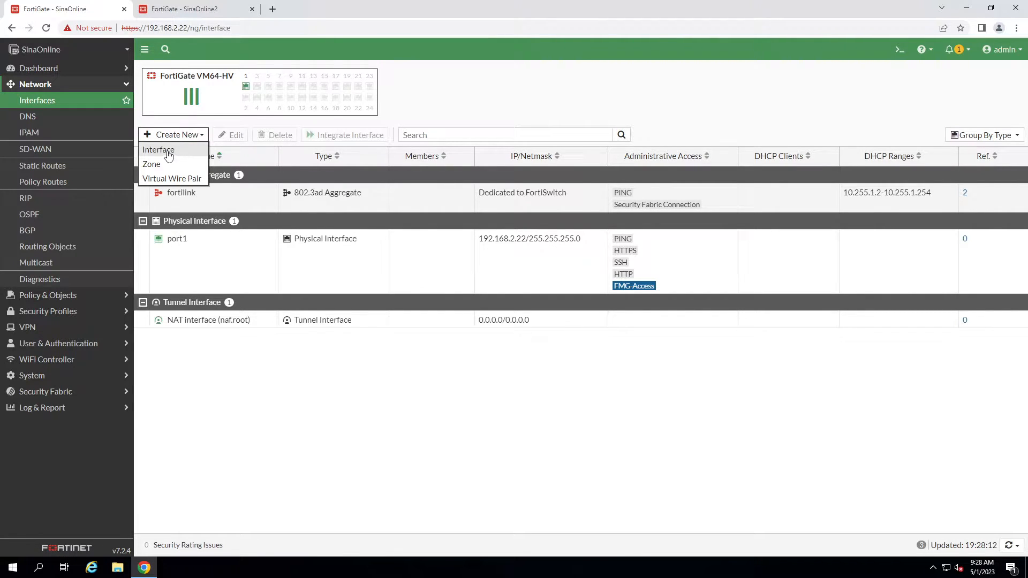
{"action": "left_click", "coordinate": [158, 150]}
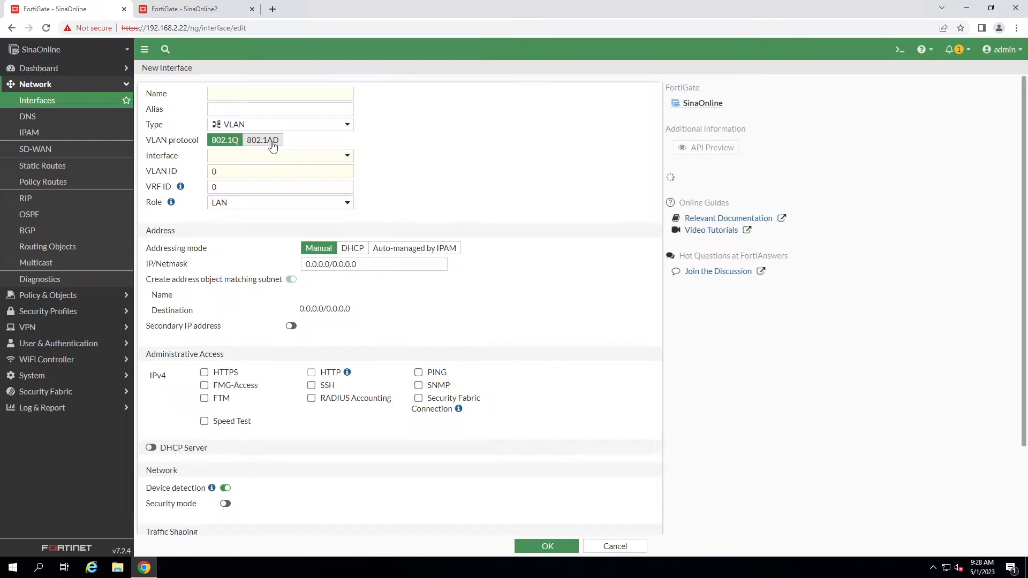
{"action": "left_click", "coordinate": [280, 93]}
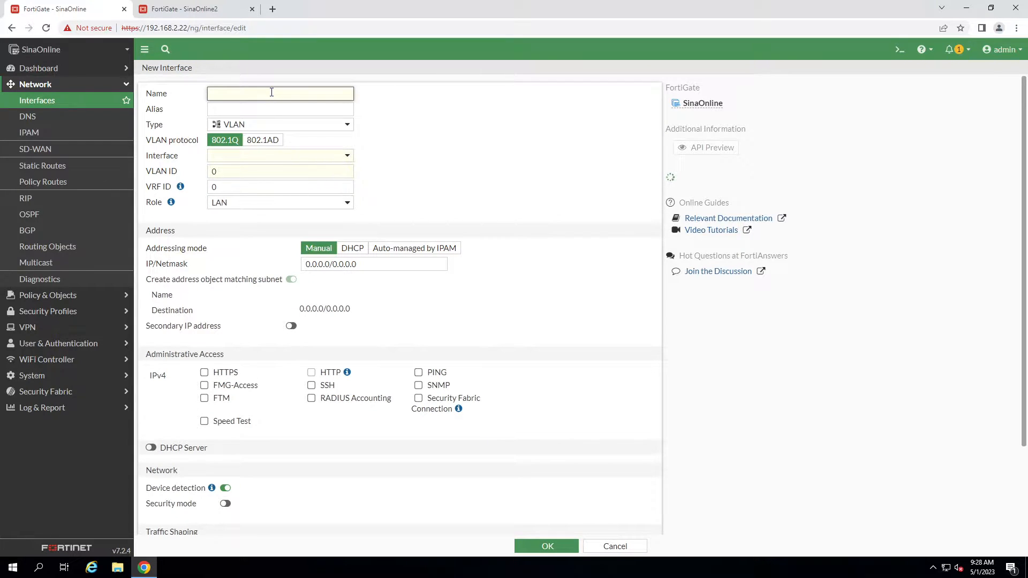
{"action": "type", "text": "Loop"}
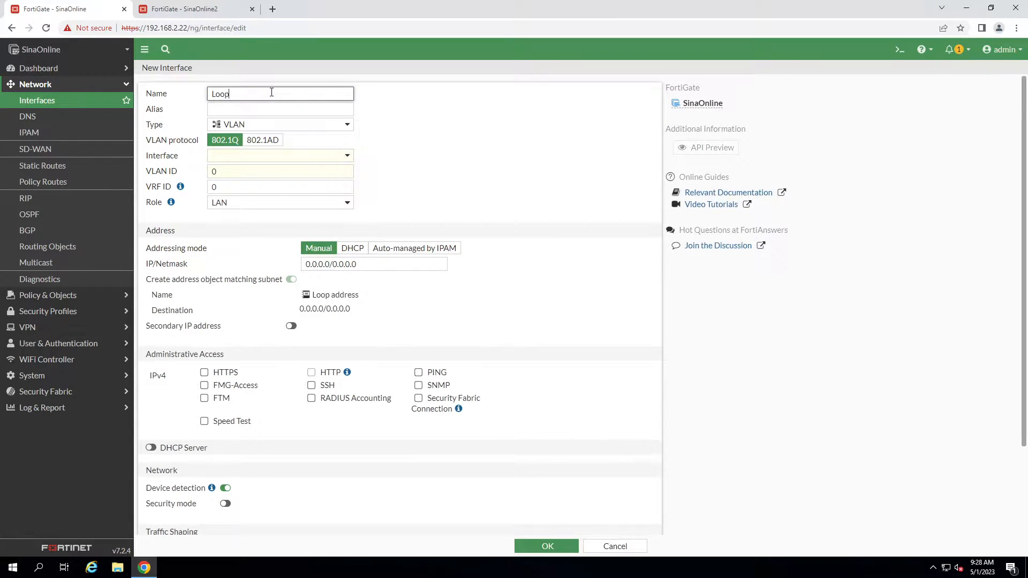
{"action": "type", "text": "back"}
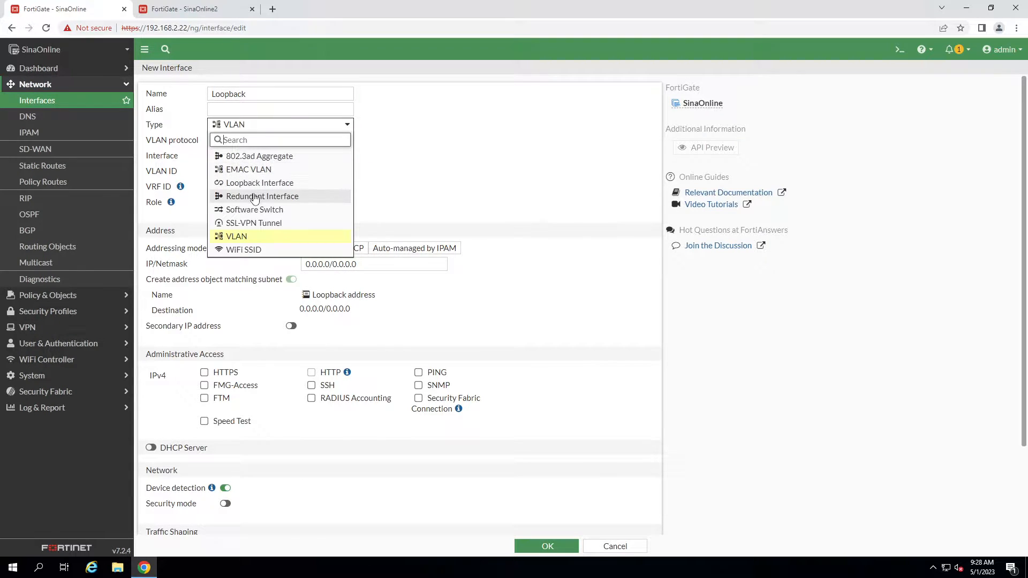
{"action": "left_click", "coordinate": [259, 182]}
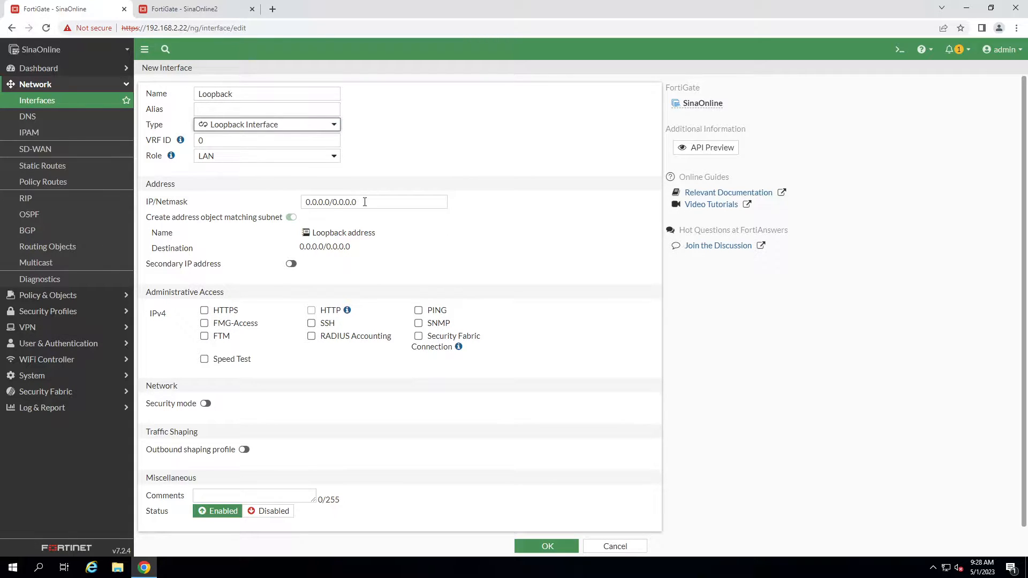
{"action": "triple_click", "coordinate": [364, 201]}
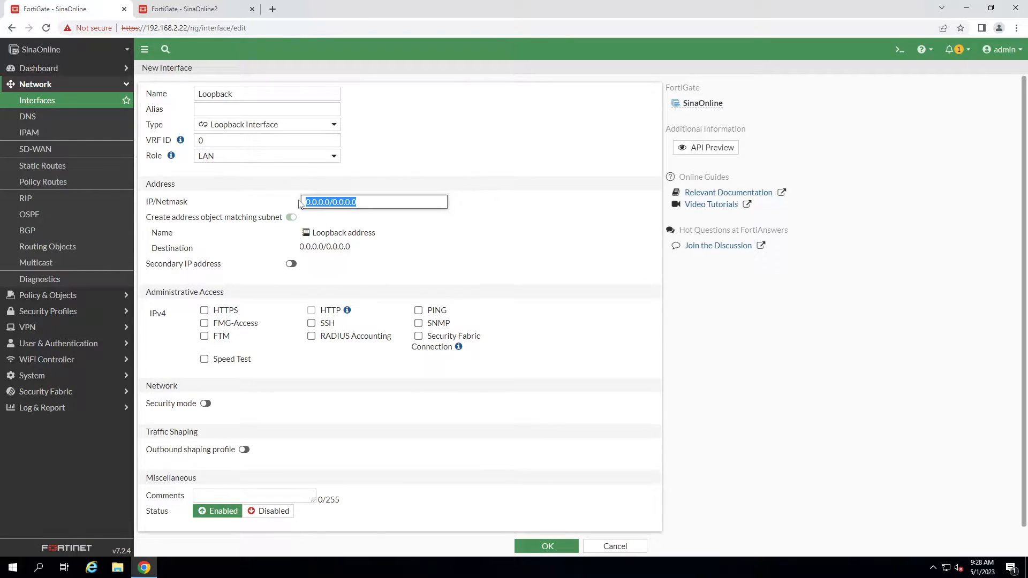
{"action": "type", "text": "10.20."}
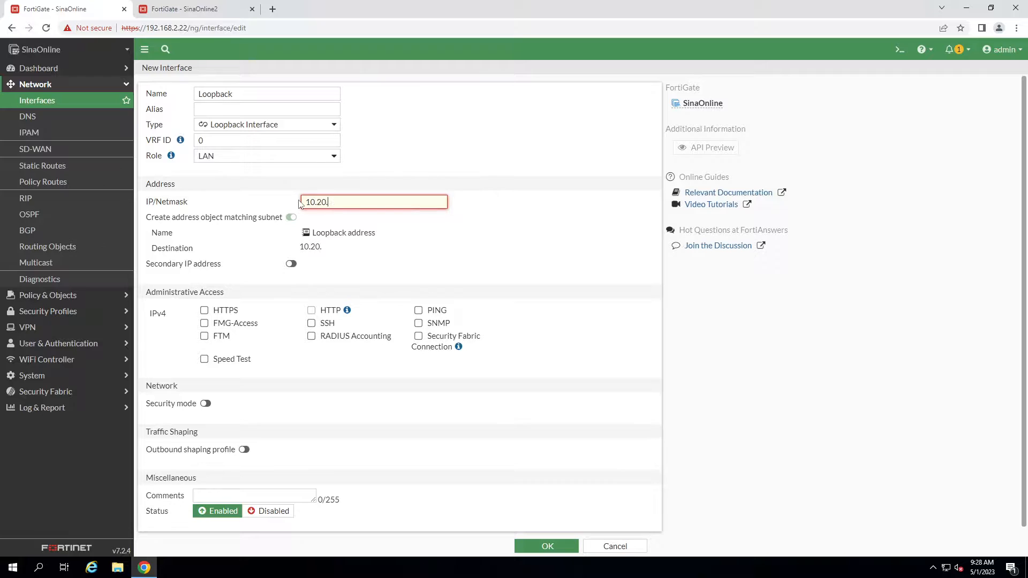
{"action": "type", "text": "20.1"}
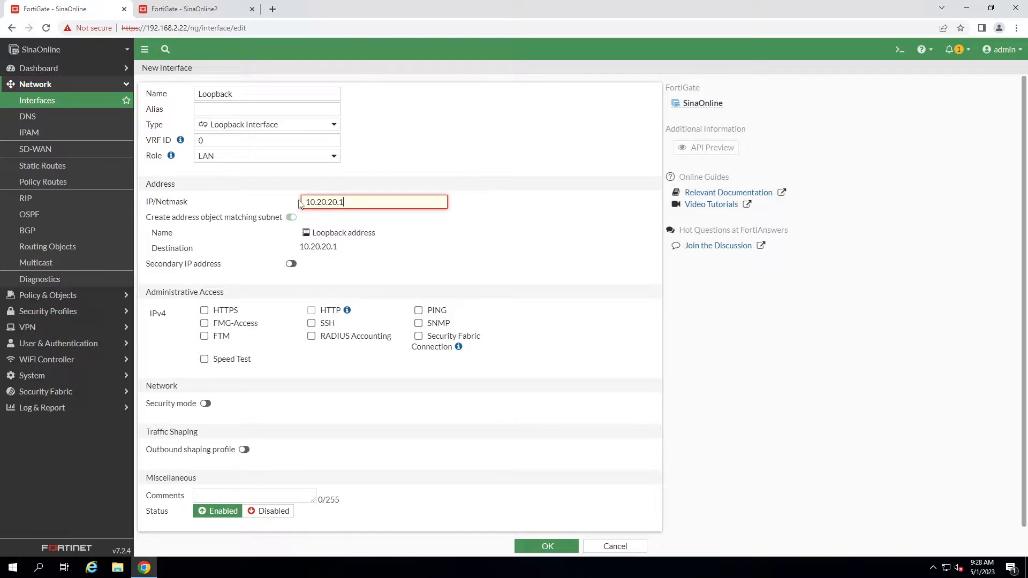
{"action": "type", "text": "/24"}
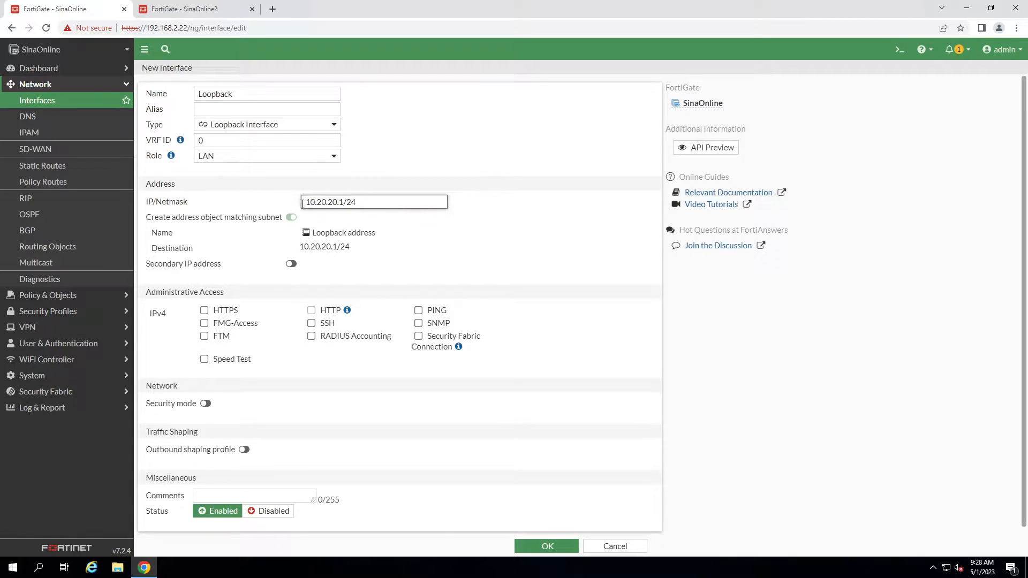
{"action": "left_click", "coordinate": [418, 310]}
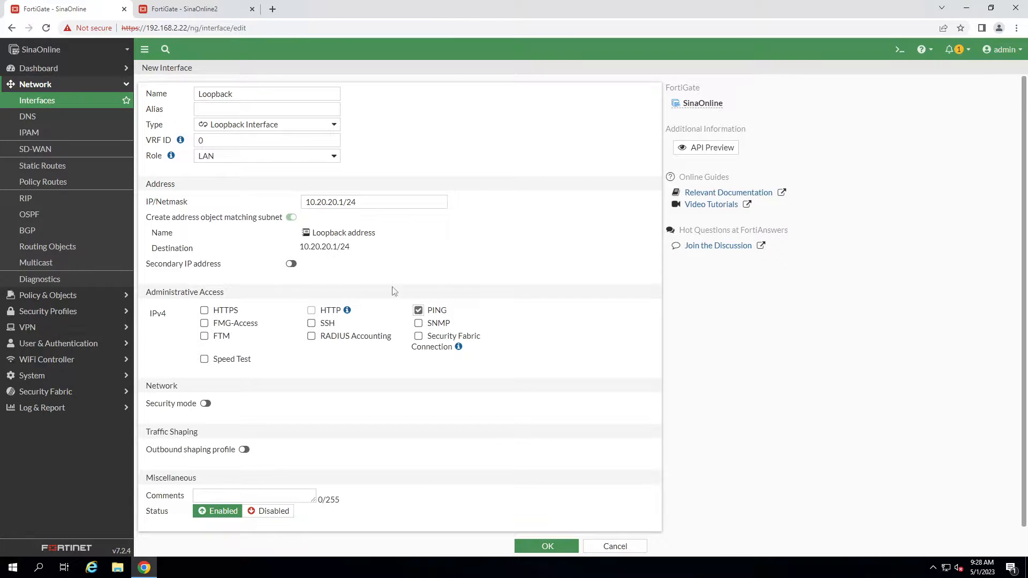
{"action": "mouse_move", "coordinate": [536, 430]}
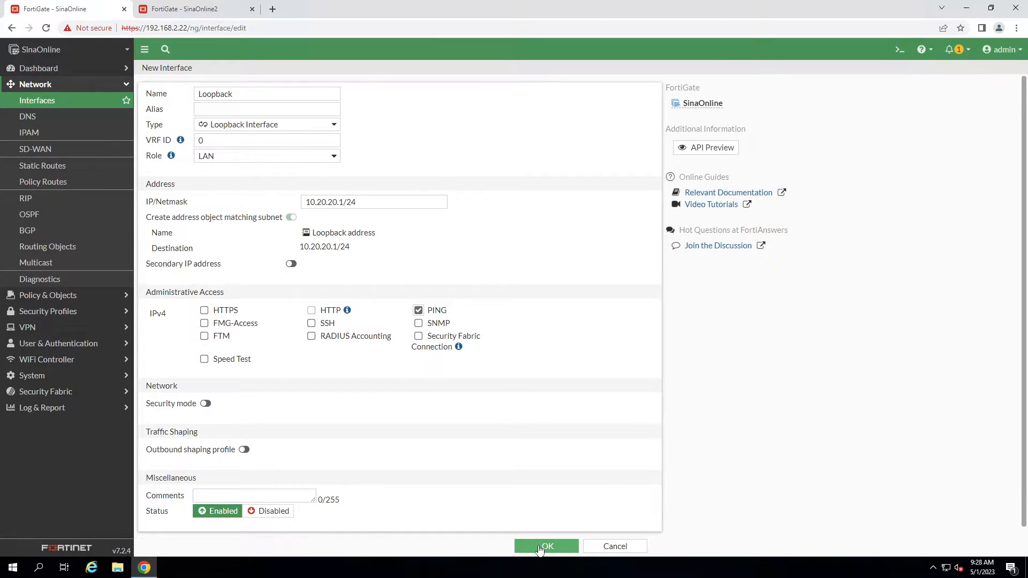
{"action": "left_click", "coordinate": [545, 547]}
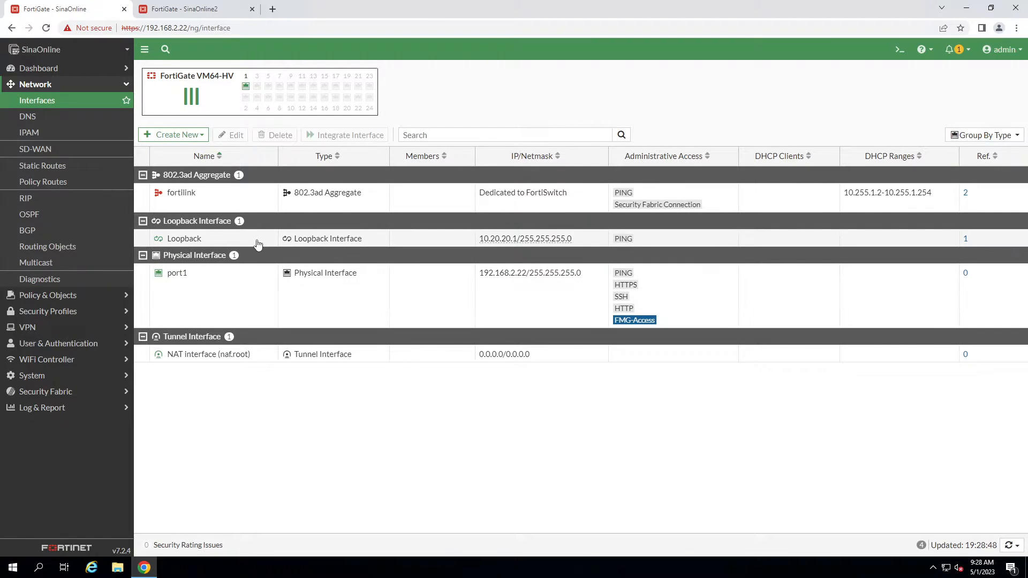
On SinaOnline2, start a new interface named 'Loopback' with type Loopback Interface.
{"action": "left_click", "coordinate": [190, 8]}
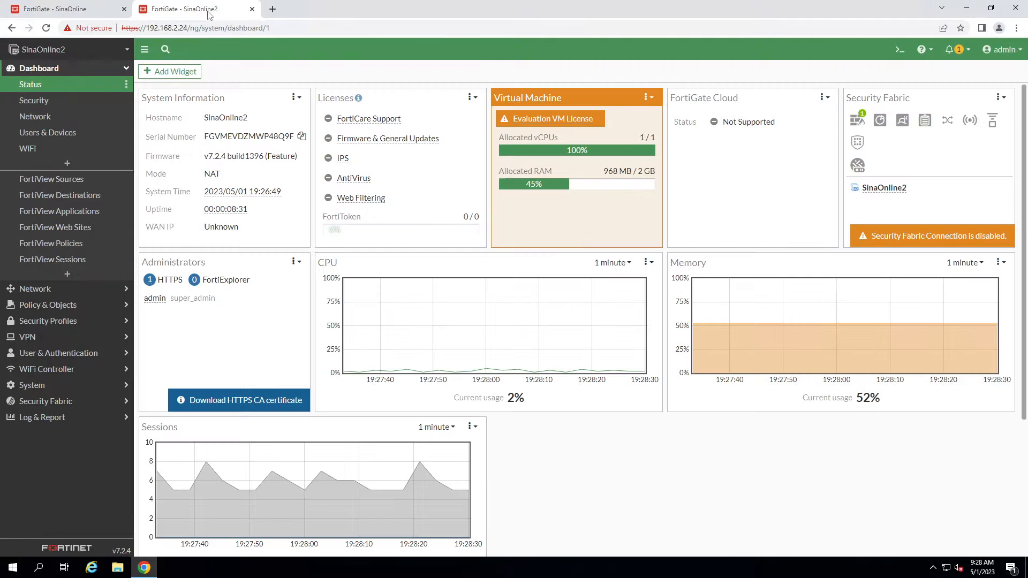
{"action": "mouse_move", "coordinate": [59, 304]}
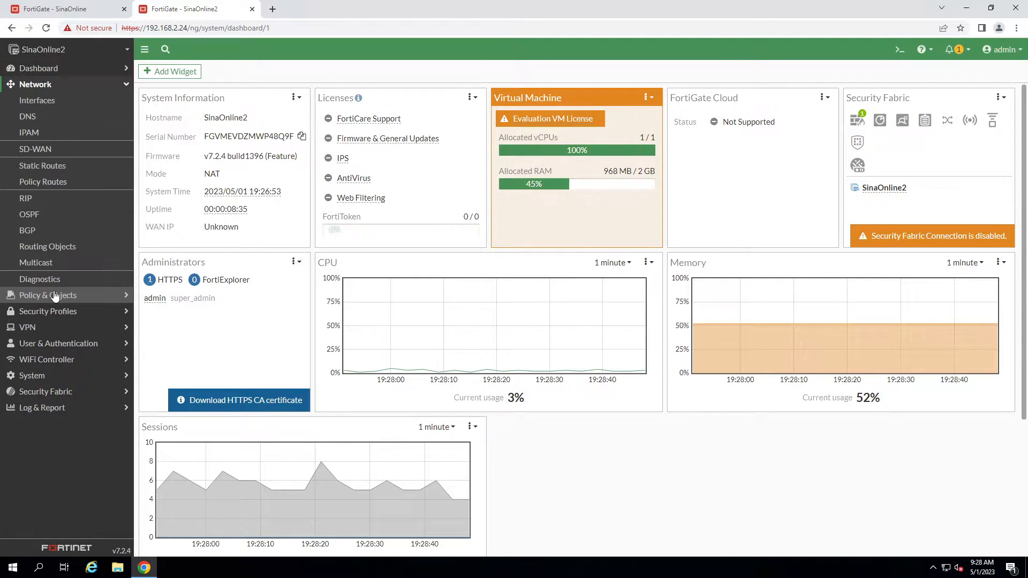
{"action": "left_click", "coordinate": [37, 99]}
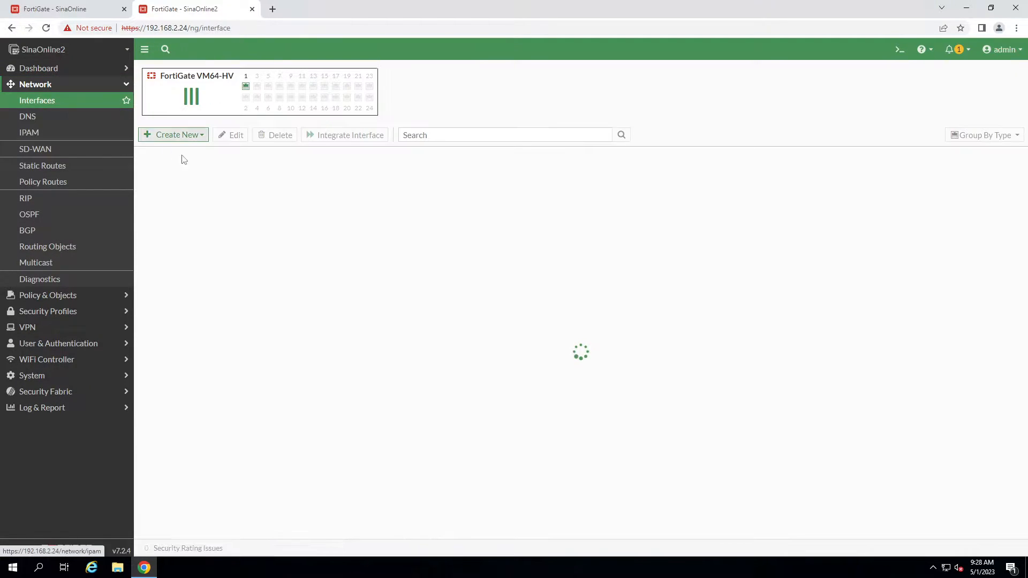
{"action": "left_click", "coordinate": [173, 134]}
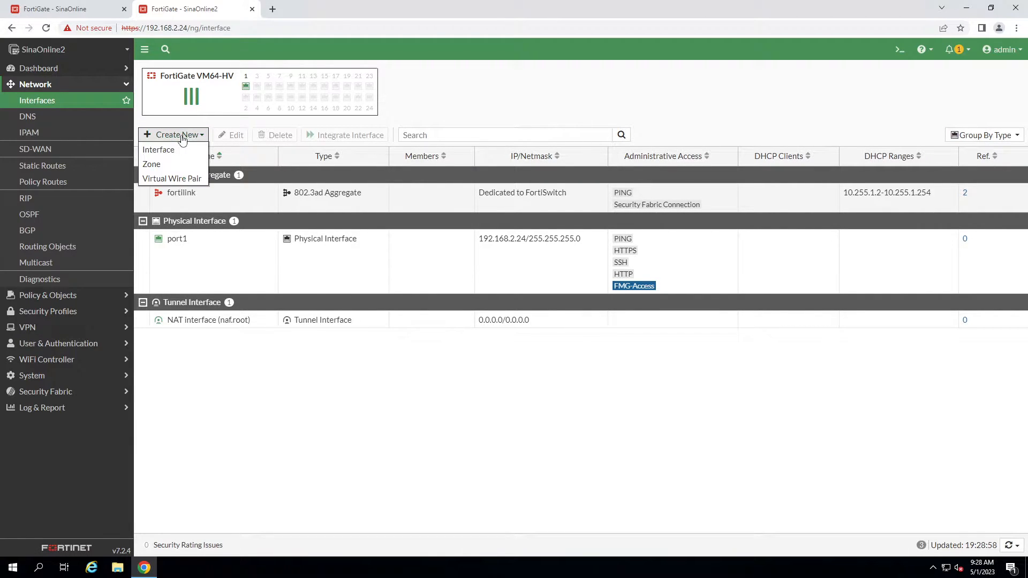
{"action": "left_click", "coordinate": [158, 149]}
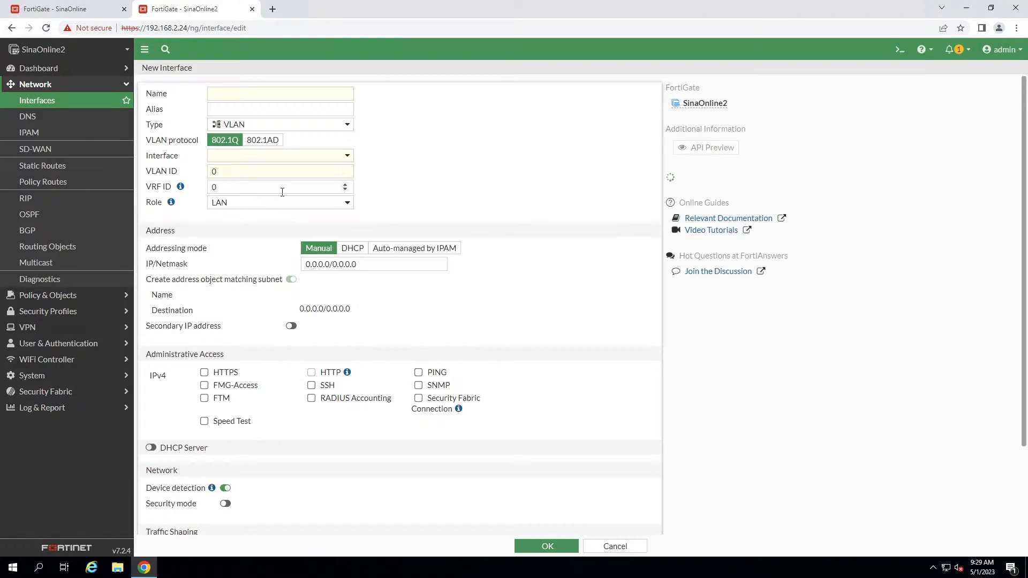
{"action": "left_click", "coordinate": [280, 93]}
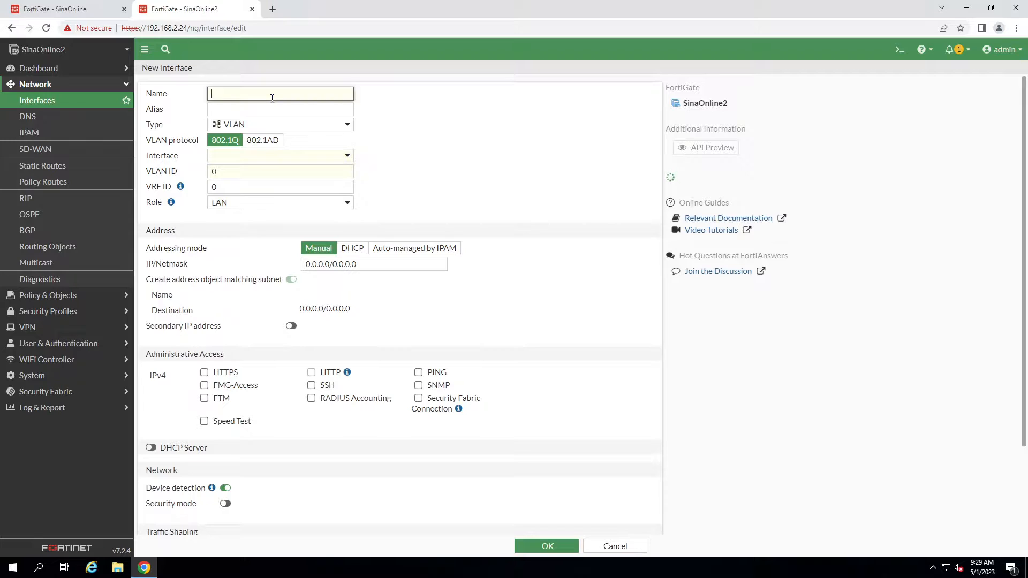
{"action": "type", "text": "Loop"}
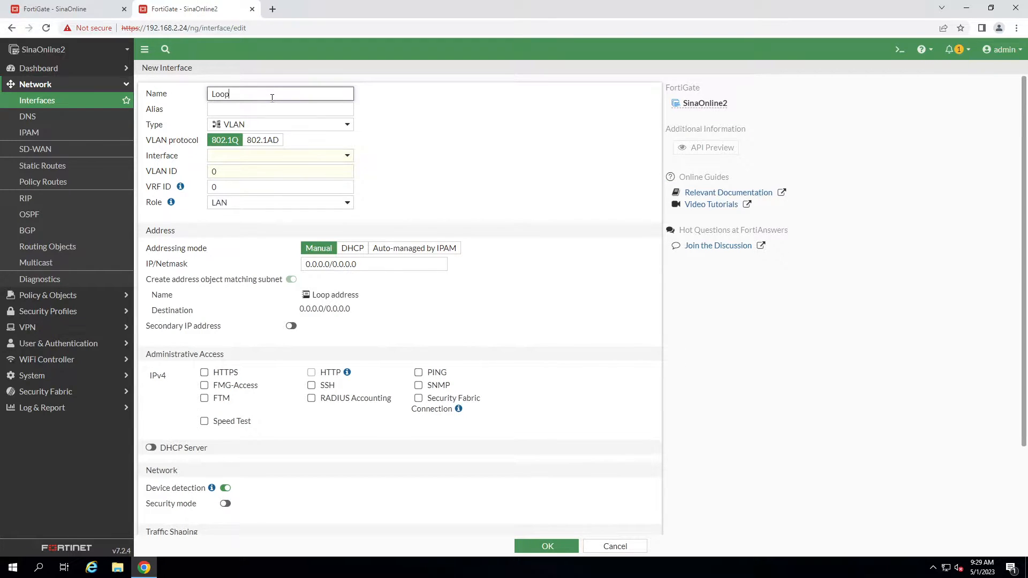
{"action": "type", "text": "back"}
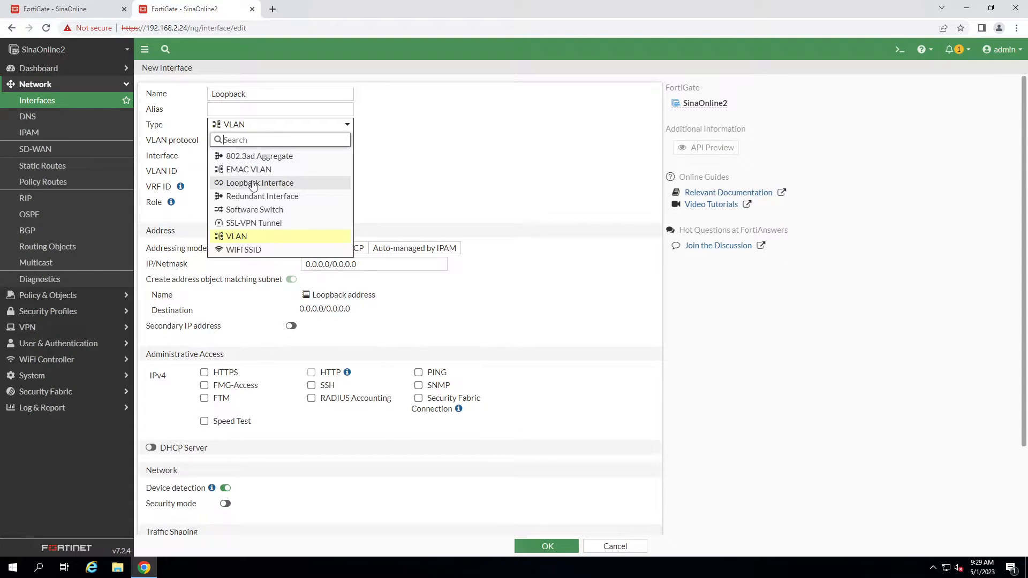
{"action": "left_click", "coordinate": [259, 182]}
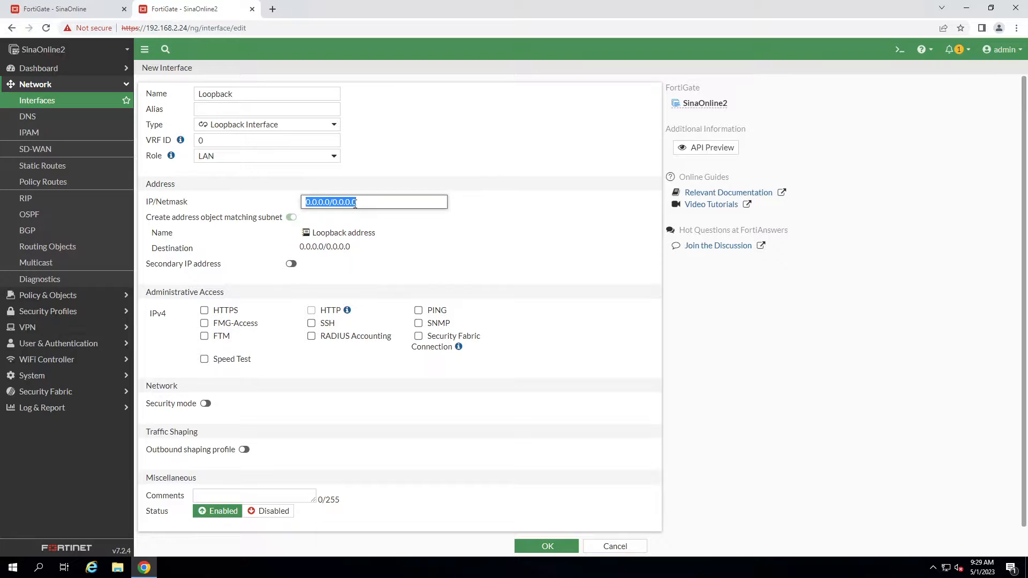
Give the Loopback address 10.40.40.1/24, allow PING, and save it.
{"action": "type", "text": "10.40."}
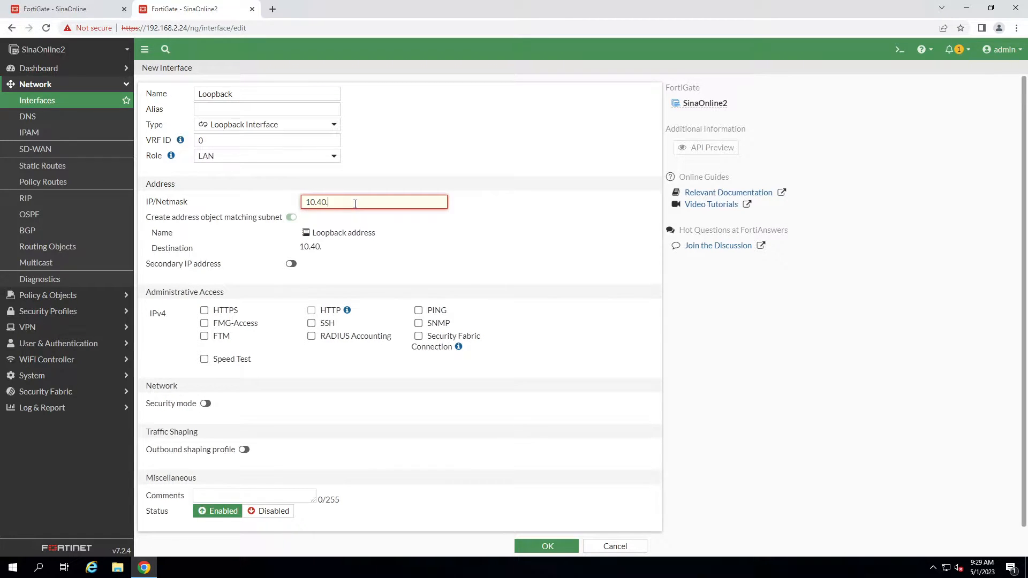
{"action": "type", "text": "40.1"}
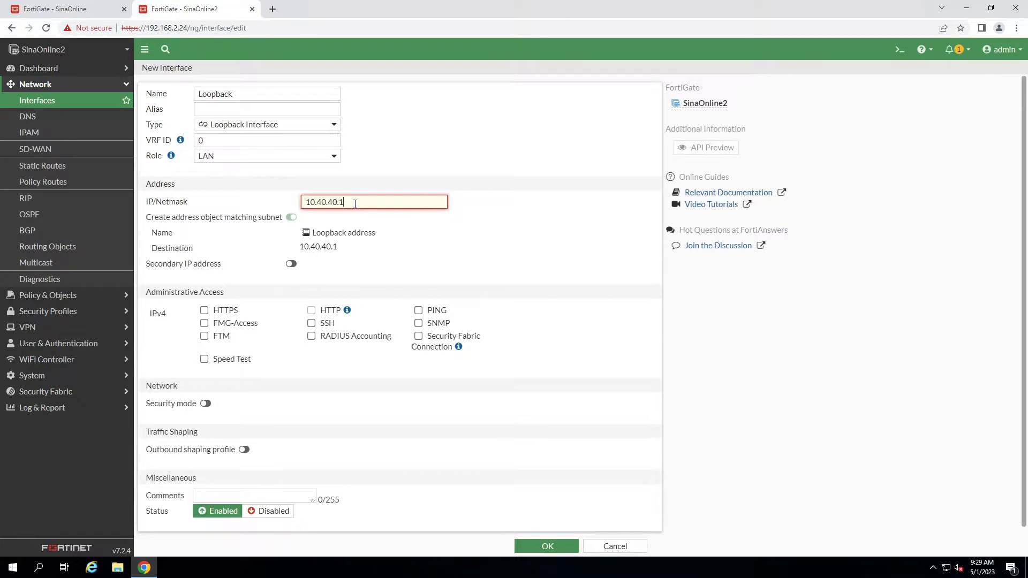
{"action": "type", "text": "/24"}
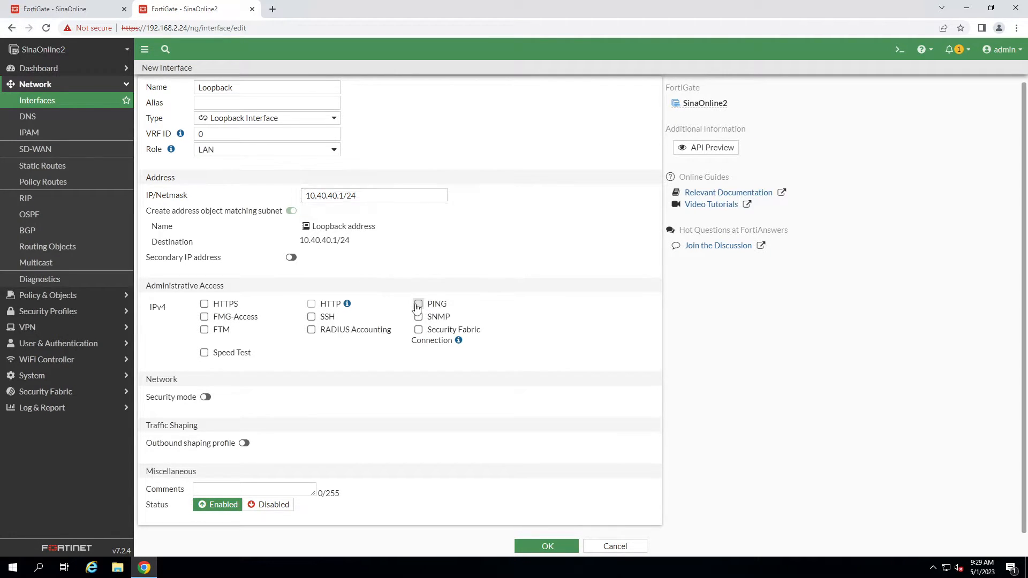
{"action": "left_click", "coordinate": [418, 304]}
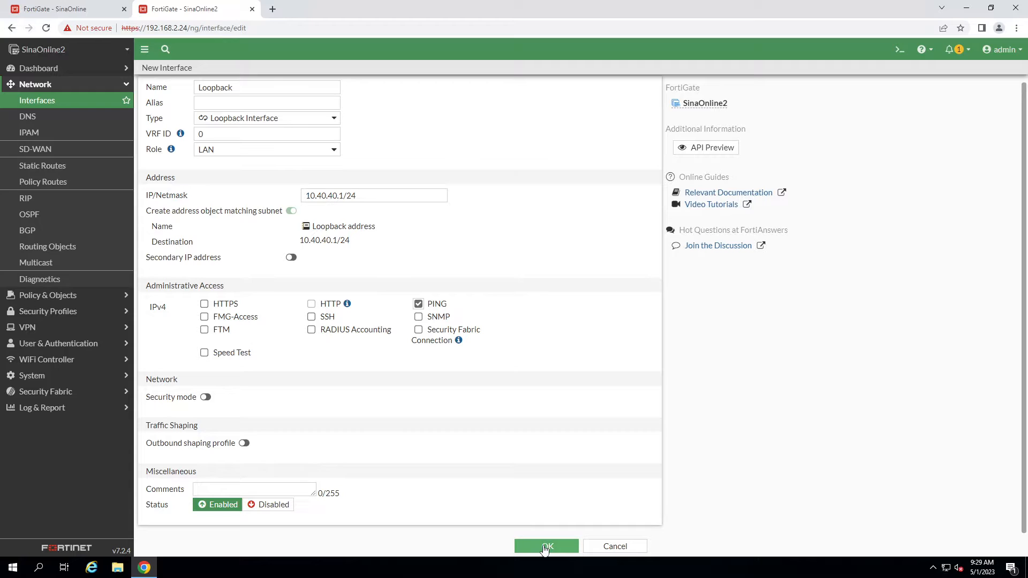
{"action": "left_click", "coordinate": [546, 546]}
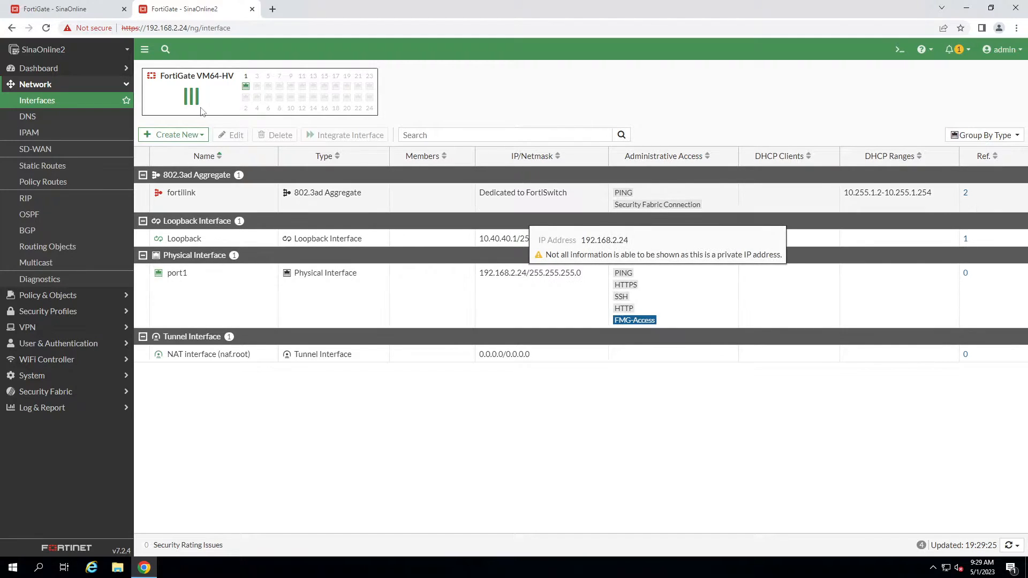
Return to SinaOnline's FortiGate and launch the IPsec Wizard under VPN.
{"action": "left_click", "coordinate": [63, 8]}
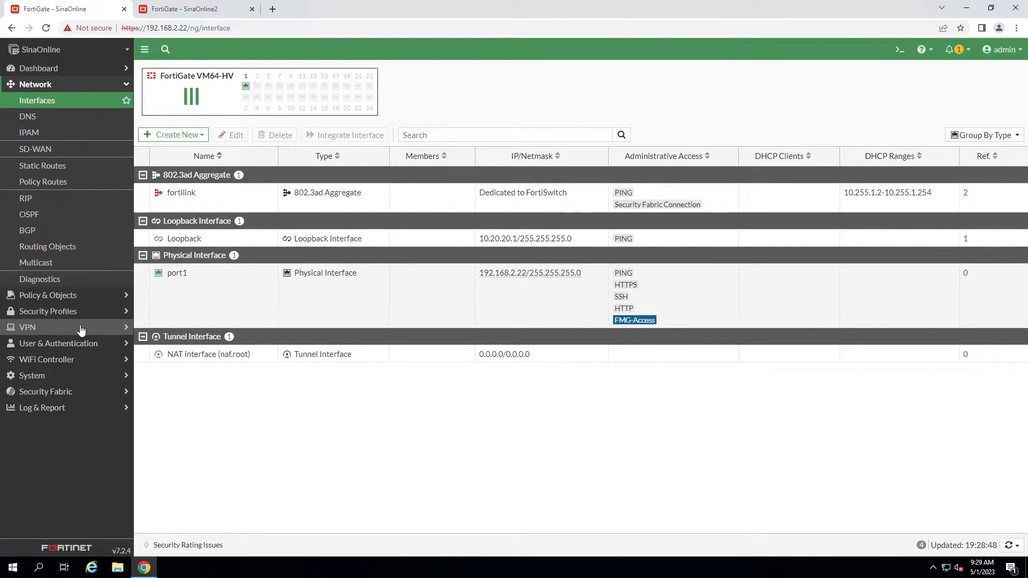
{"action": "left_click", "coordinate": [27, 328]}
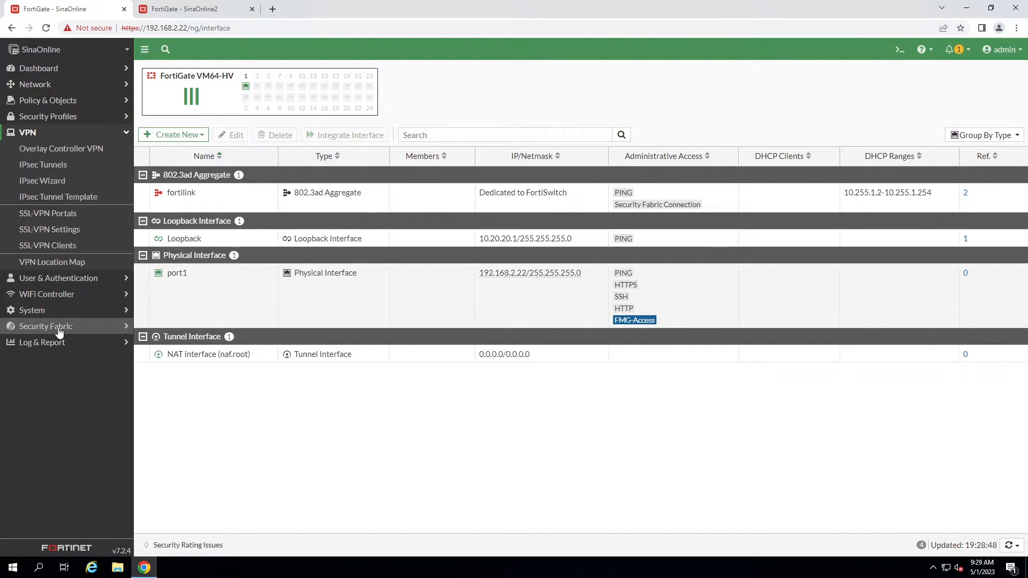
{"action": "mouse_move", "coordinate": [42, 181]}
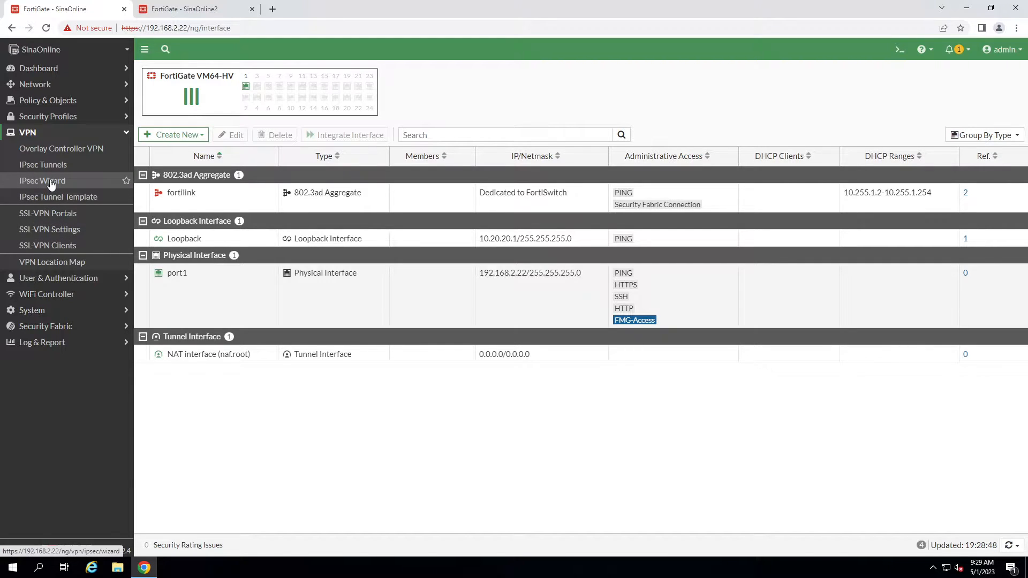
{"action": "left_click", "coordinate": [42, 180]}
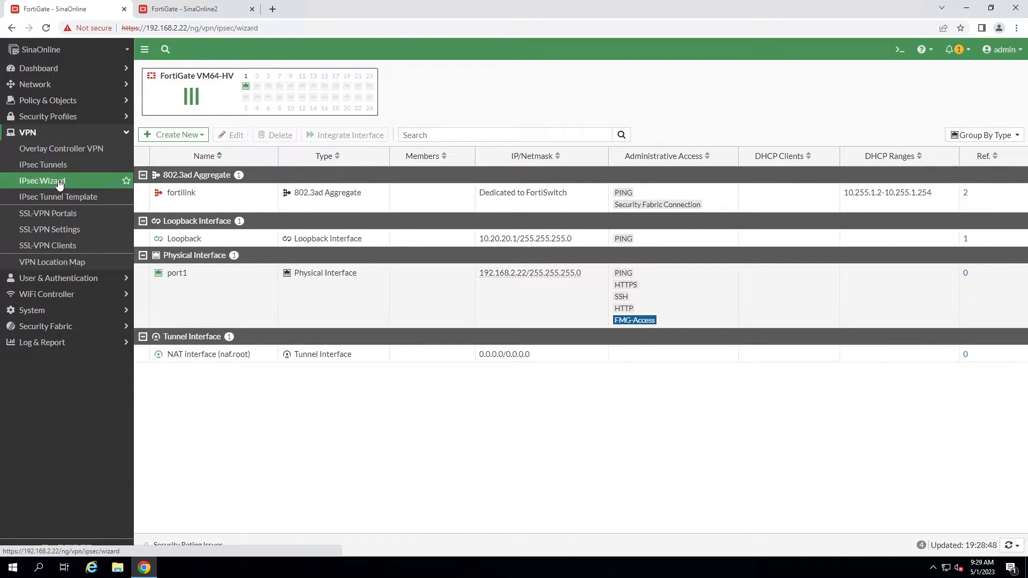
Name the no-NAT site-to-site FortiGate VPN 'SinaoOnline' and advance to Authentication.
{"action": "left_click", "coordinate": [43, 181]}
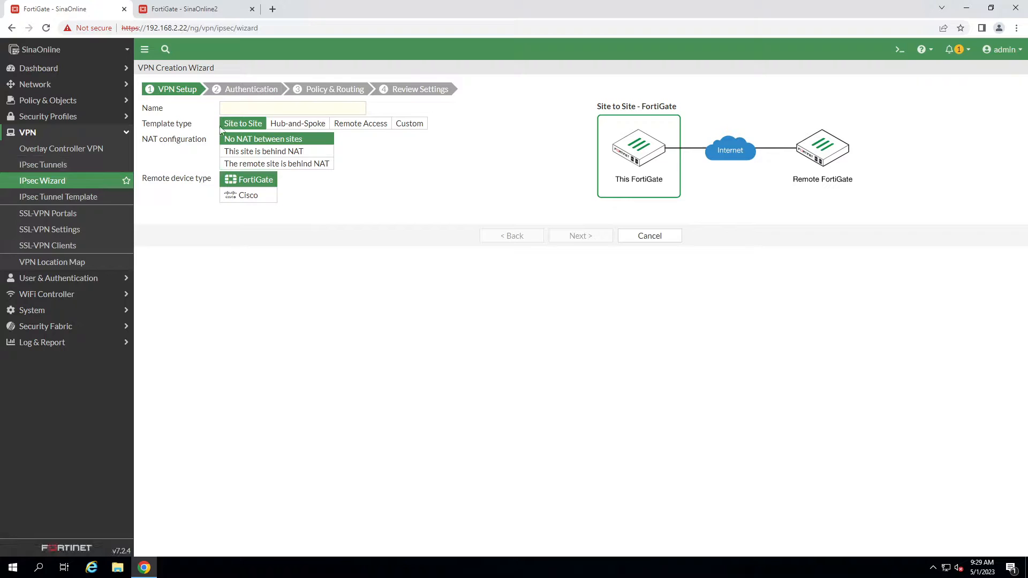
{"action": "mouse_move", "coordinate": [242, 123]}
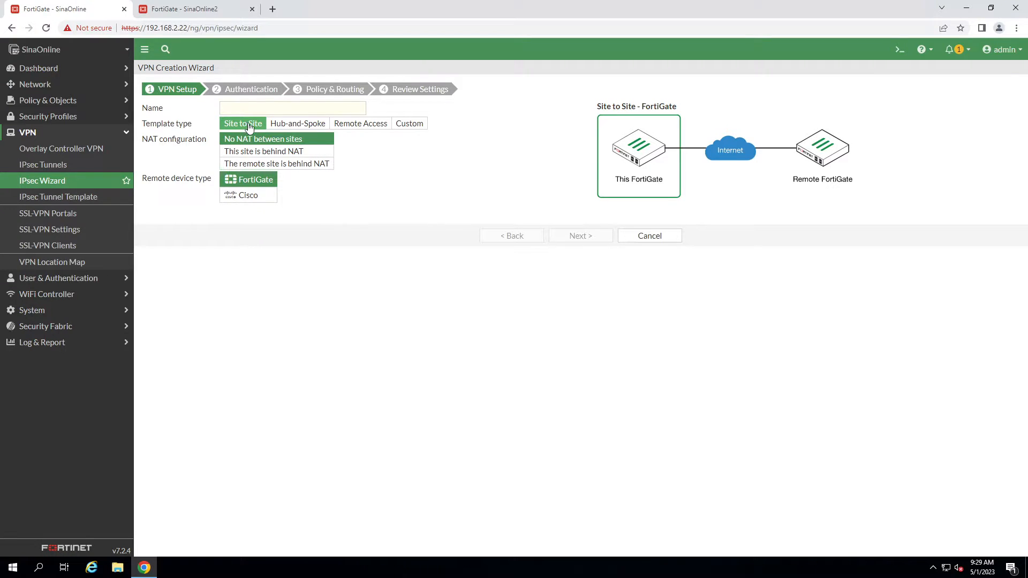
{"action": "mouse_move", "coordinate": [244, 126]}
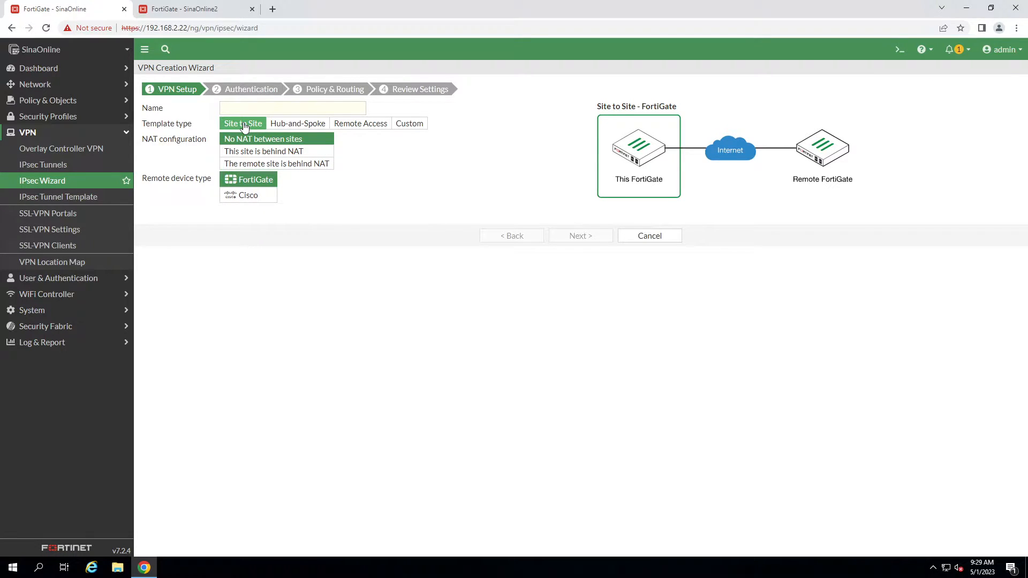
{"action": "left_click", "coordinate": [292, 107]}
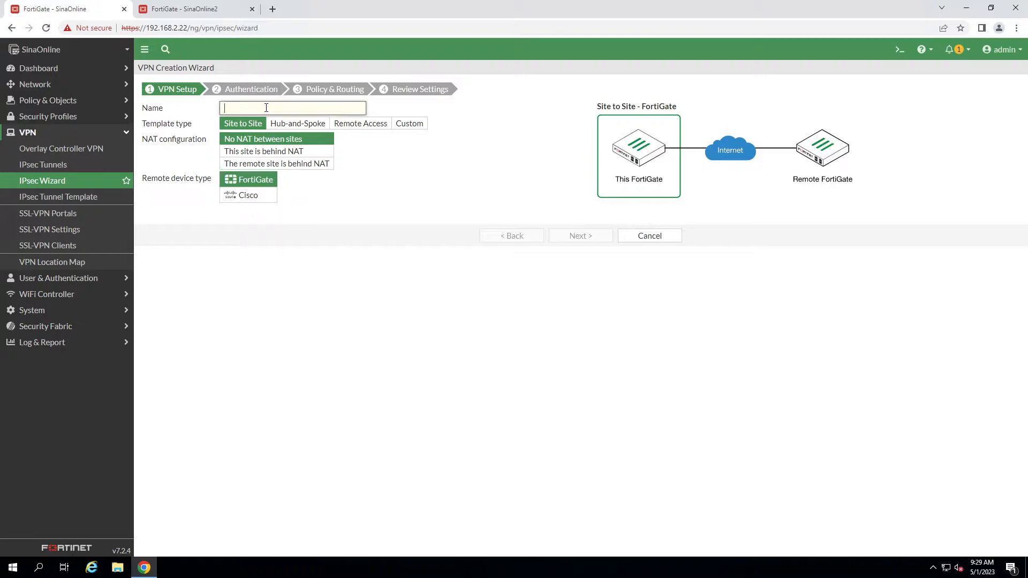
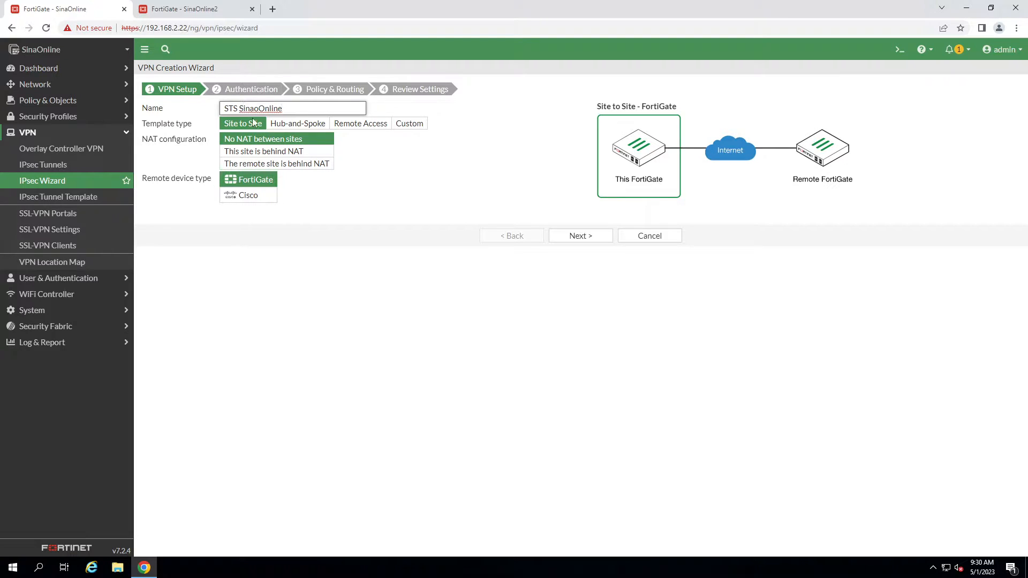
{"action": "mouse_move", "coordinate": [298, 123]}
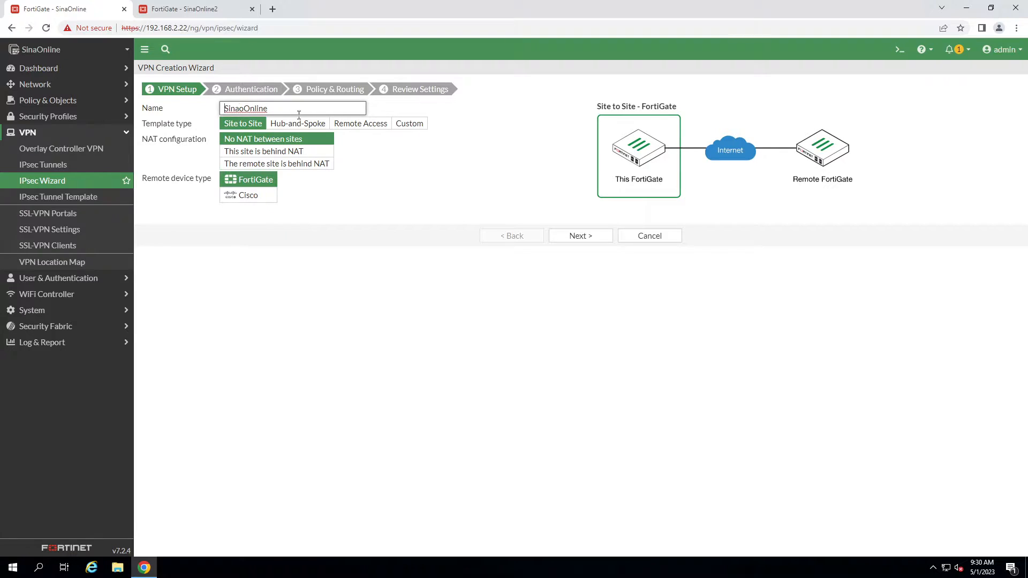
{"action": "mouse_move", "coordinate": [275, 179]}
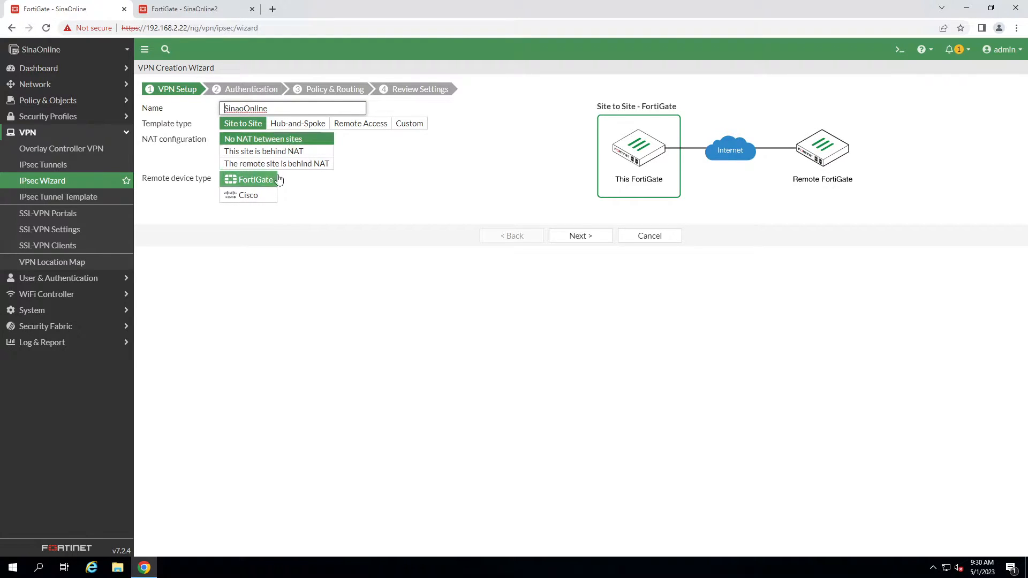
{"action": "mouse_move", "coordinate": [661, 158]}
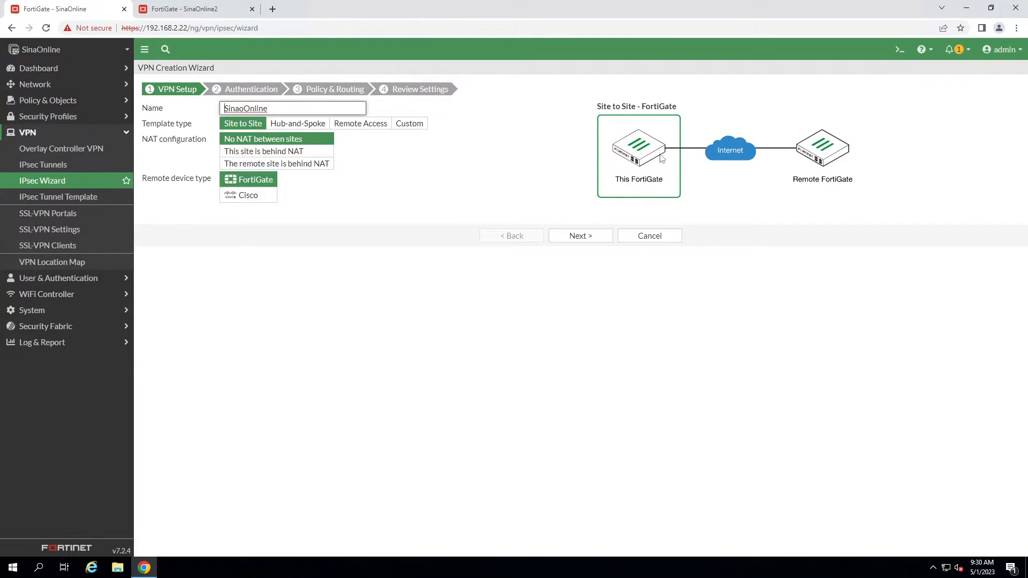
{"action": "mouse_move", "coordinate": [337, 60]}
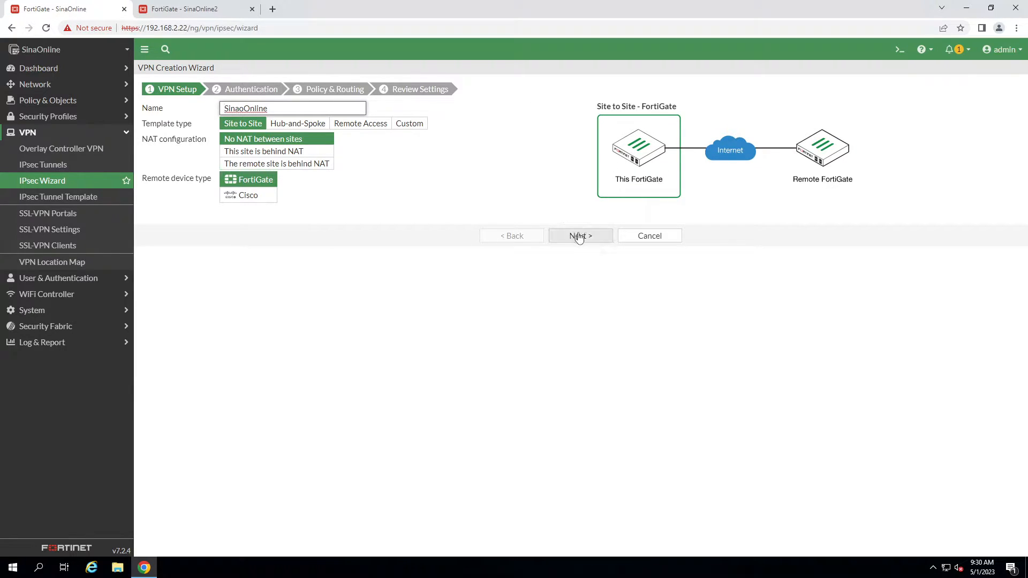
{"action": "left_click", "coordinate": [580, 235]}
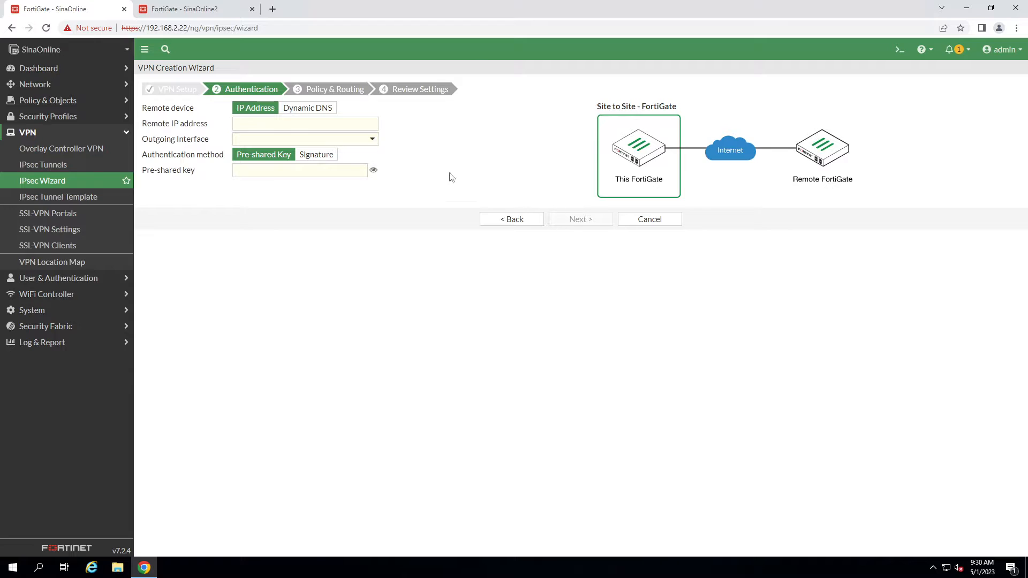
{"action": "left_click", "coordinate": [305, 123]}
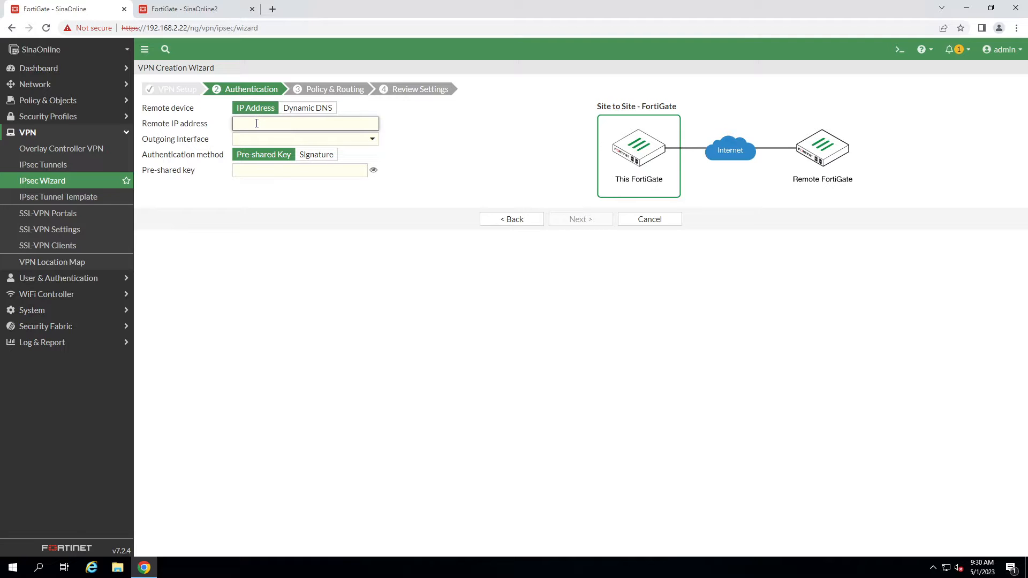
{"action": "type", "text": "192."}
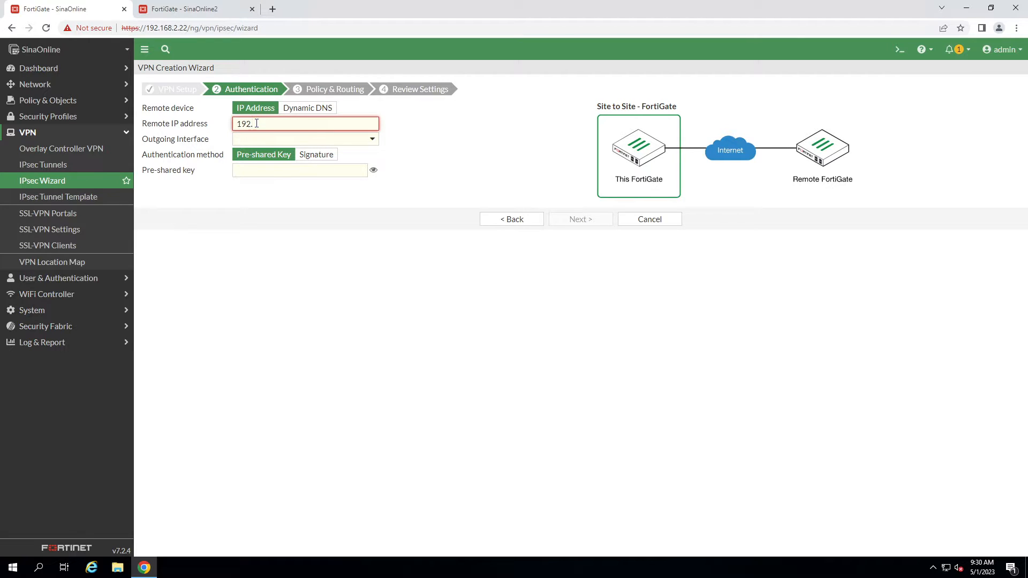
{"action": "type", "text": "168"}
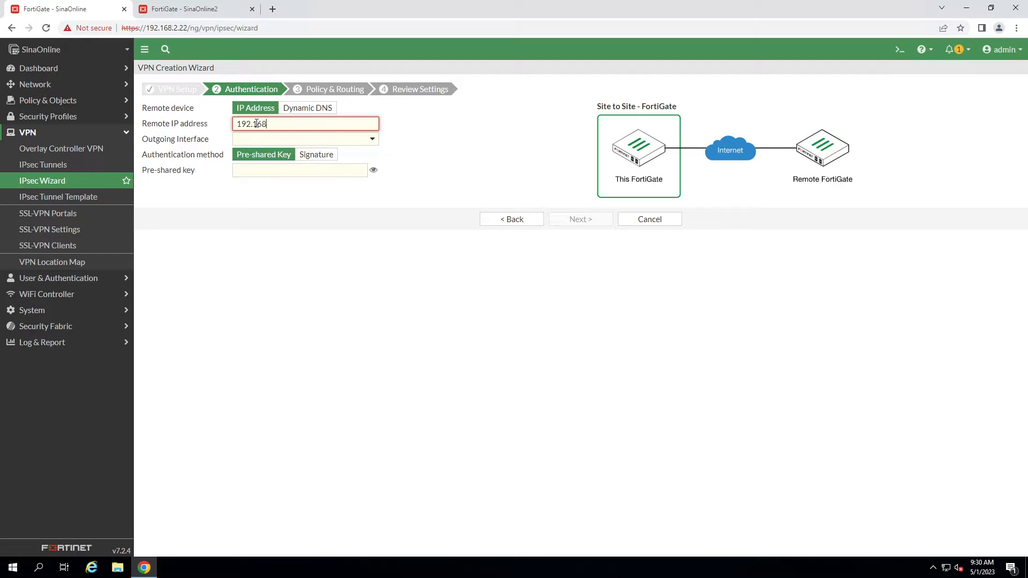
{"action": "type", "text": ".2."}
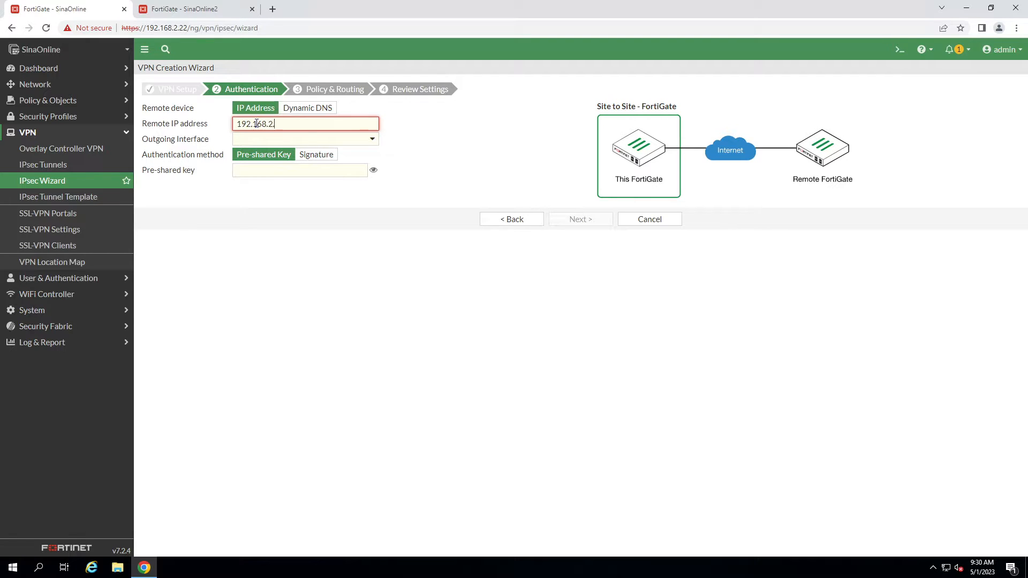
{"action": "type", "text": "24"}
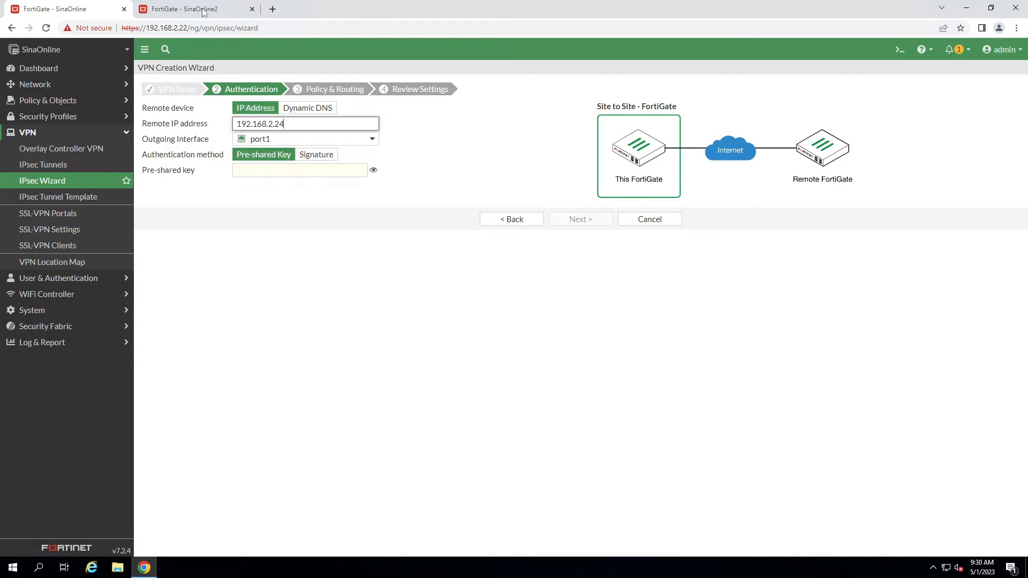
{"action": "left_click", "coordinate": [193, 9]}
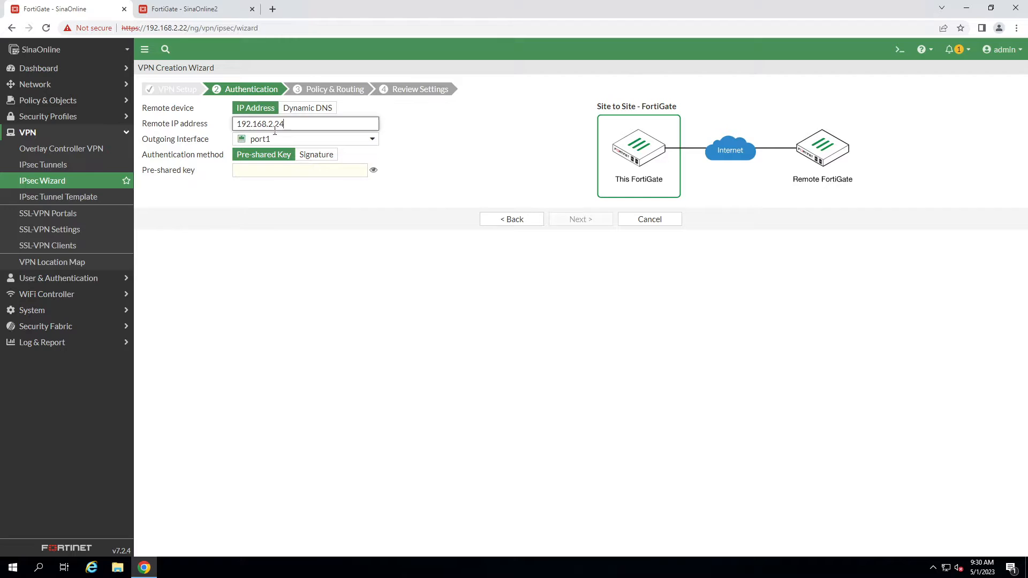
{"action": "mouse_move", "coordinate": [283, 138]}
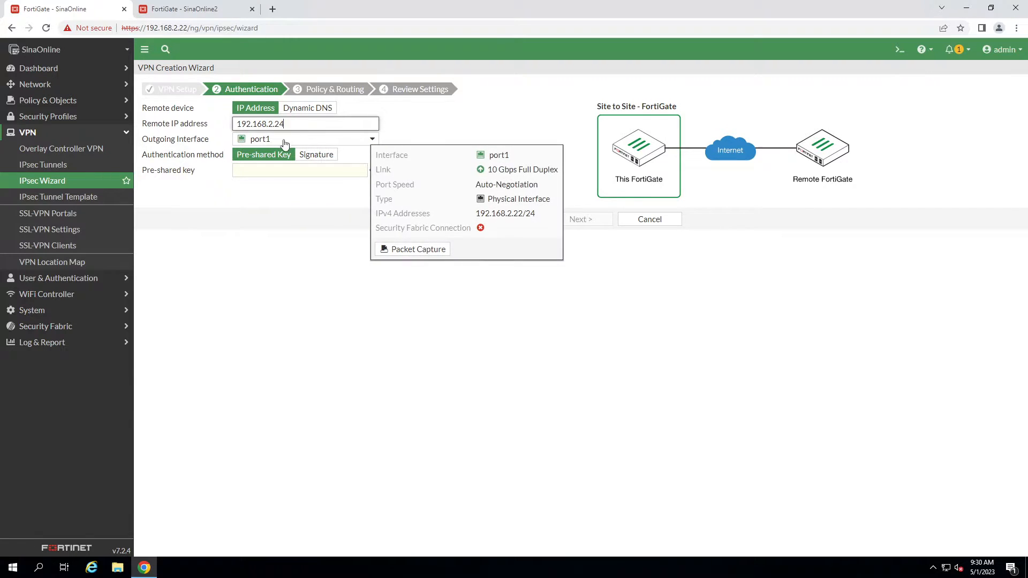
{"action": "left_click", "coordinate": [299, 170]}
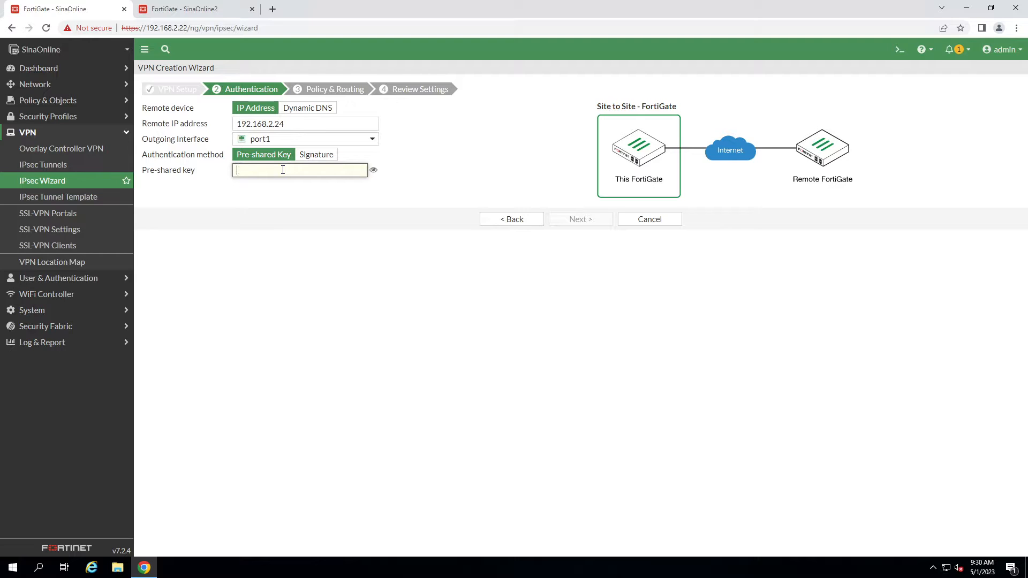
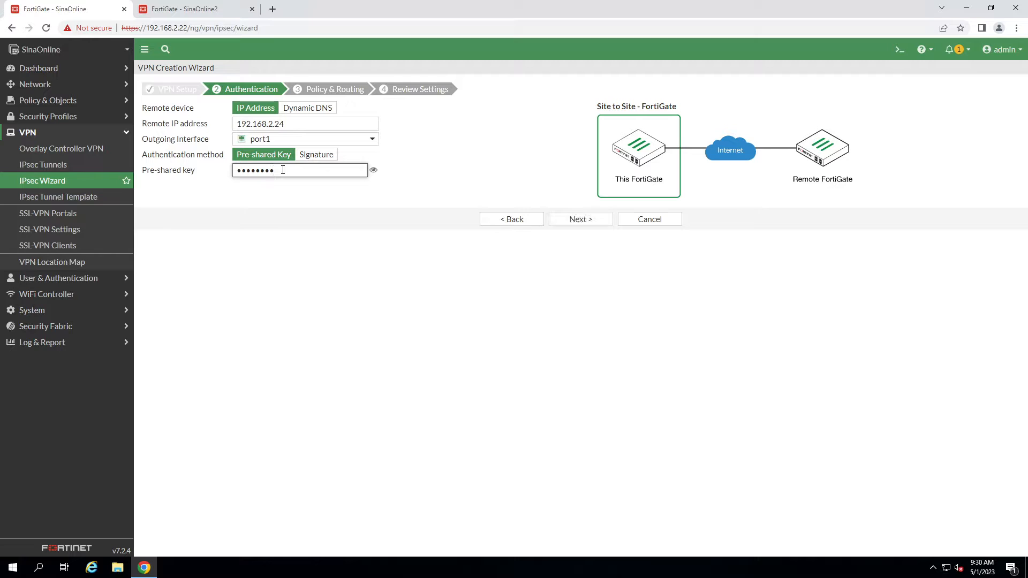
{"action": "mouse_move", "coordinate": [579, 218]}
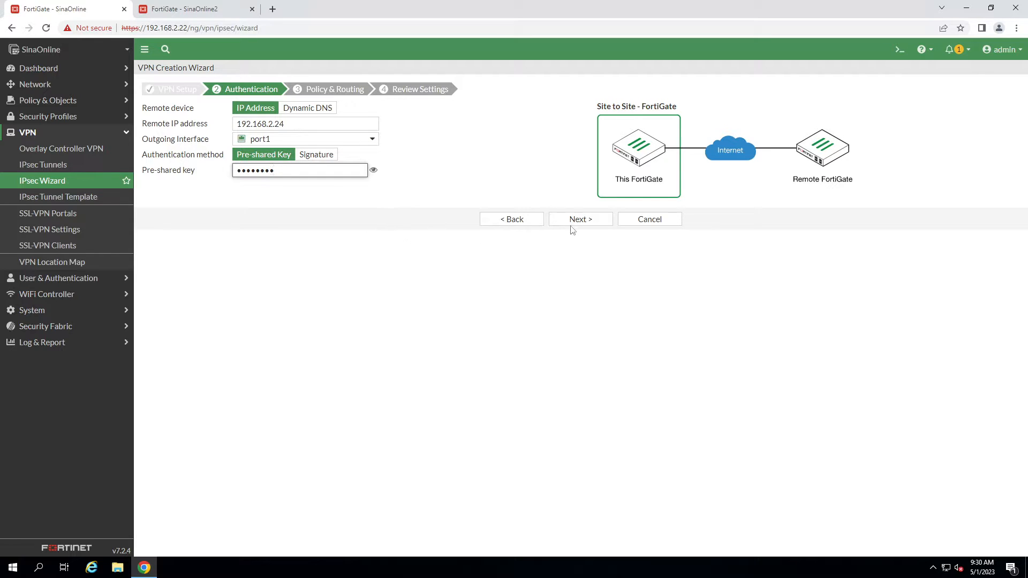
{"action": "left_click", "coordinate": [579, 219]}
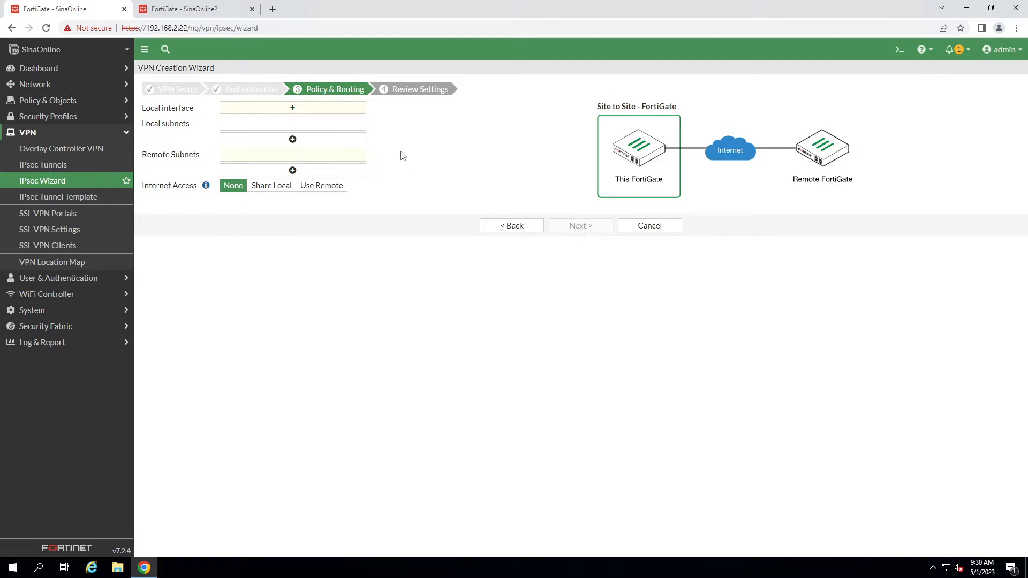
{"action": "mouse_move", "coordinate": [270, 109]}
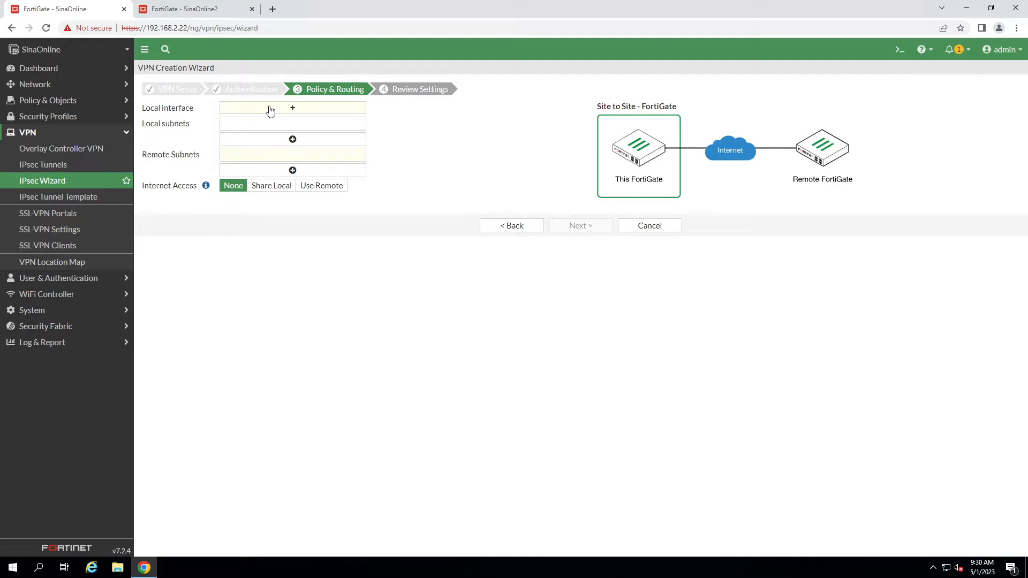
Use Loopback as local interface and remote subnet 10.40.40.0/24, then proceed to review.
{"action": "left_click", "coordinate": [292, 108]}
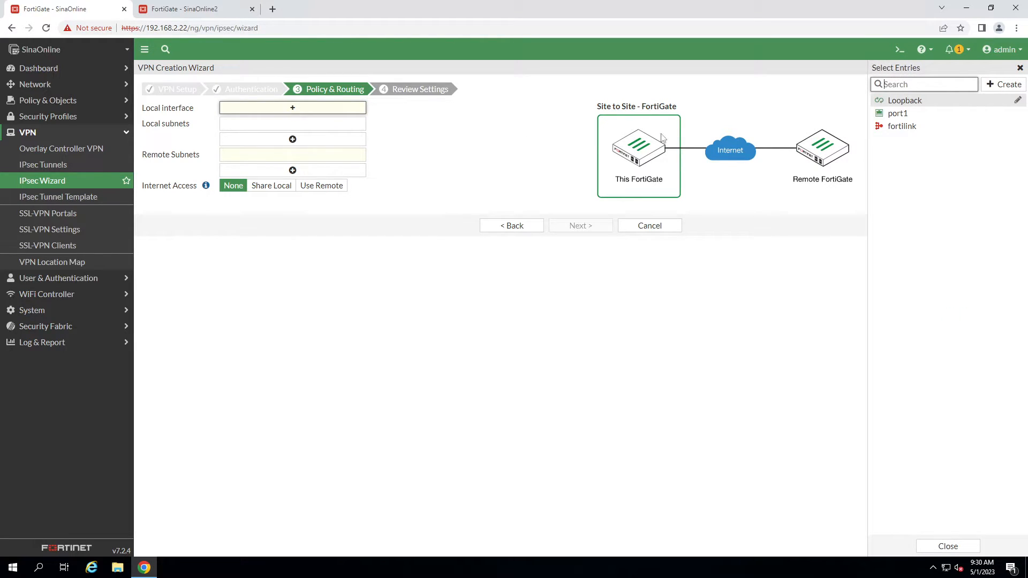
{"action": "mouse_move", "coordinate": [905, 99]}
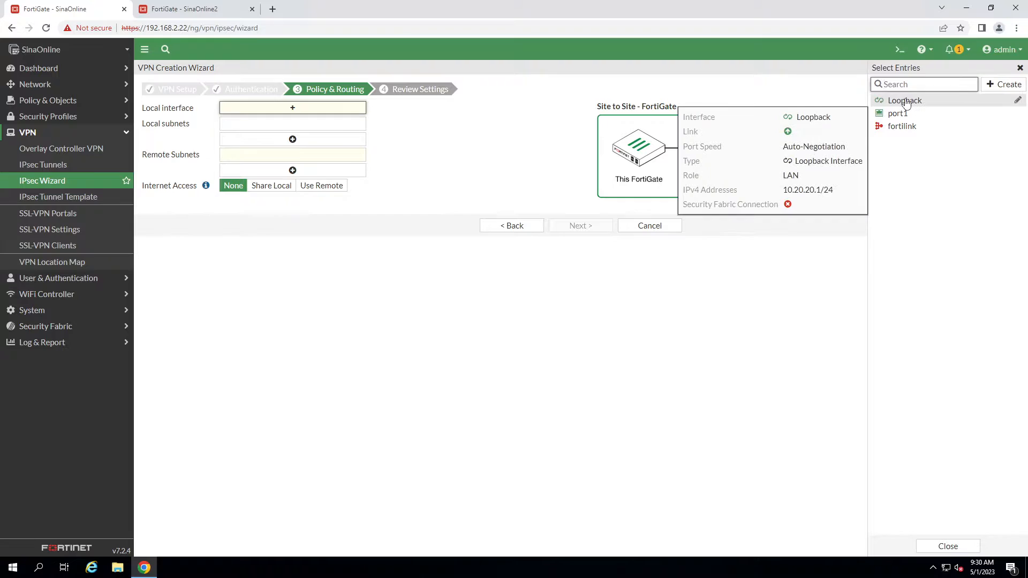
{"action": "left_click", "coordinate": [905, 99]}
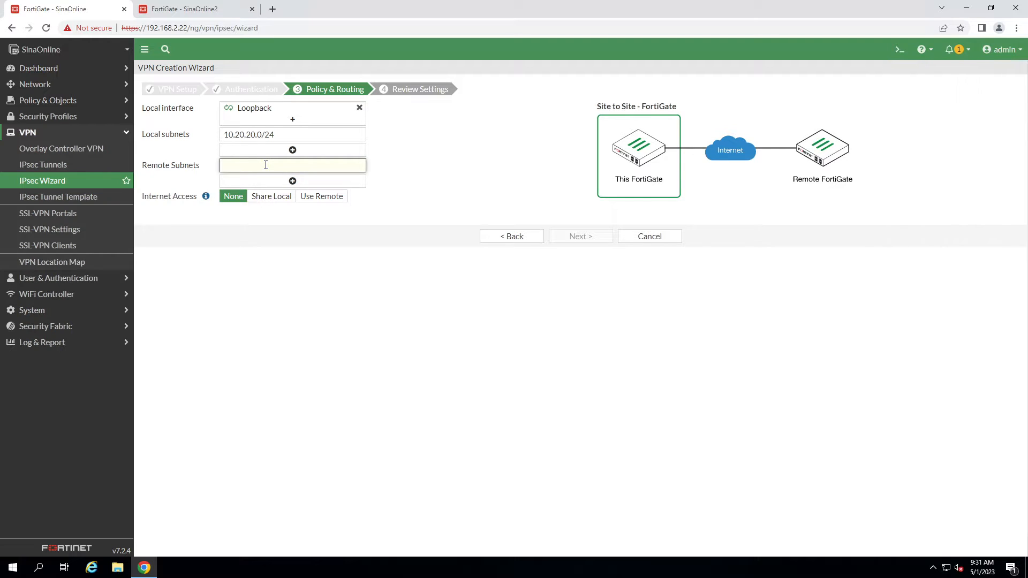
{"action": "type", "text": "10"}
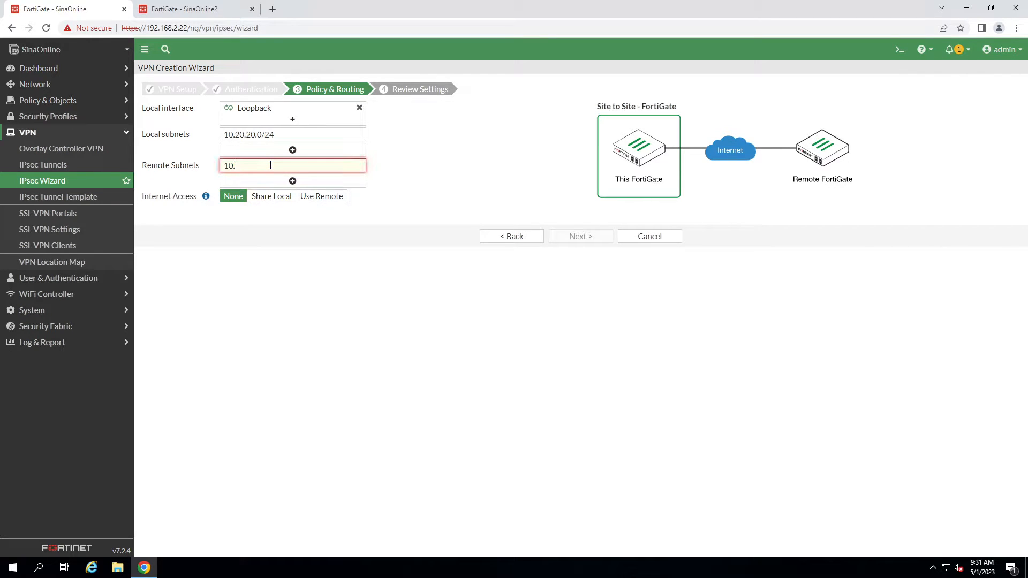
{"action": "type", "text": ".40.40.0"}
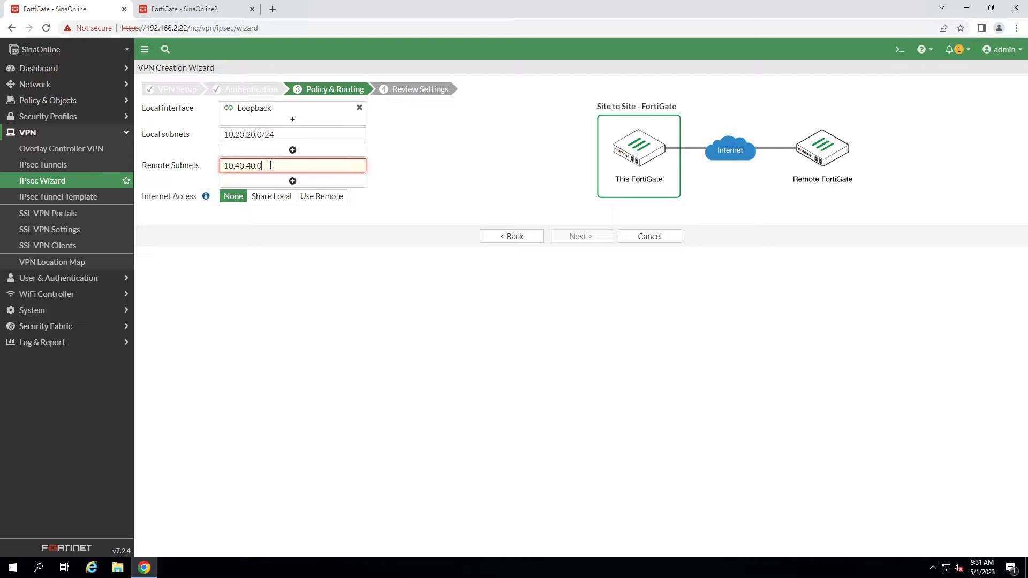
{"action": "type", "text": "/2"}
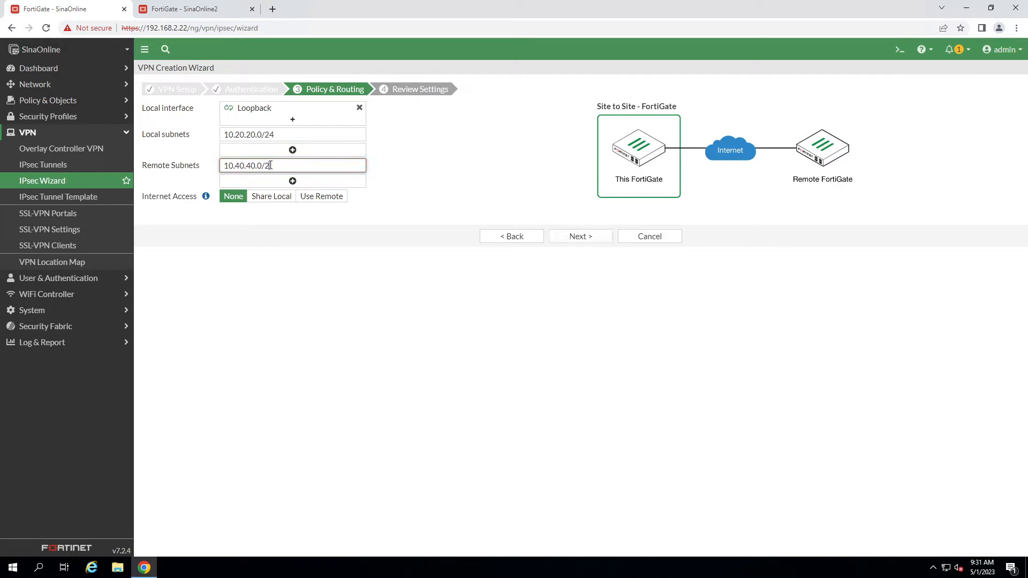
{"action": "type", "text": "4"}
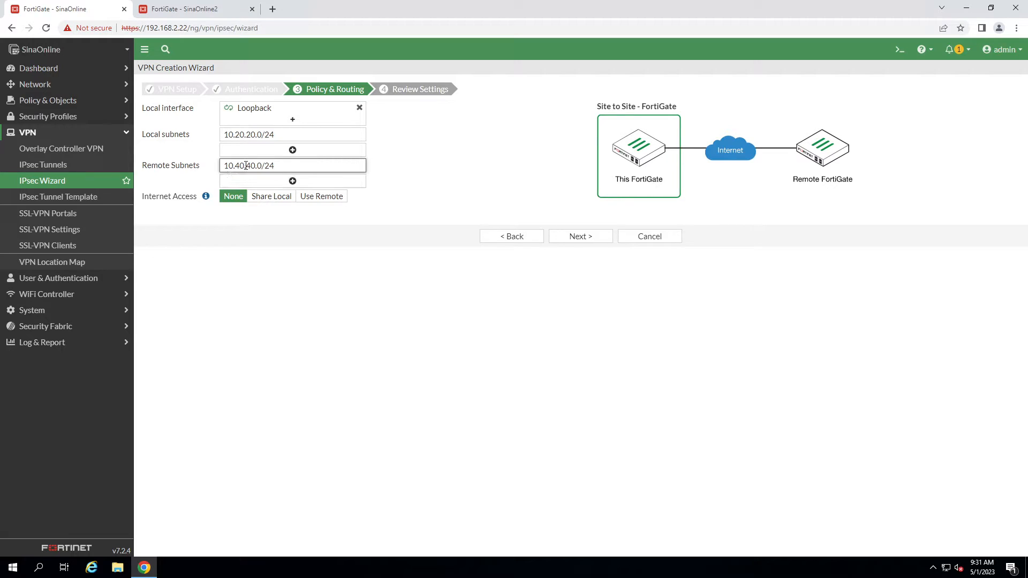
{"action": "left_click", "coordinate": [194, 9]}
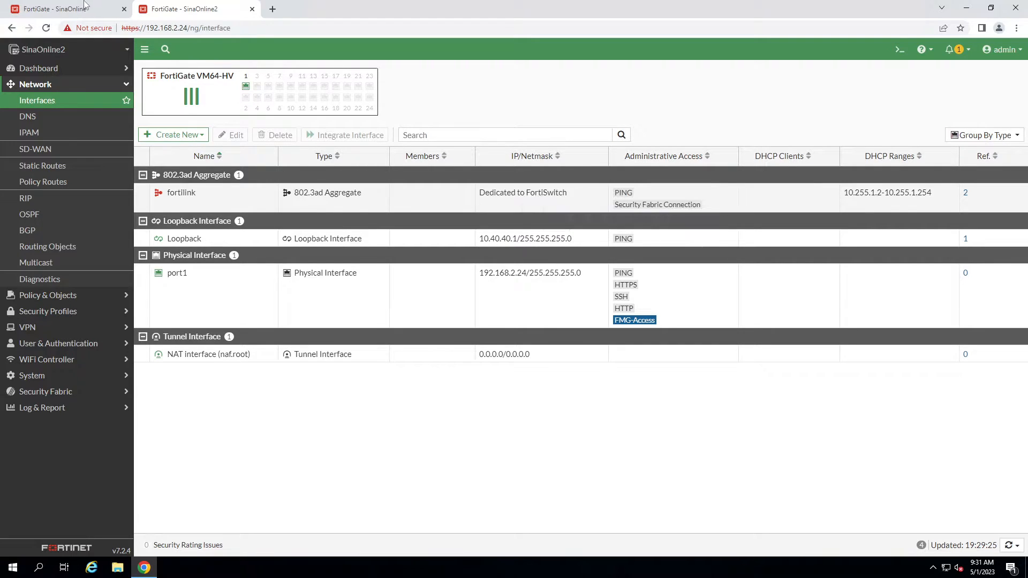
{"action": "left_click", "coordinate": [58, 9]}
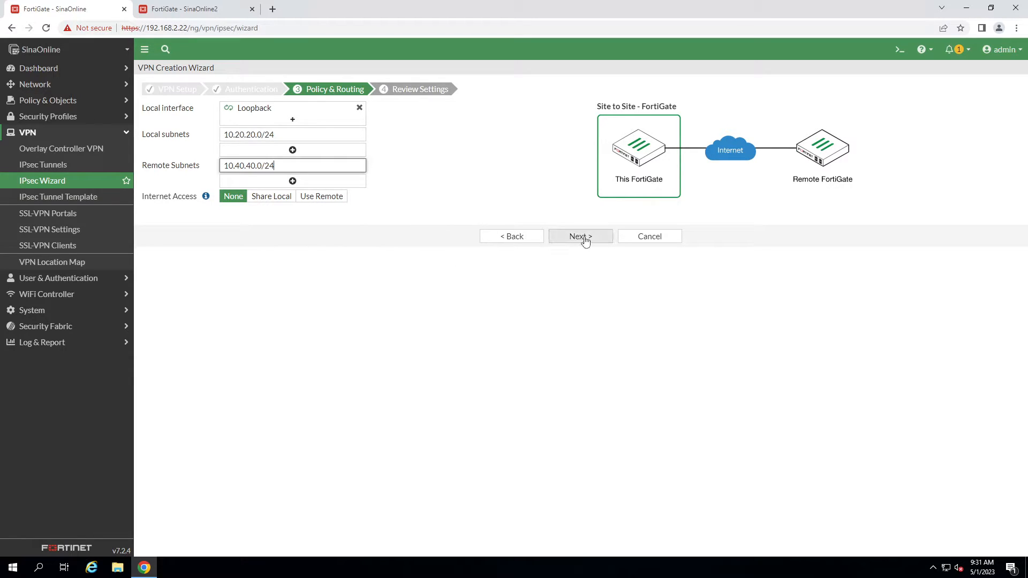
{"action": "left_click", "coordinate": [579, 236]}
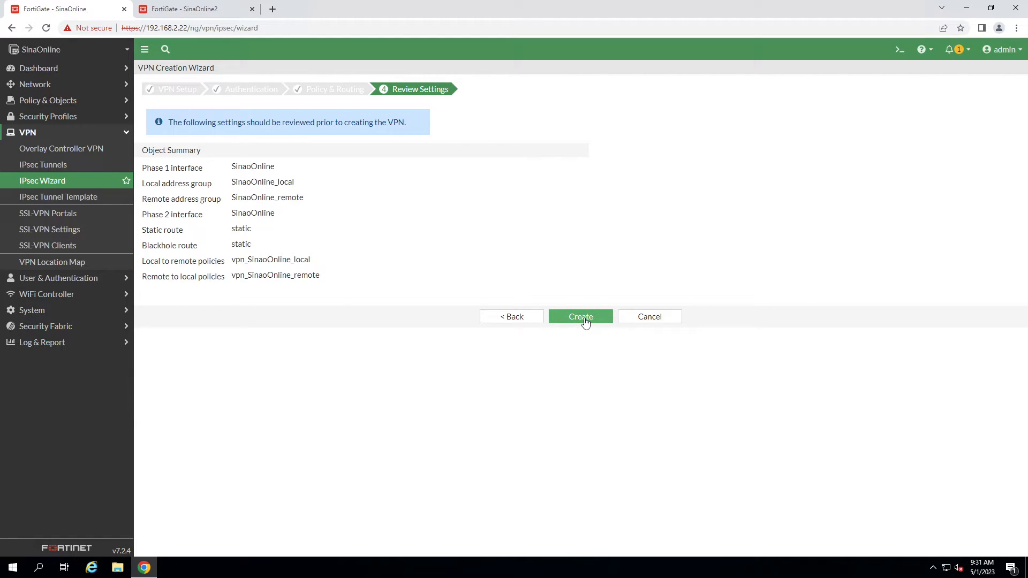
Create the SinaoOnline VPN, view it in the tunnel list, then move to SinaOnline2.
{"action": "left_click", "coordinate": [580, 317]}
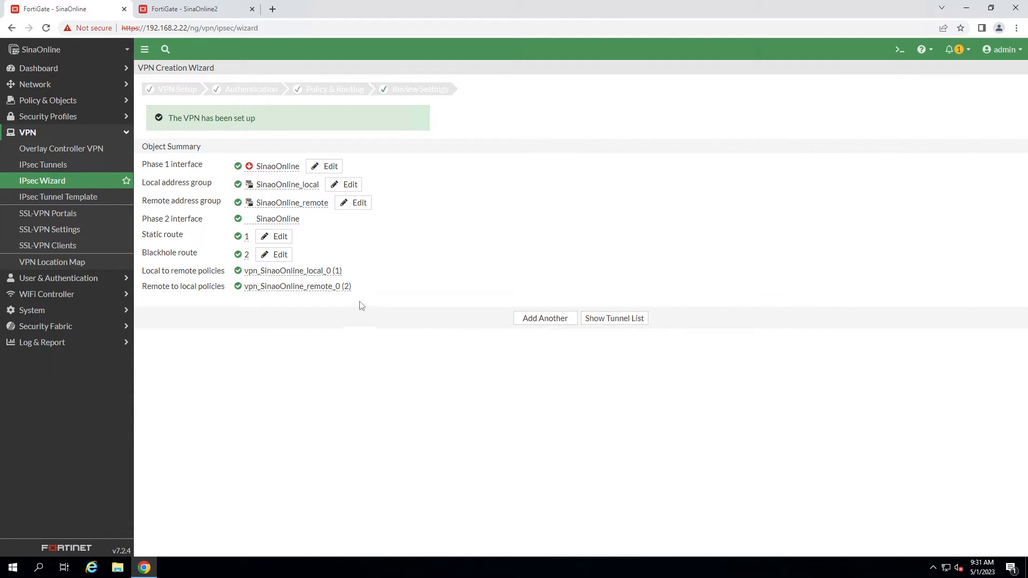
{"action": "mouse_move", "coordinate": [42, 164]}
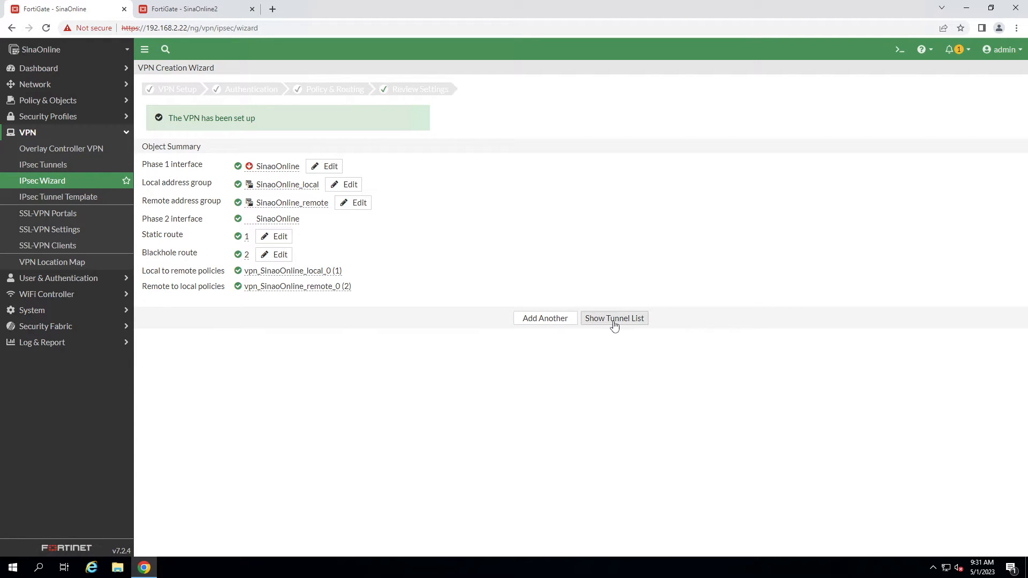
{"action": "left_click", "coordinate": [614, 318]}
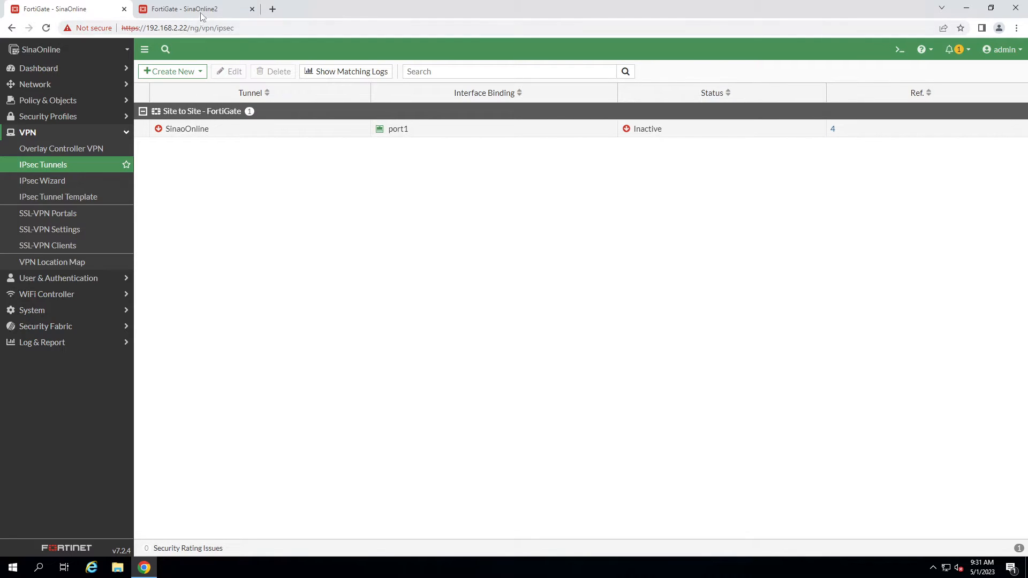
{"action": "left_click", "coordinate": [194, 9]}
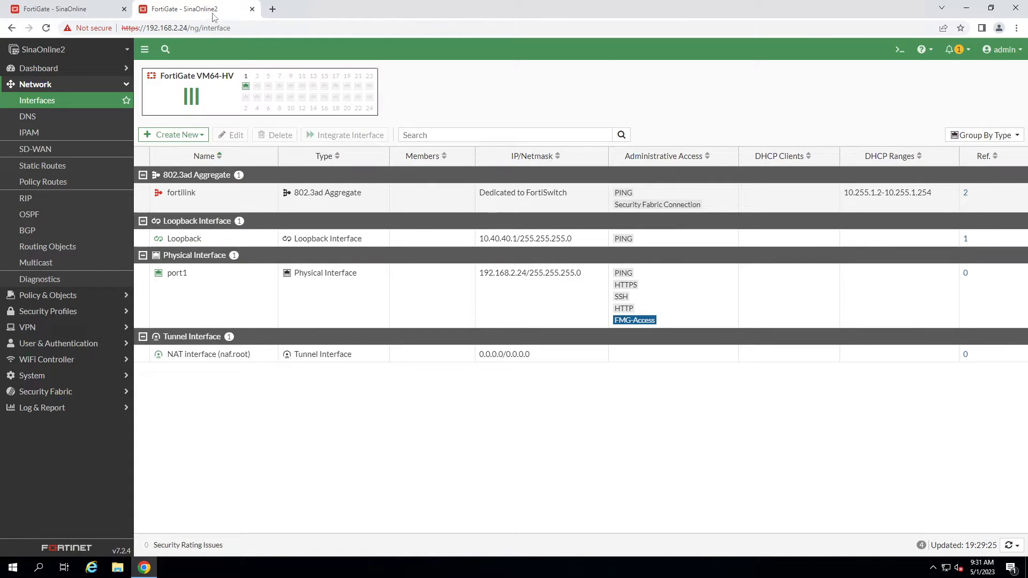
{"action": "mouse_move", "coordinate": [57, 327]}
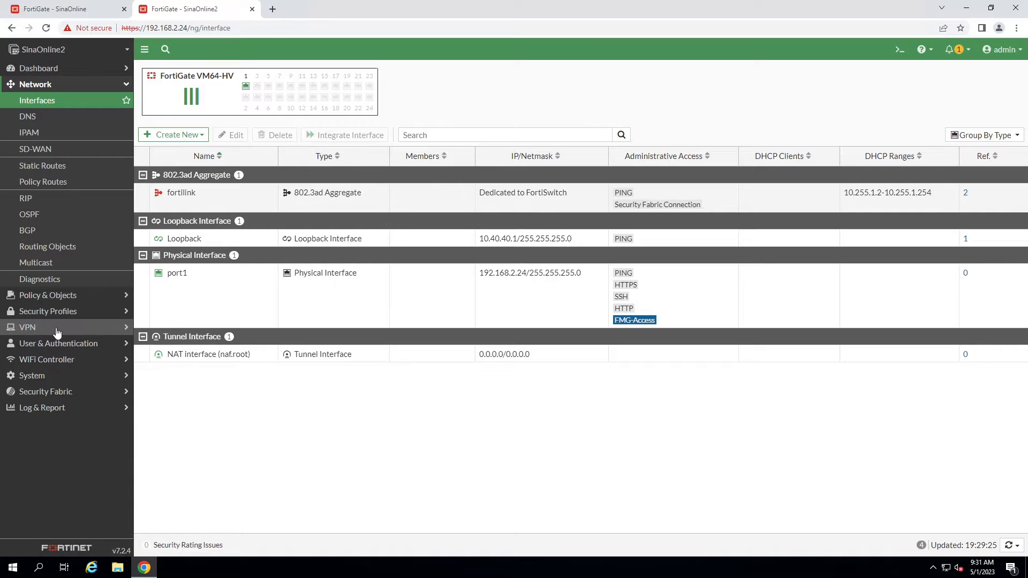
On SinaOnline2, launch the IPsec Wizard and name the no-NAT site-to-site VPN 'SinaOnline2'.
{"action": "left_click", "coordinate": [27, 327]}
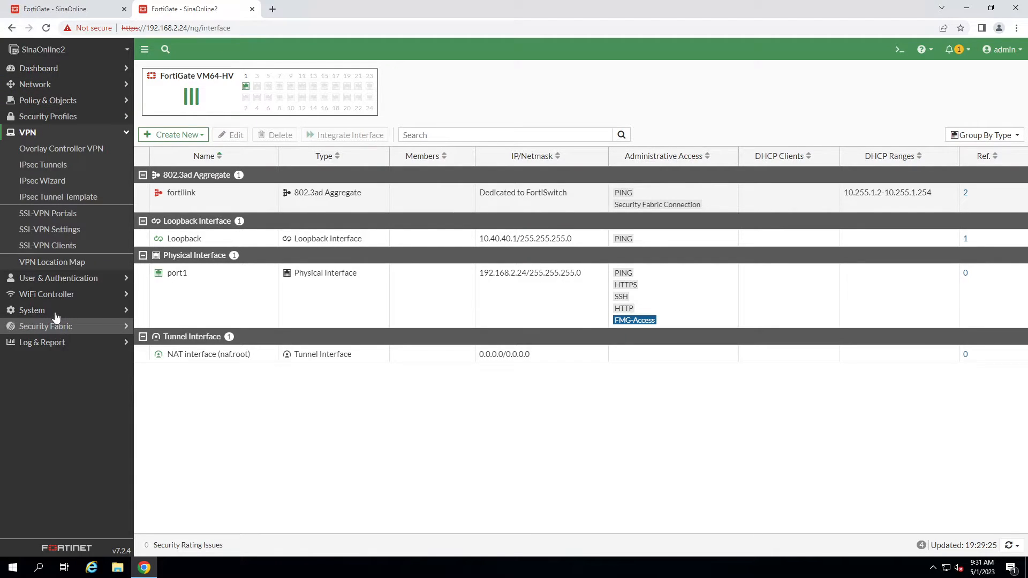
{"action": "mouse_move", "coordinate": [42, 181]}
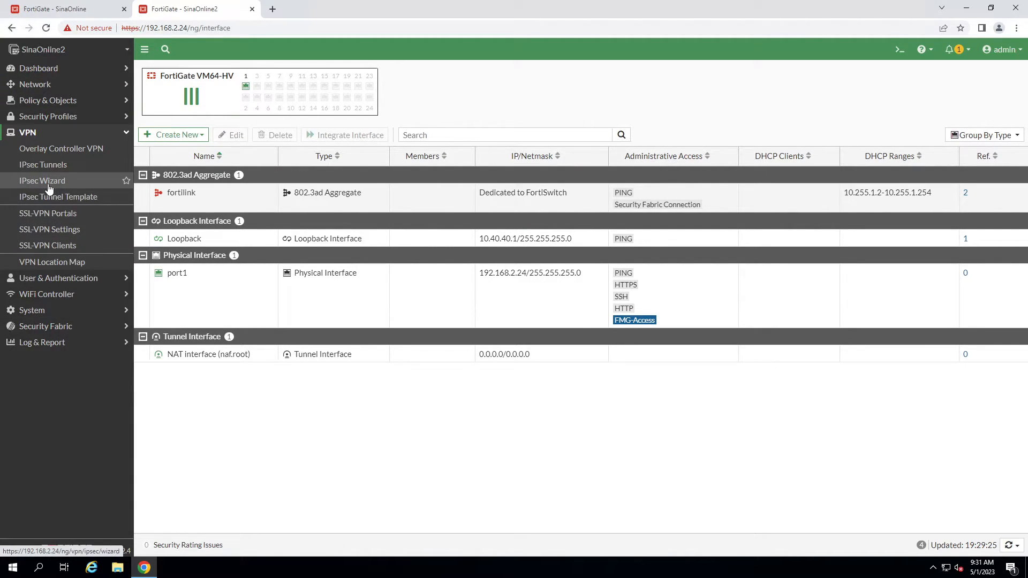
{"action": "left_click", "coordinate": [42, 181]}
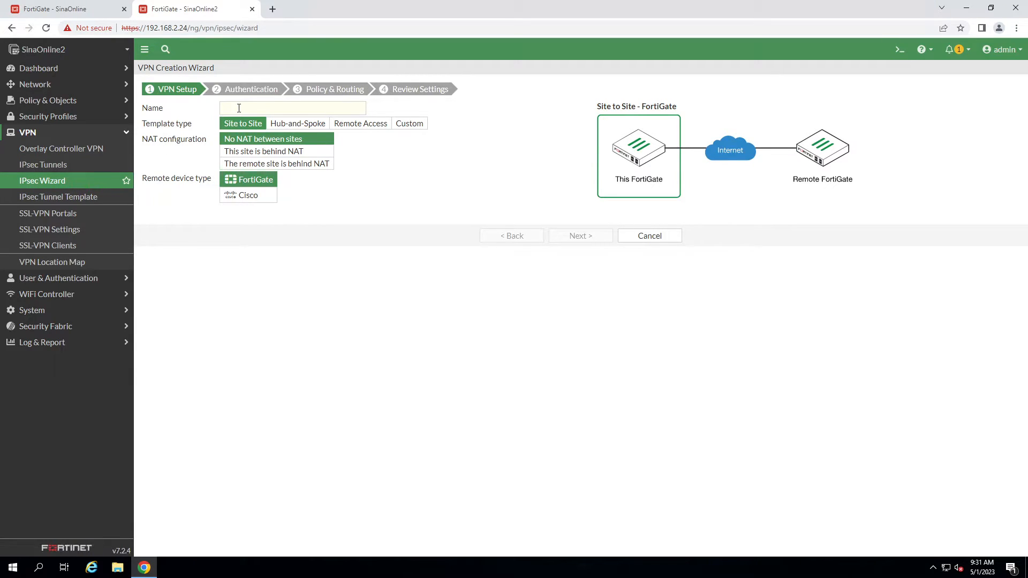
{"action": "type", "text": "SinaOnline2"}
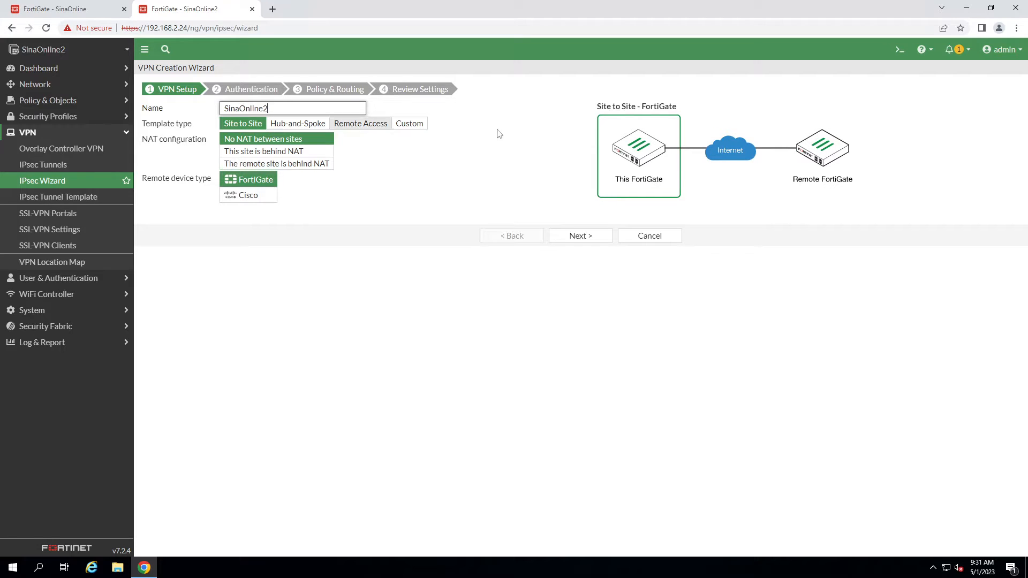
{"action": "mouse_move", "coordinate": [488, 175]}
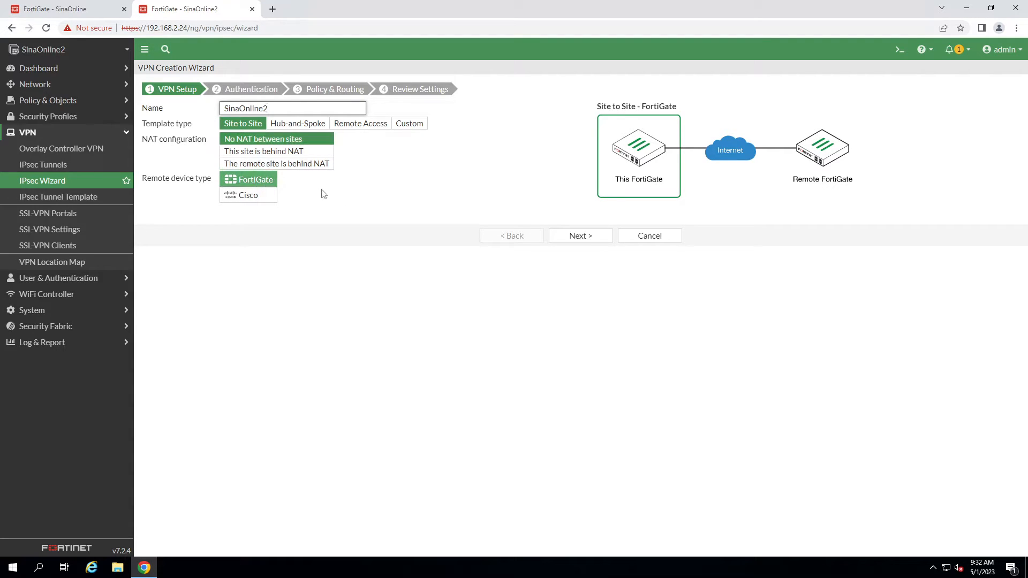
{"action": "left_click", "coordinate": [580, 236]}
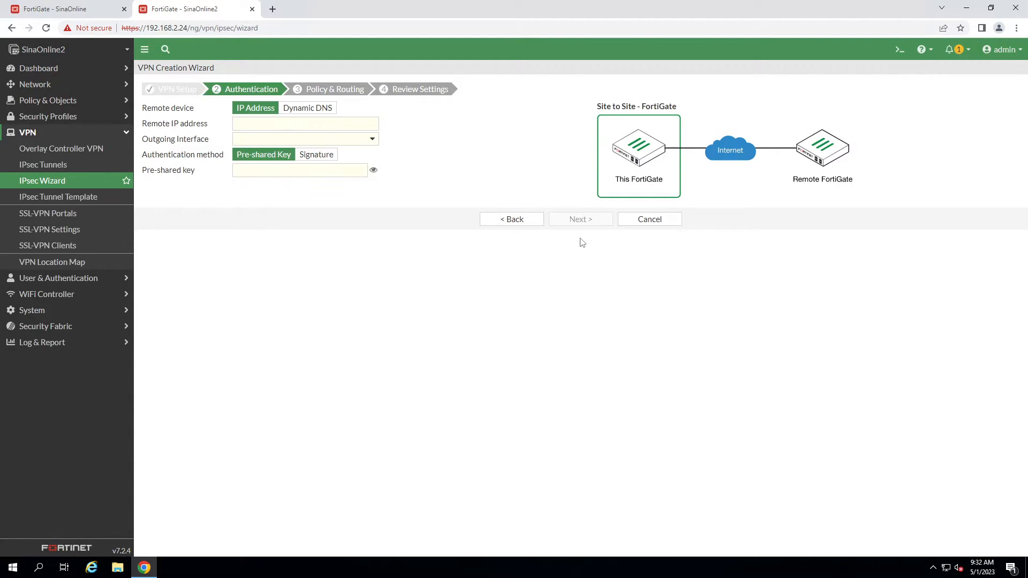
{"action": "left_click", "coordinate": [305, 123]}
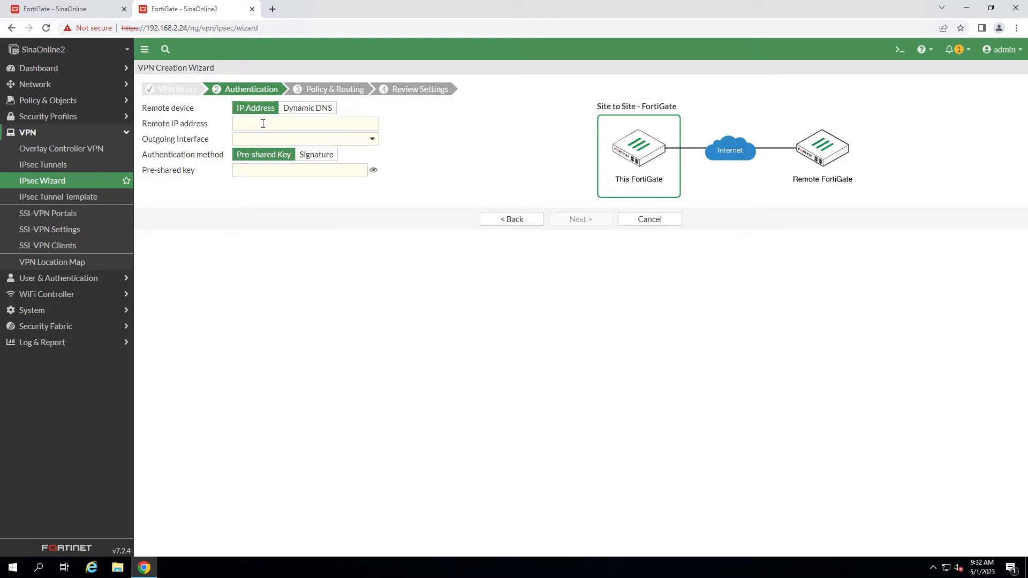
{"action": "type", "text": "192.168.2.22"}
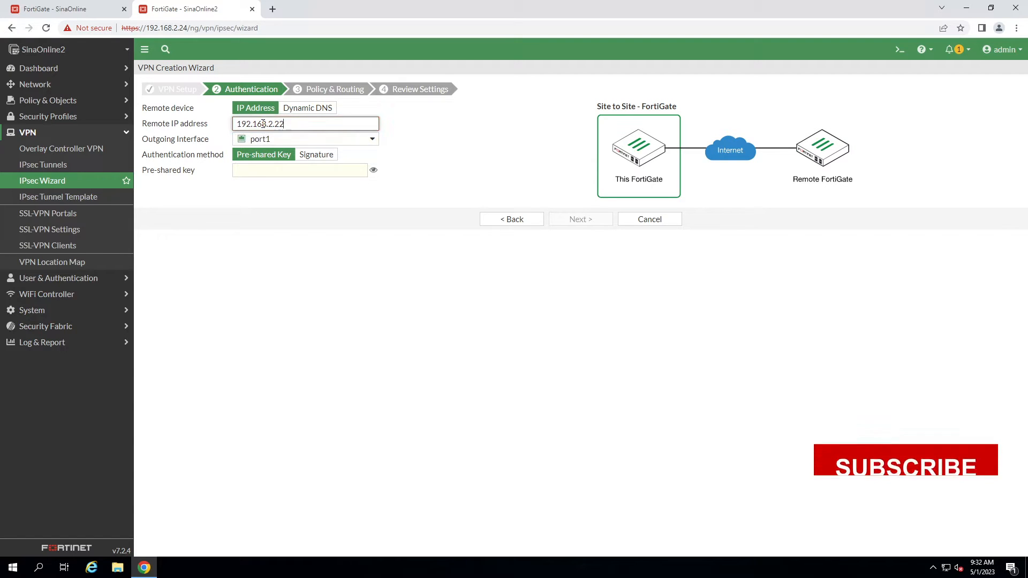
{"action": "left_click", "coordinate": [58, 8]}
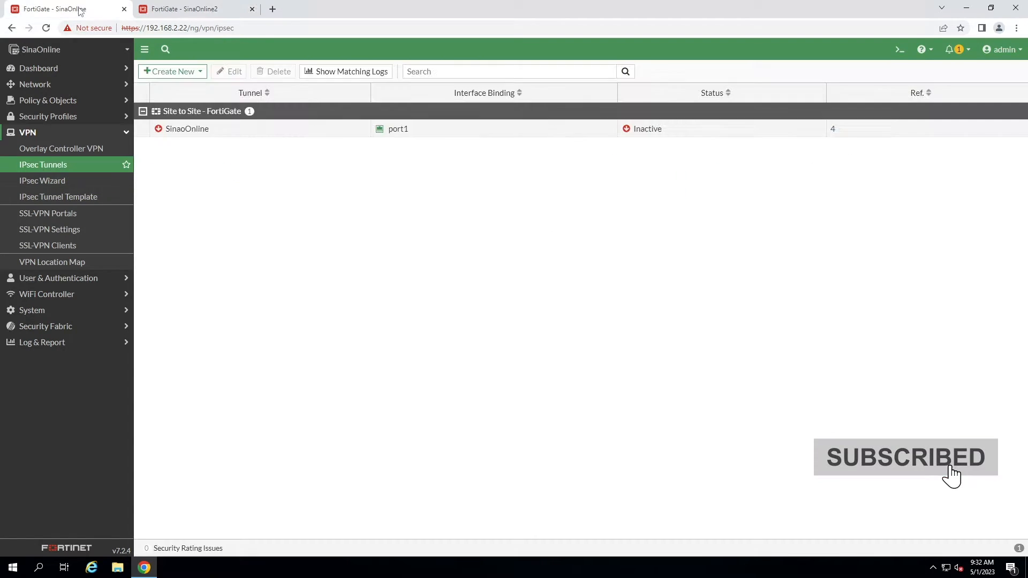
{"action": "left_click", "coordinate": [34, 84]}
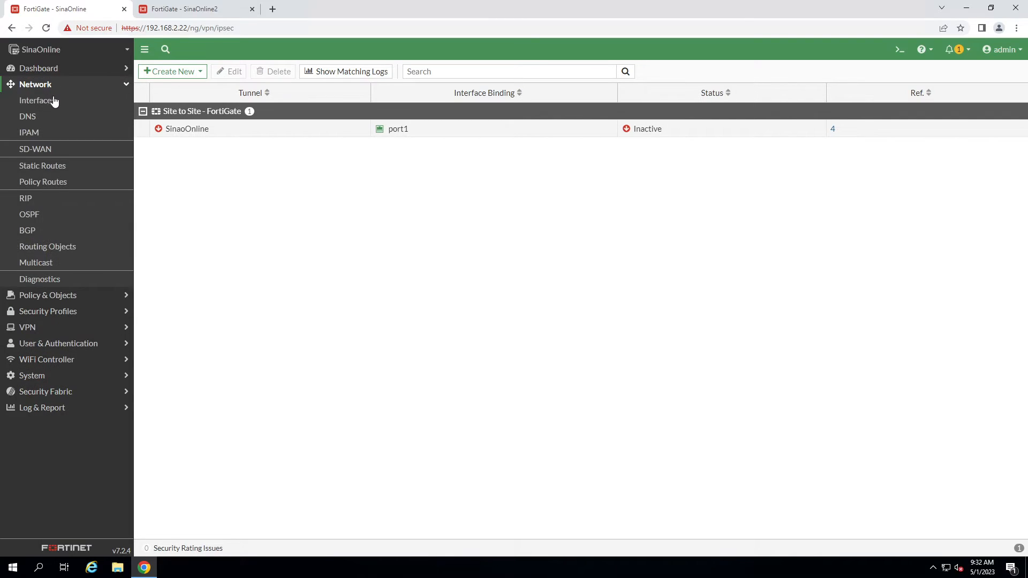
{"action": "left_click", "coordinate": [37, 100]}
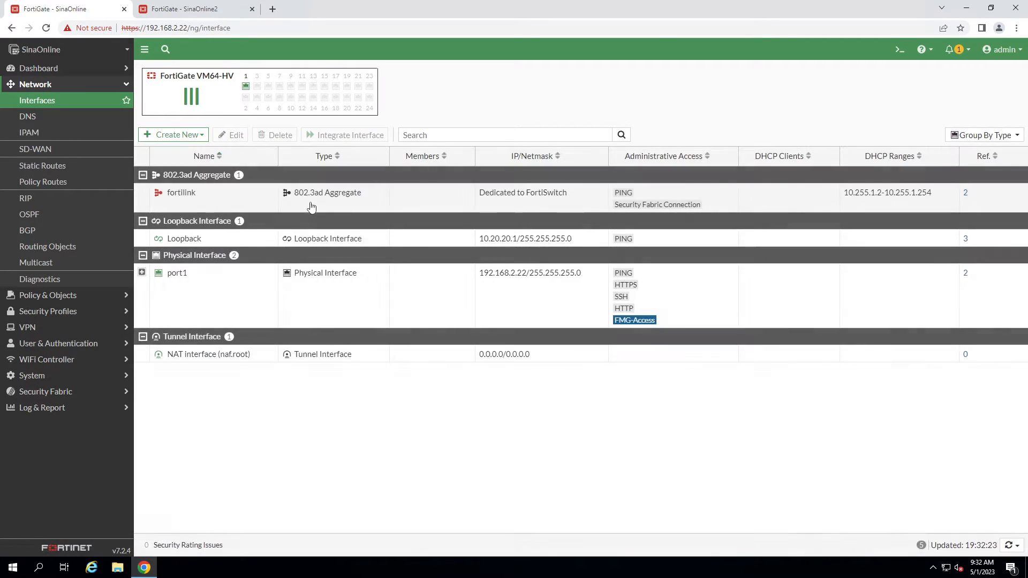
{"action": "mouse_move", "coordinate": [520, 276]}
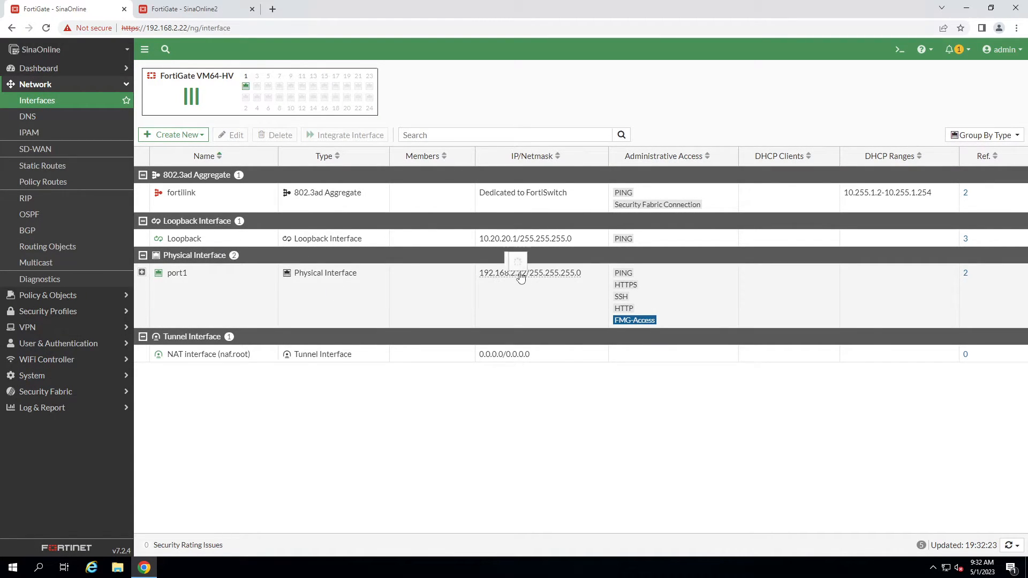
{"action": "left_click", "coordinate": [193, 8]}
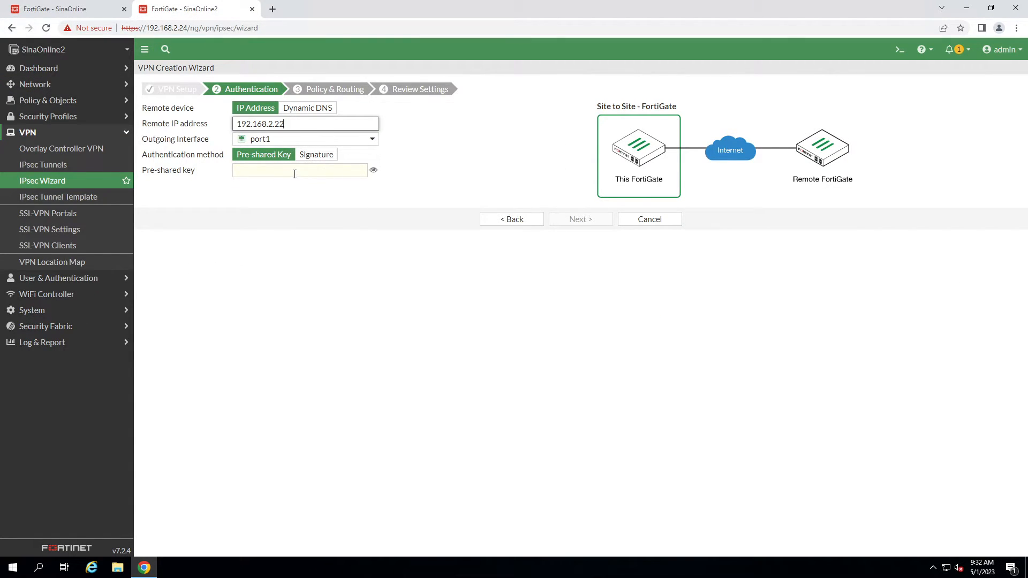
{"action": "left_click", "coordinate": [300, 170]}
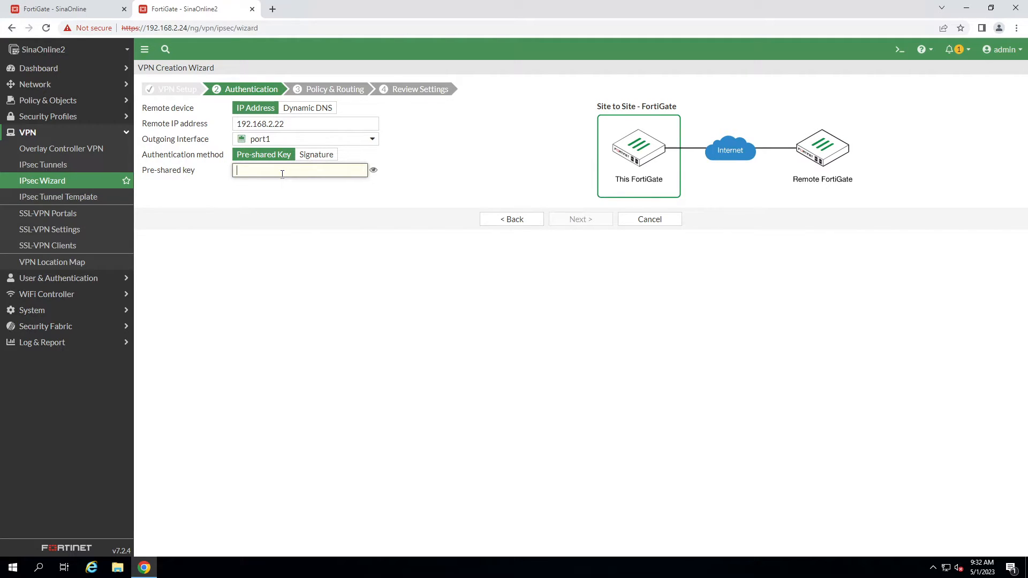
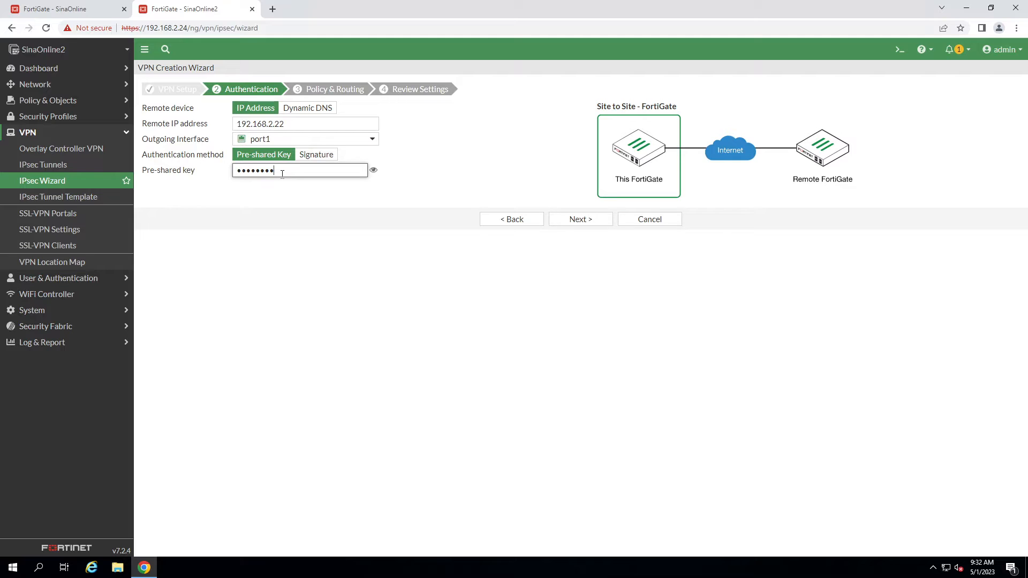
{"action": "mouse_move", "coordinate": [579, 219]}
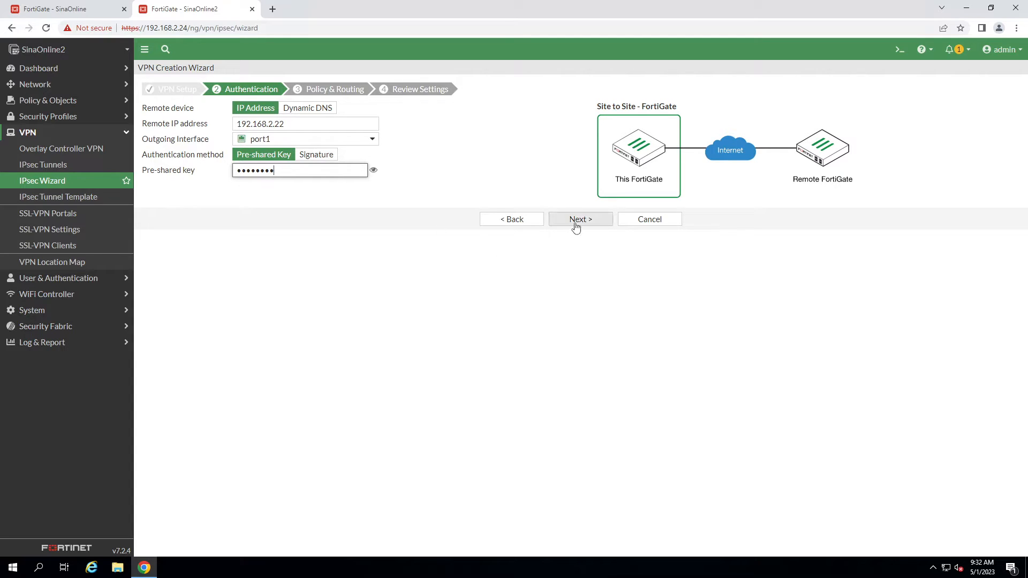
{"action": "left_click", "coordinate": [580, 219]}
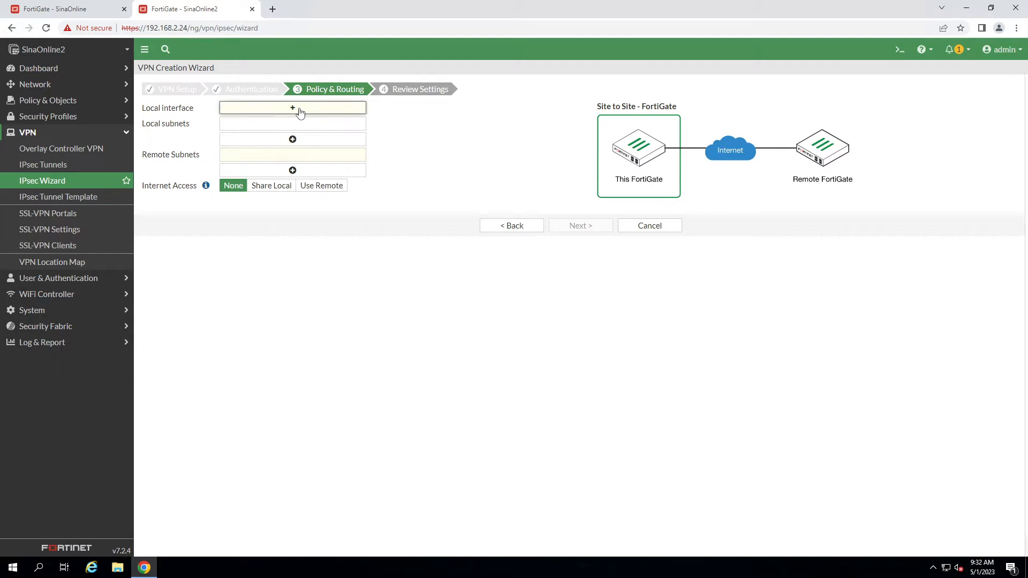
Select Loopback as local interface, enter remote subnet 10.20.20.0/24, and continue to review.
{"action": "left_click", "coordinate": [292, 108]}
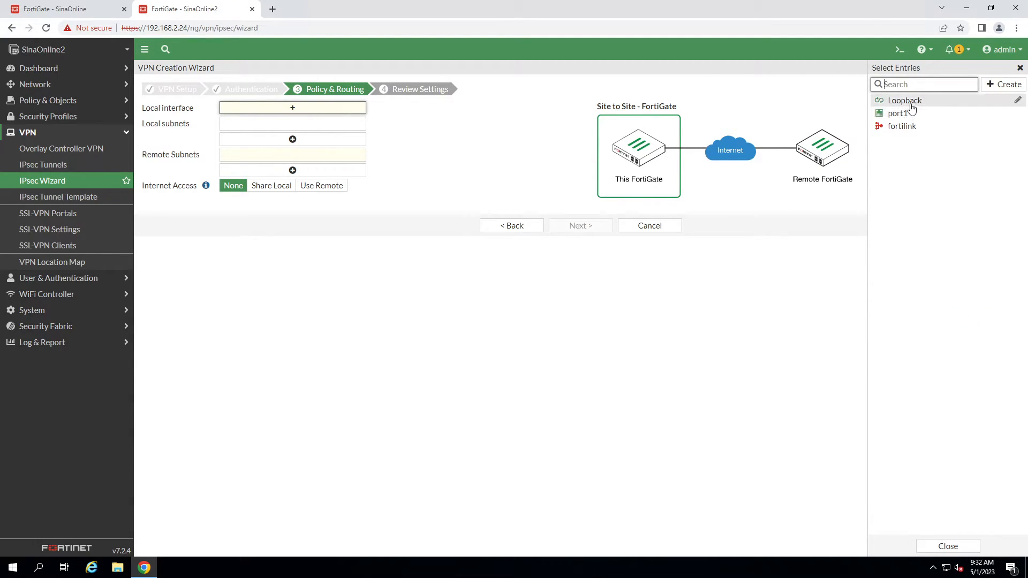
{"action": "left_click", "coordinate": [905, 99]}
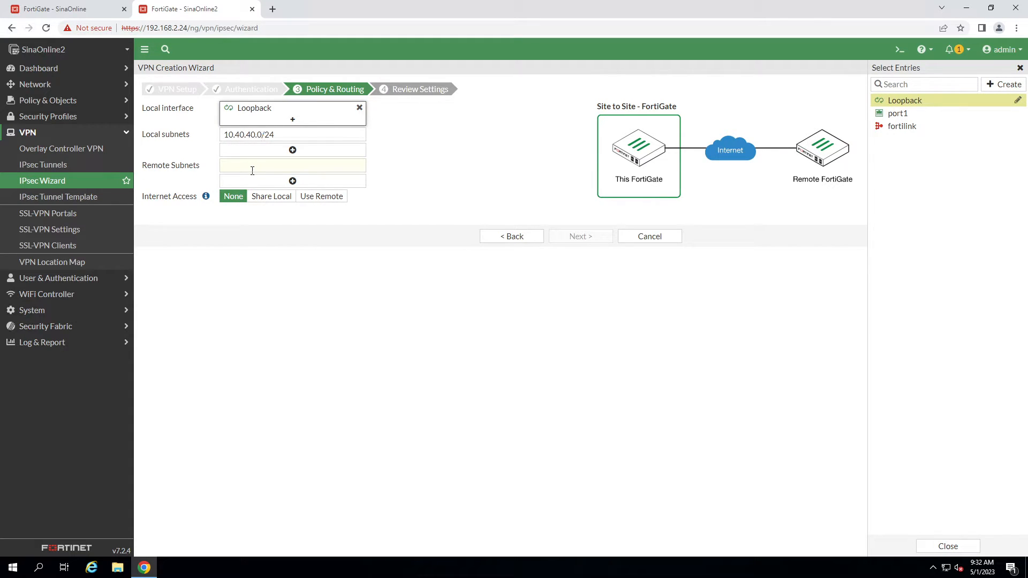
{"action": "left_click", "coordinate": [292, 165]}
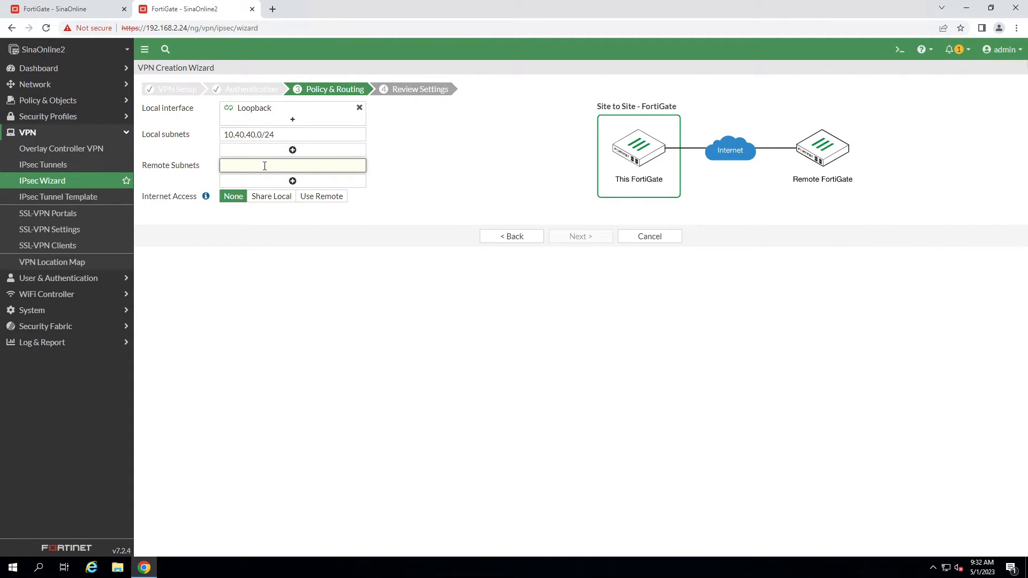
{"action": "type", "text": "10.20"}
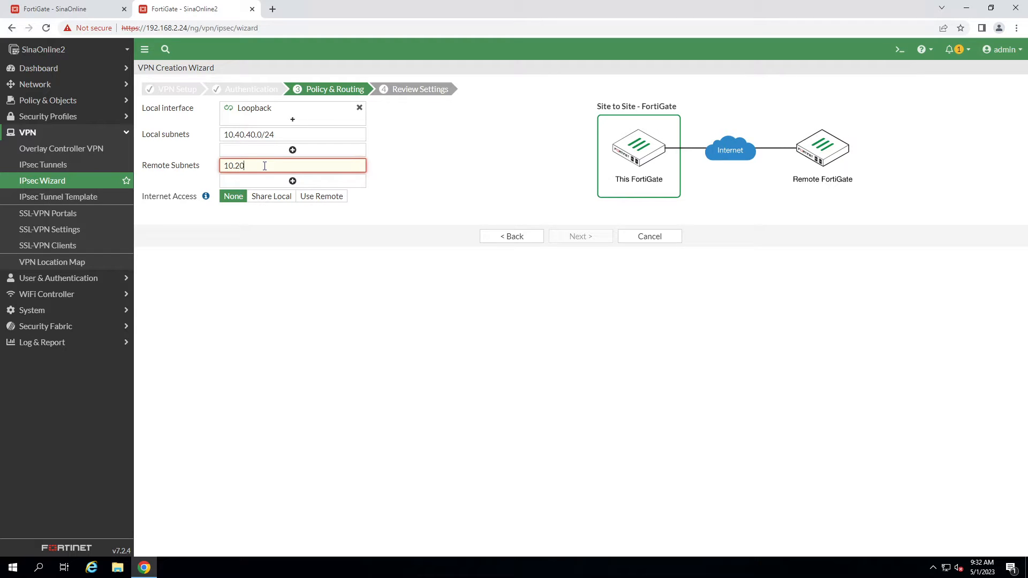
{"action": "type", "text": ".20.0"}
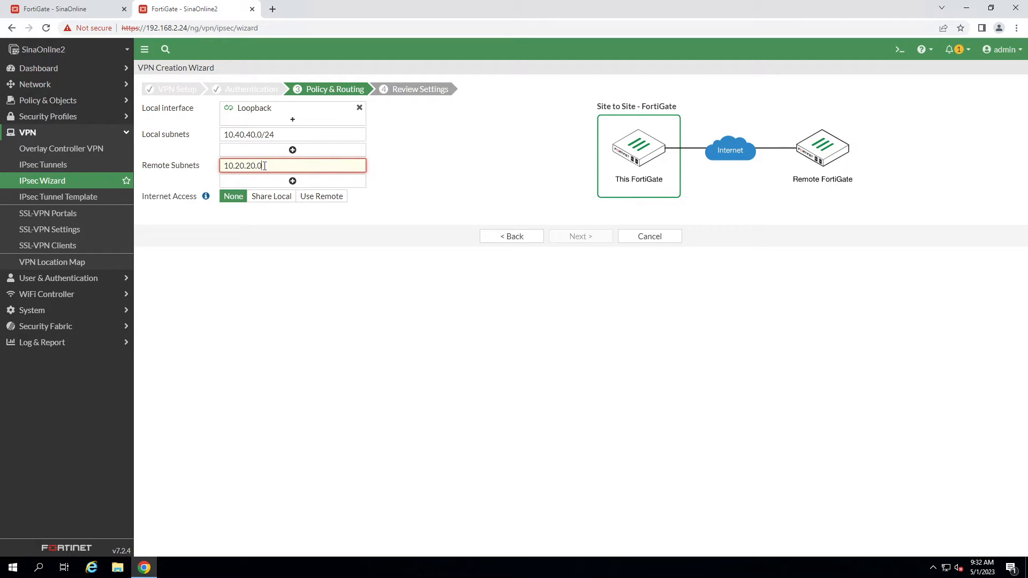
{"action": "type", "text": "/24"}
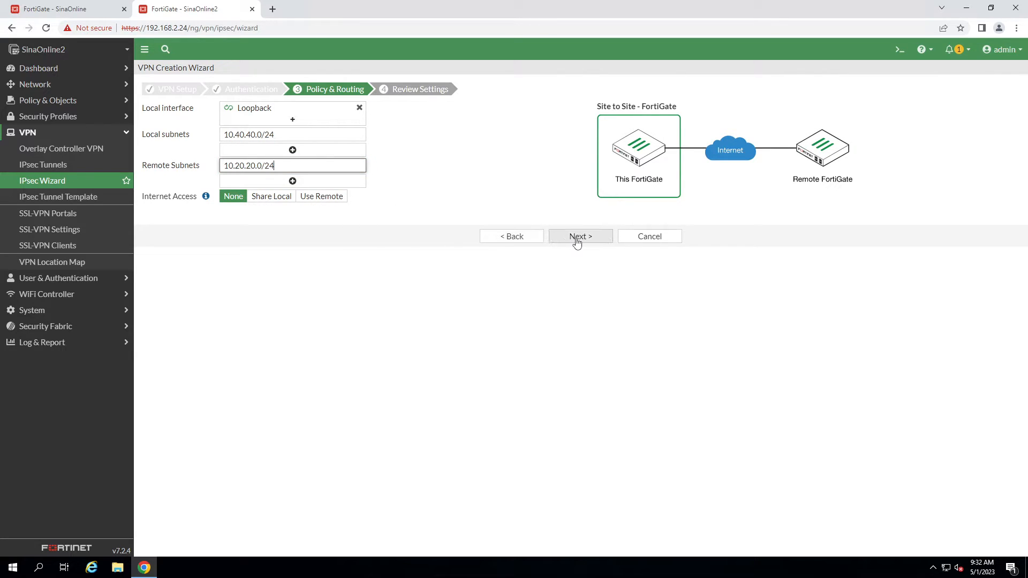
{"action": "left_click", "coordinate": [579, 236]}
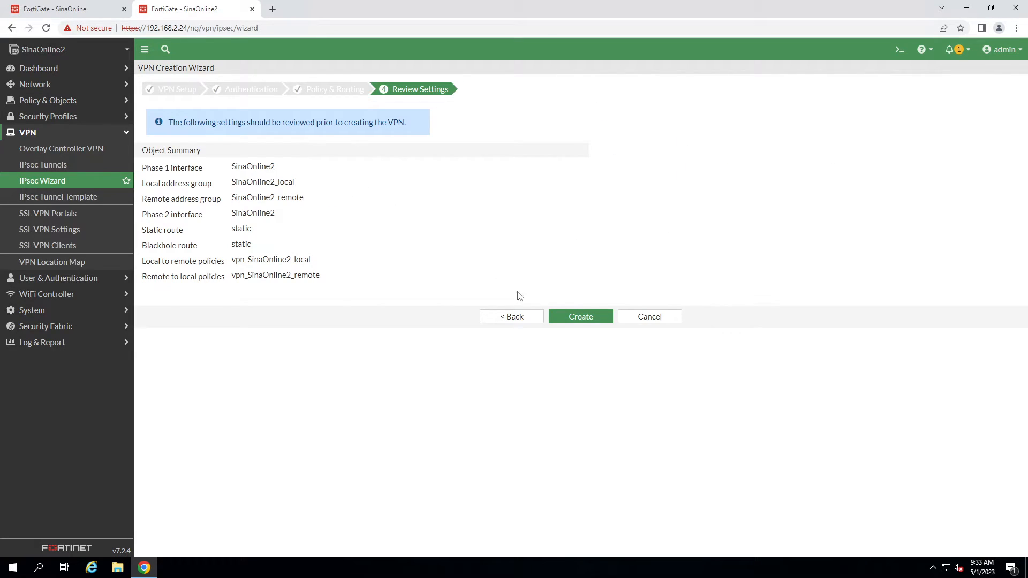
Create the SinaOnline2 VPN and show its tunnel list, where it sits inactive on port1.
{"action": "left_click", "coordinate": [580, 315]}
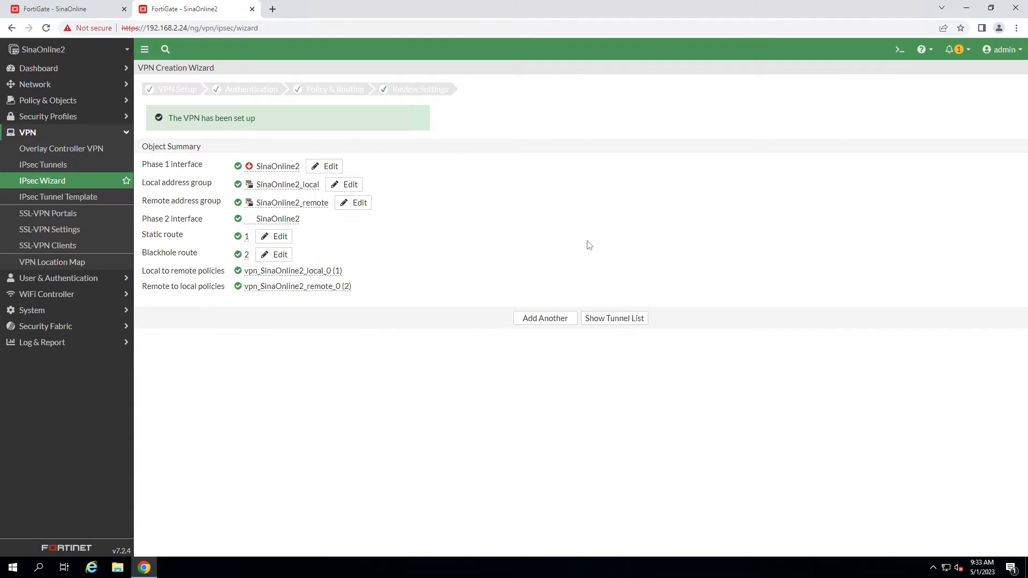
{"action": "left_click", "coordinate": [613, 318]}
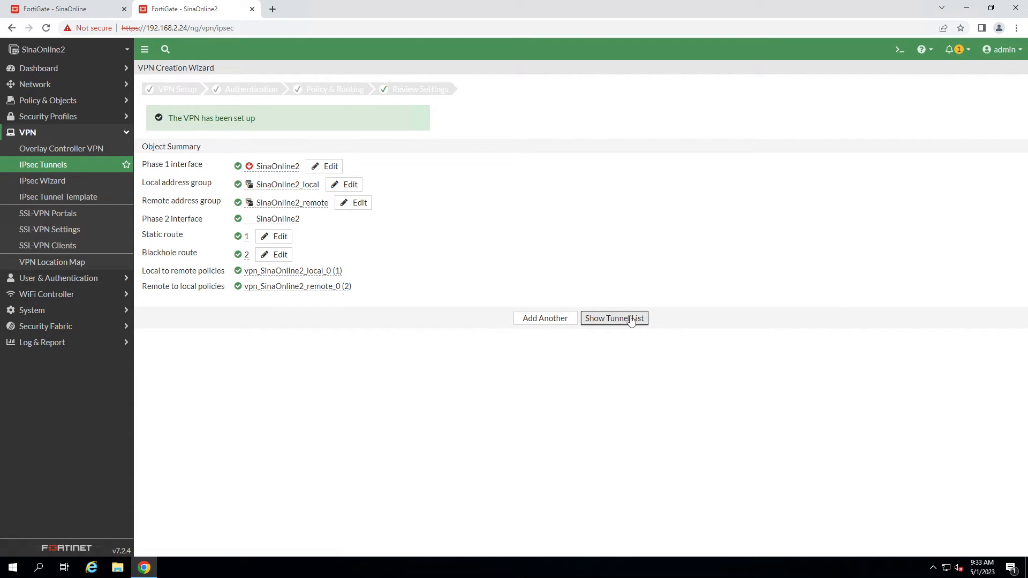
{"action": "left_click", "coordinate": [614, 318]}
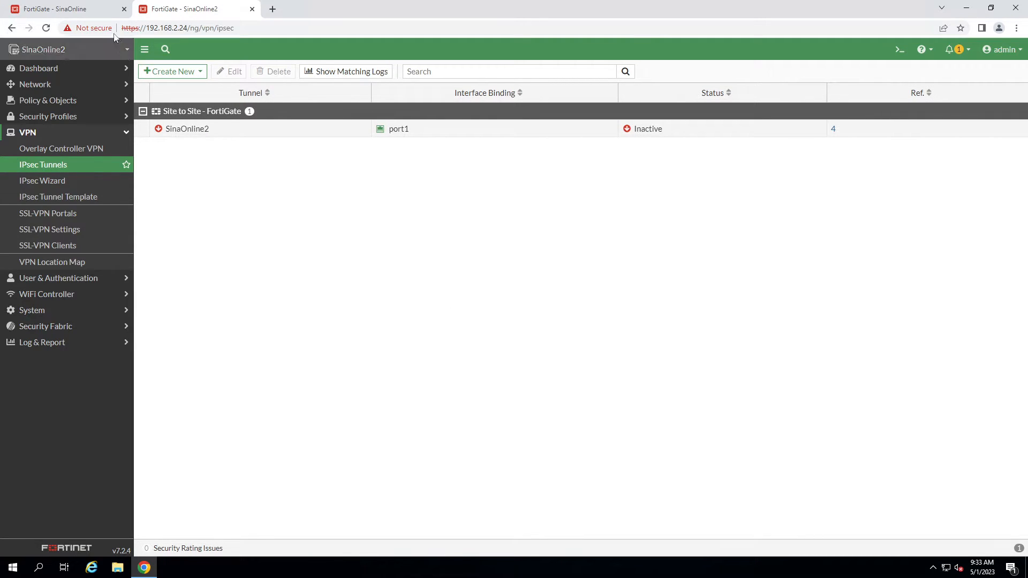
On the SinaOnline firewall, select the SinaoOnline tunnel under VPN > IPsec Tunnels.
{"action": "left_click", "coordinate": [59, 9]}
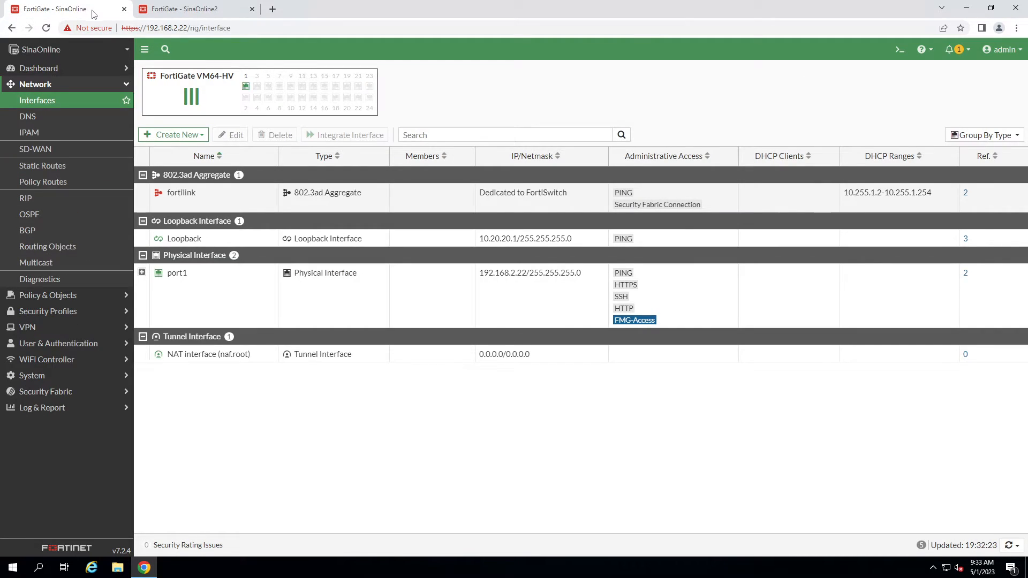
{"action": "left_click", "coordinate": [28, 214]}
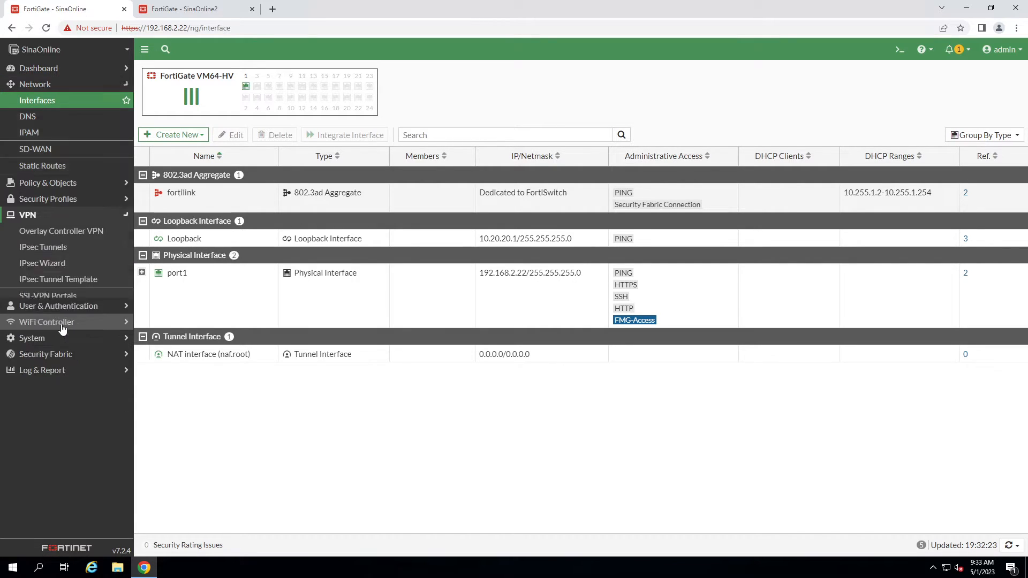
{"action": "left_click", "coordinate": [44, 256]}
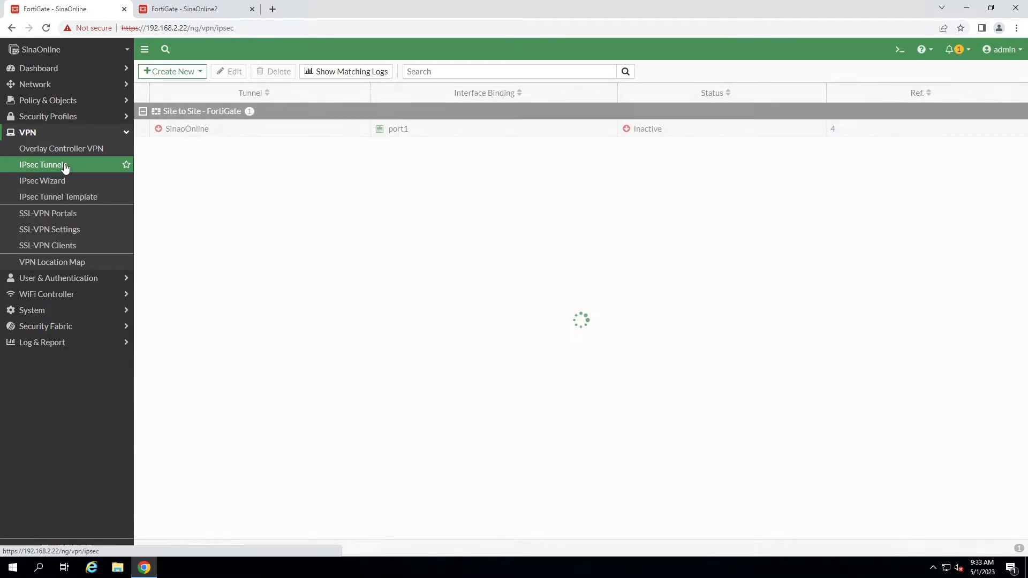
{"action": "left_click", "coordinate": [248, 129]}
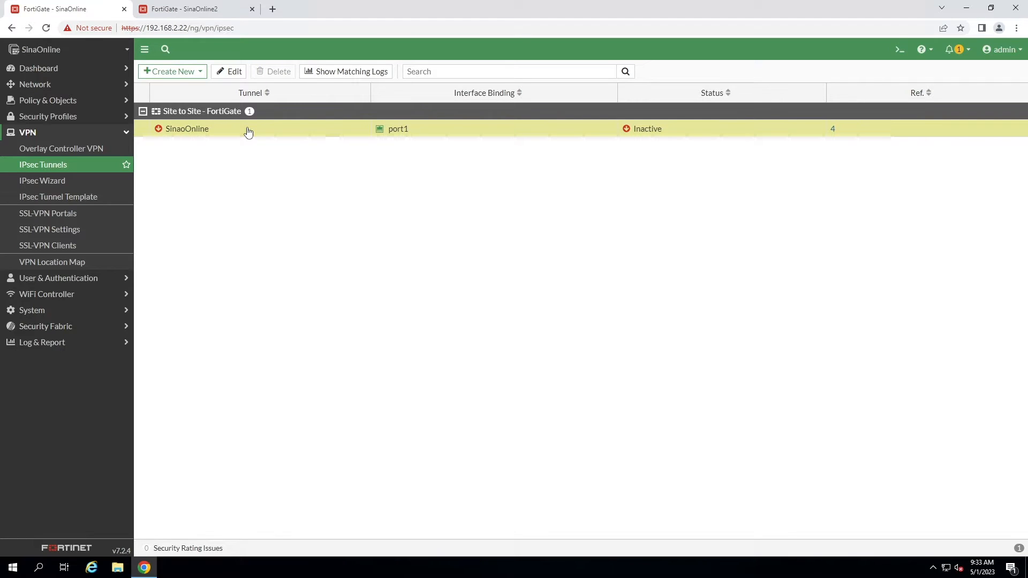
{"action": "mouse_move", "coordinate": [306, 129]}
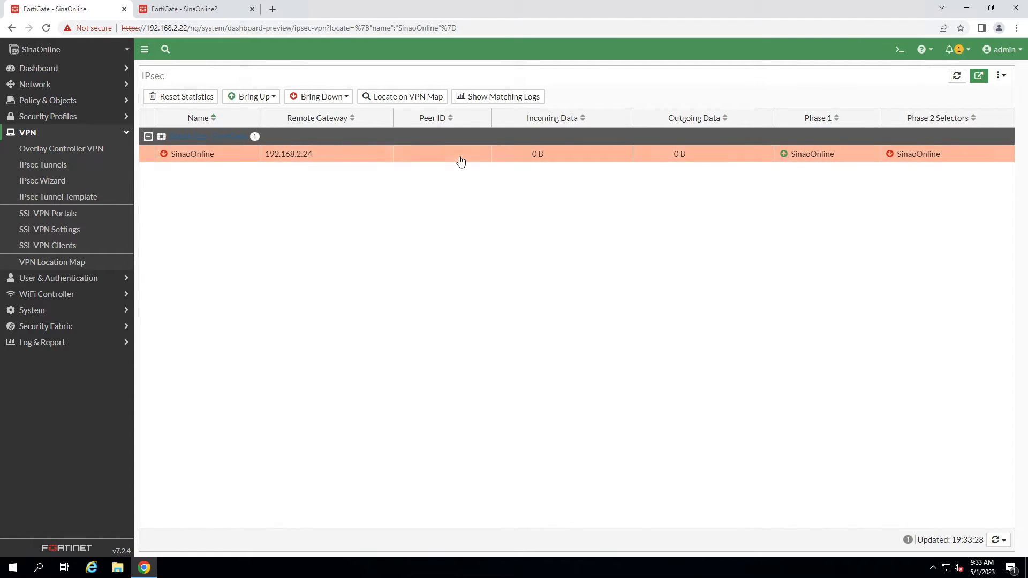
Bring up the SinaoOnline phase 2 selector and reselect the tunnel in the list.
{"action": "left_click", "coordinate": [251, 96]}
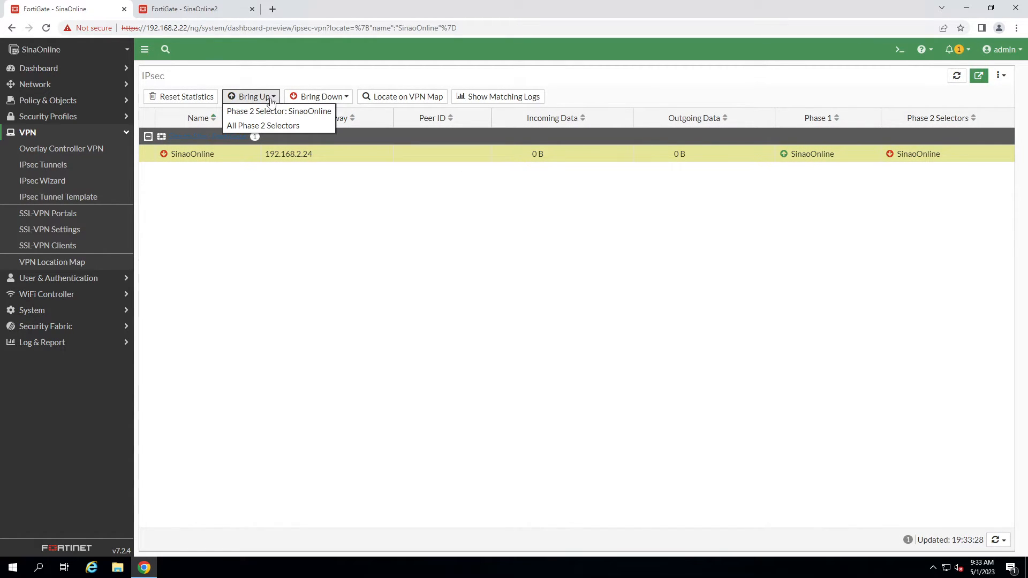
{"action": "left_click", "coordinate": [279, 111]}
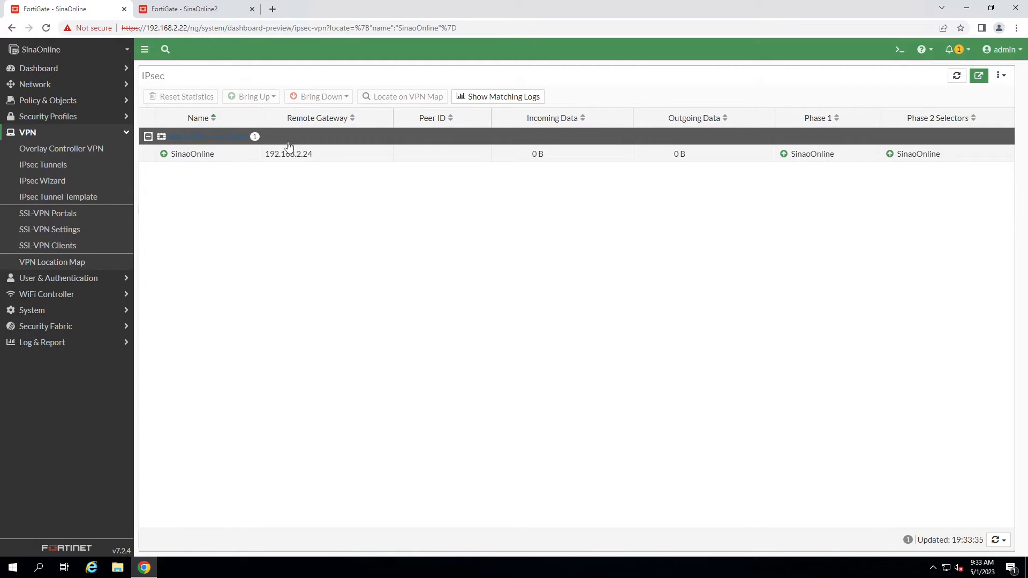
{"action": "mouse_move", "coordinate": [43, 165]}
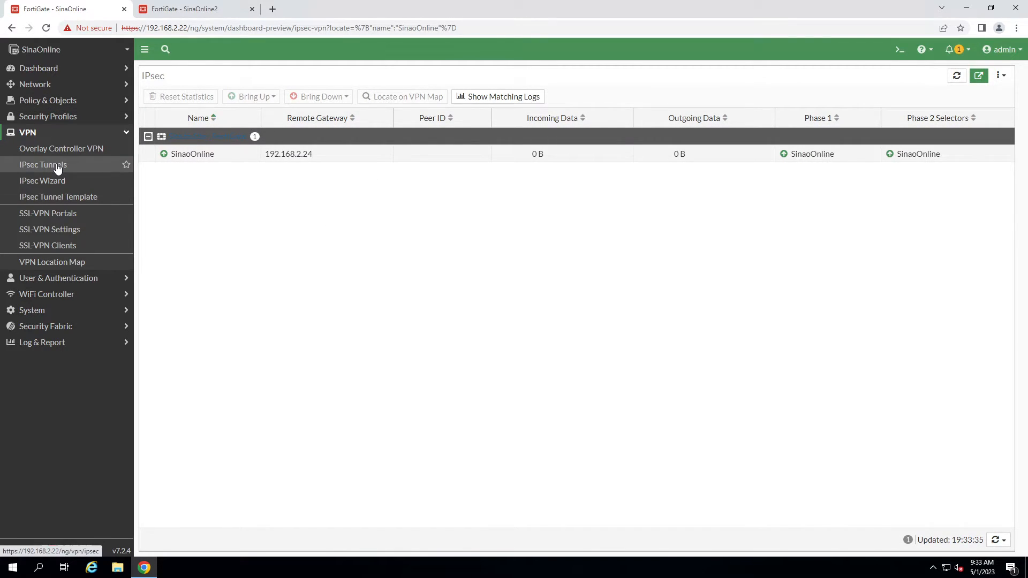
{"action": "left_click", "coordinate": [43, 164]}
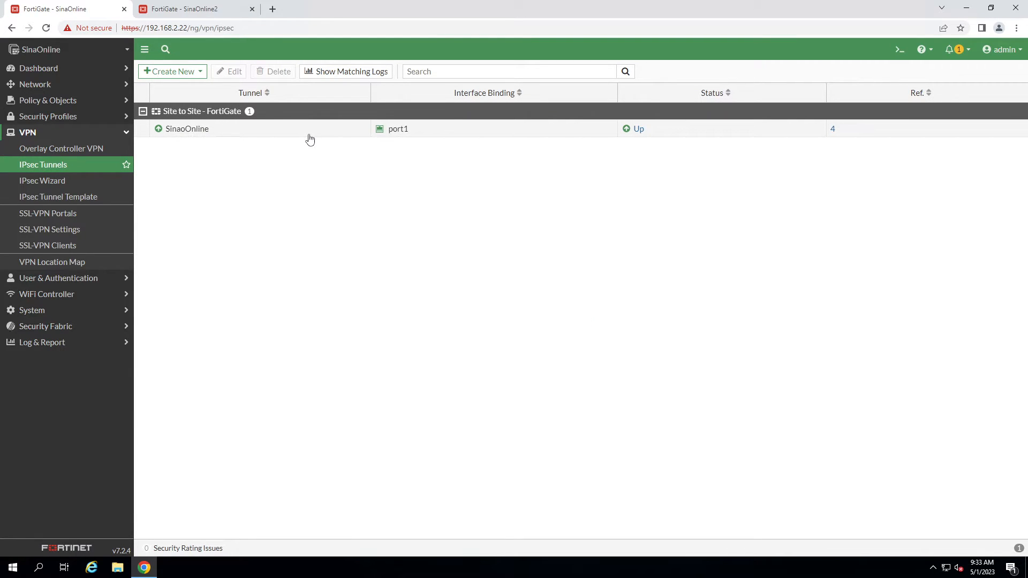
{"action": "left_click", "coordinate": [187, 128]}
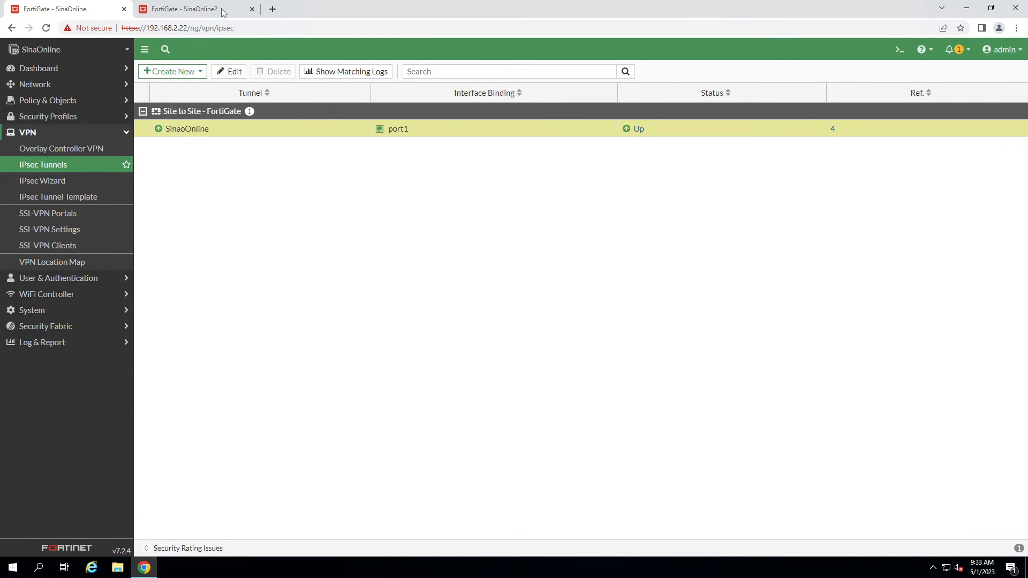
Compare tunnel status on the SinaOnline2 and SinaOnline firewalls.
{"action": "left_click", "coordinate": [190, 8]}
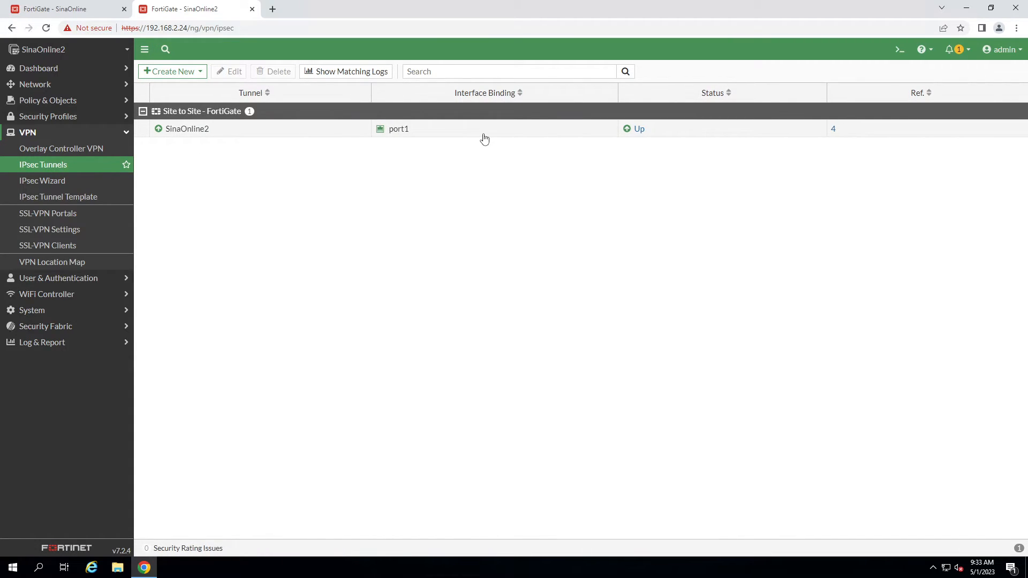
{"action": "left_click", "coordinate": [59, 8]}
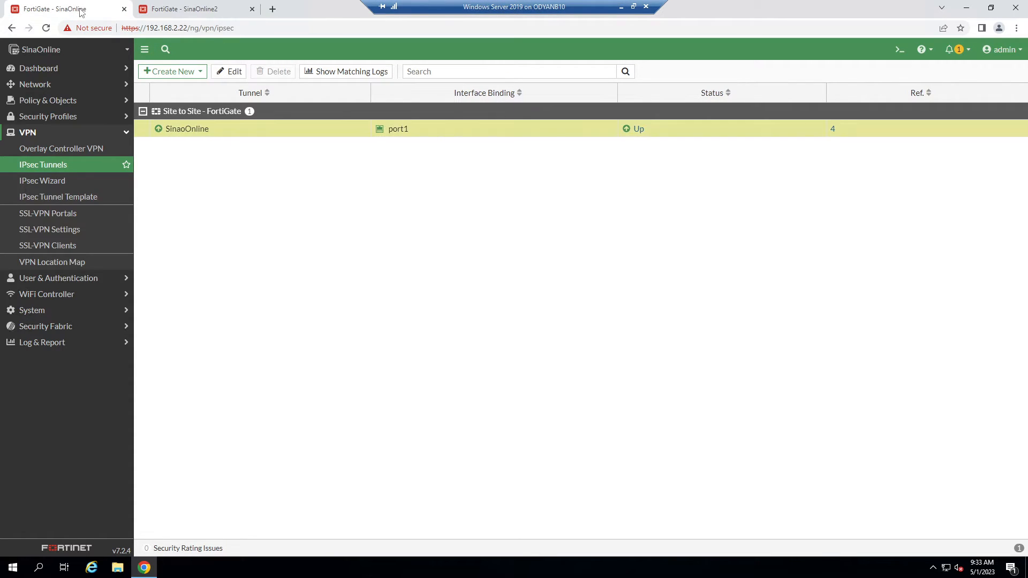
{"action": "left_click", "coordinate": [190, 8]}
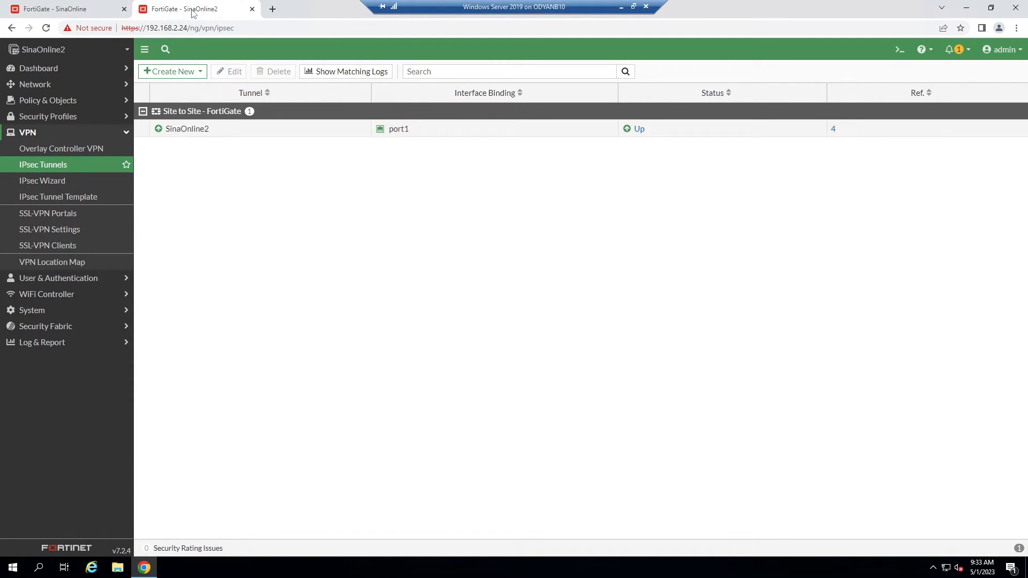
{"action": "left_click", "coordinate": [35, 84]}
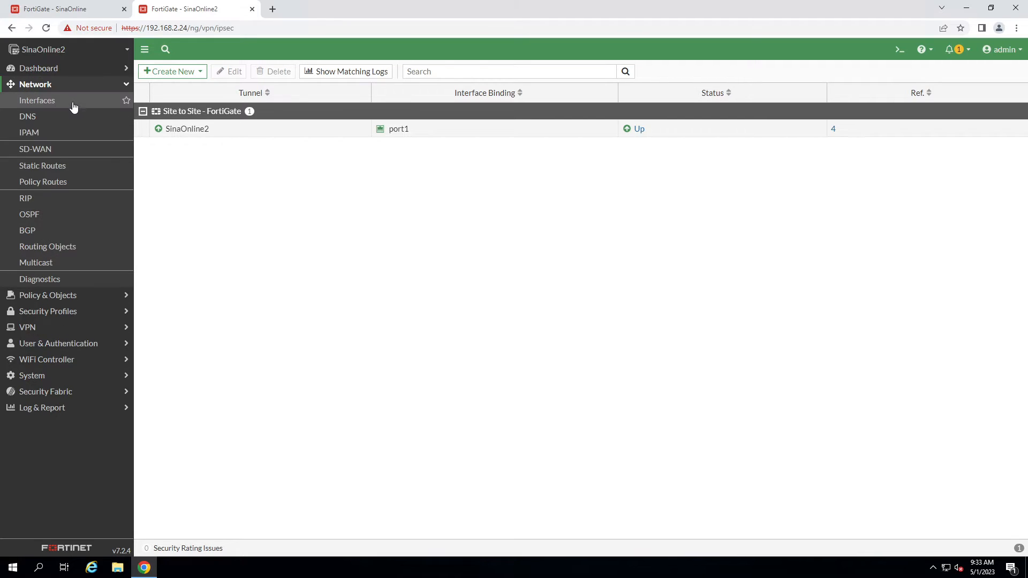
On SinaOnline's CLI console, set the ping source to 10.20.20.1.
{"action": "left_click", "coordinate": [38, 100]}
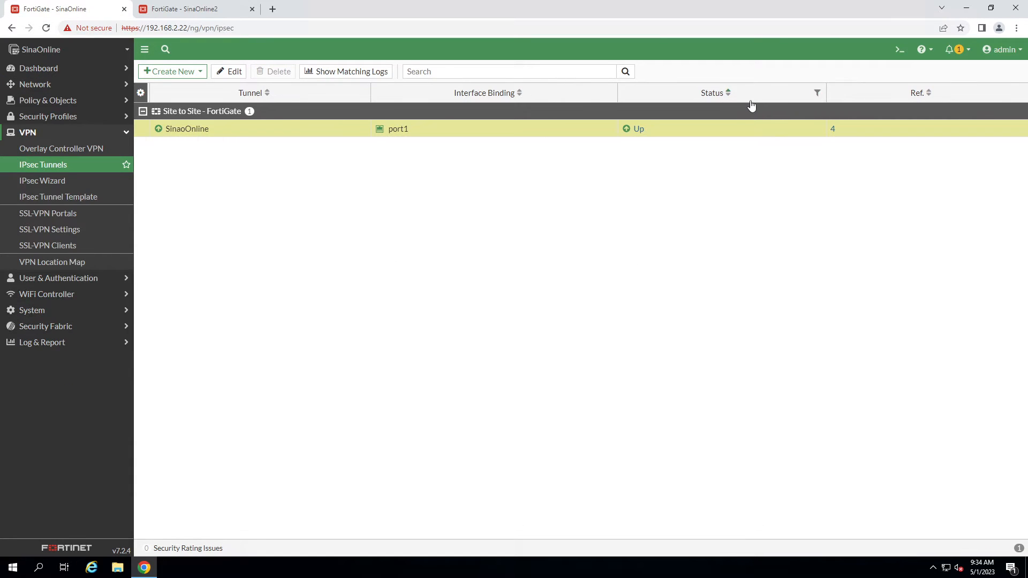
{"action": "left_click", "coordinate": [899, 50]}
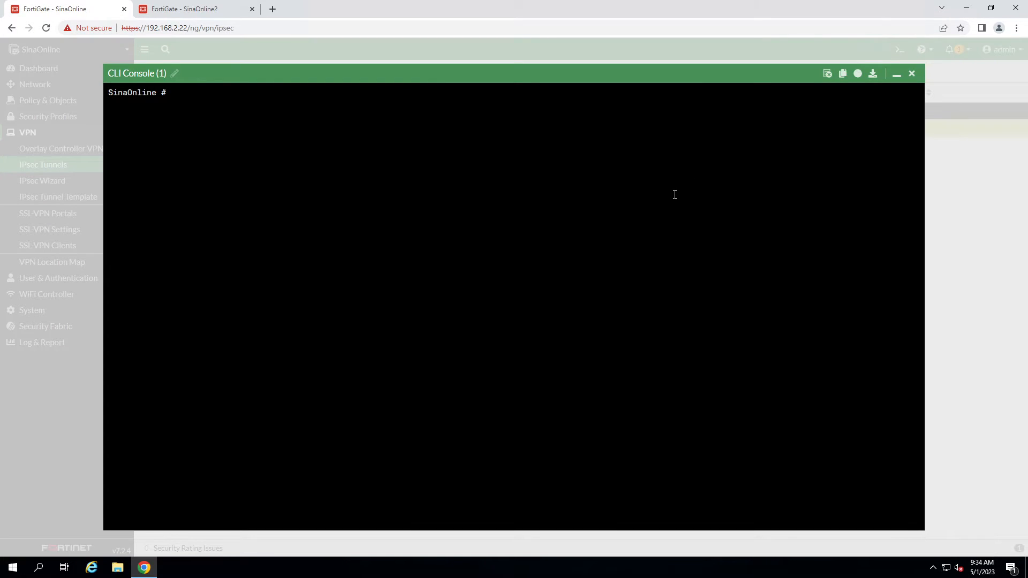
{"action": "type", "text": "execute"}
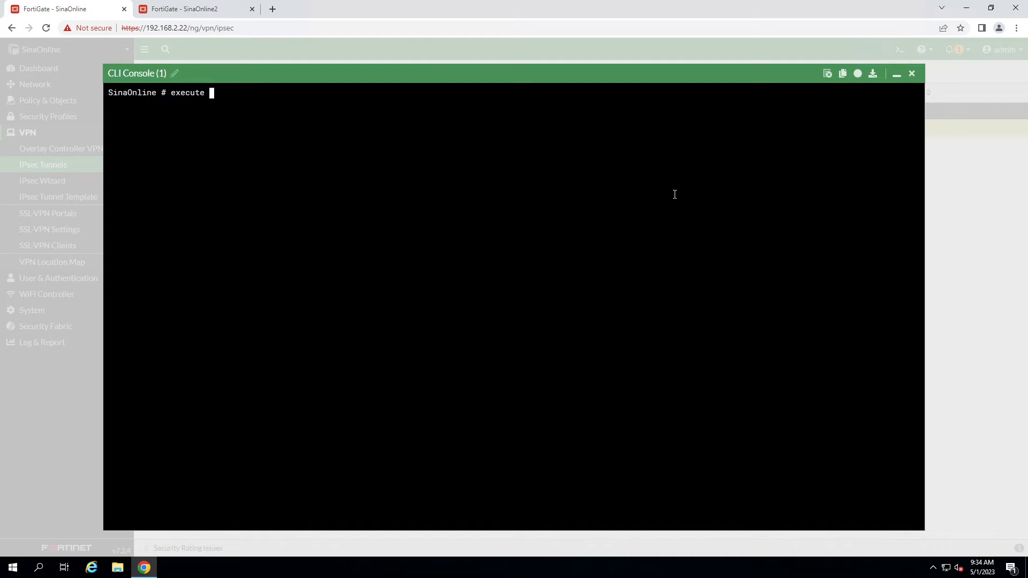
{"action": "type", "text": "ping-options"}
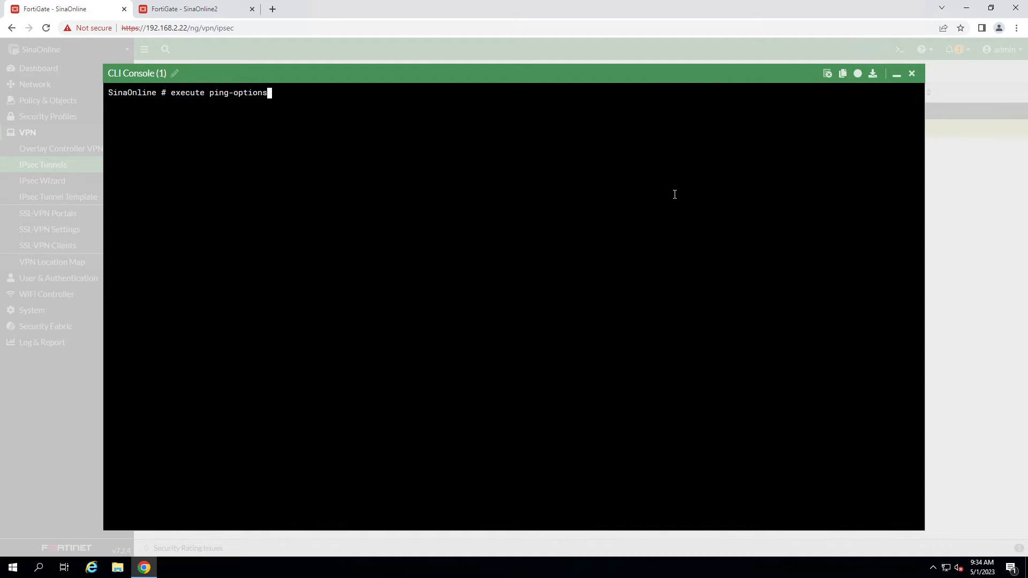
{"action": "type", "text": "source"}
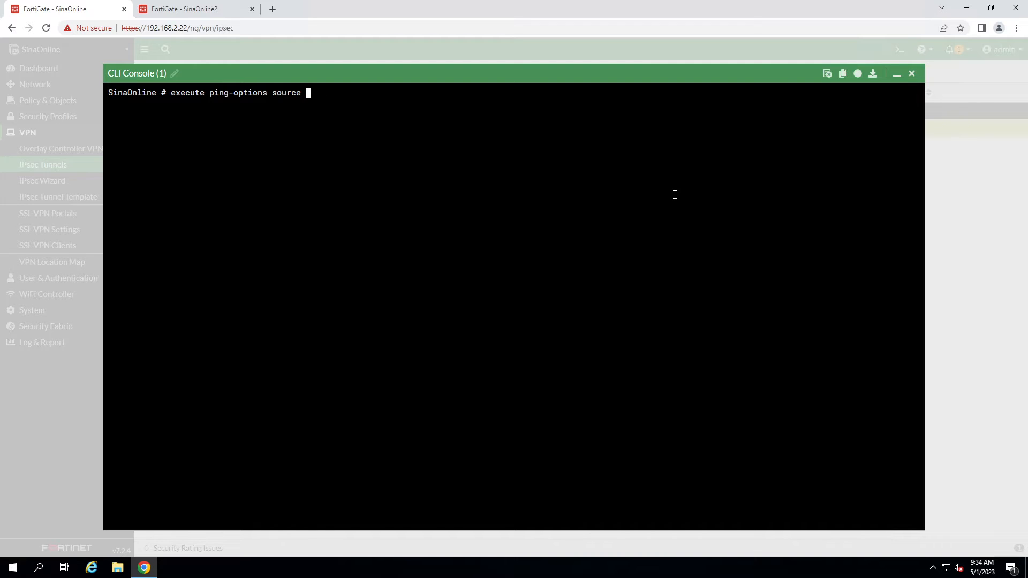
{"action": "type", "text": "10."}
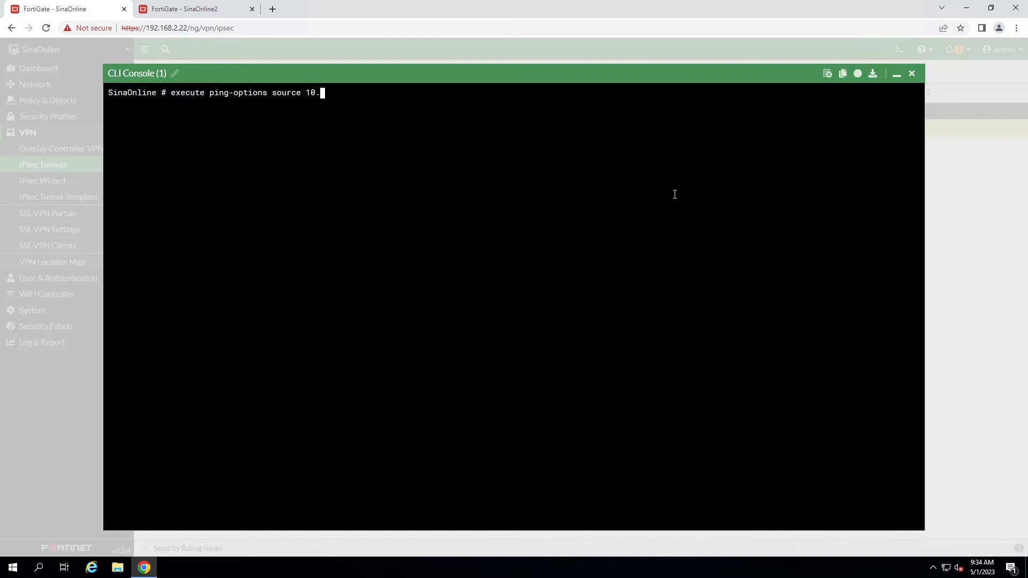
{"action": "type", "text": "20.20.1"}
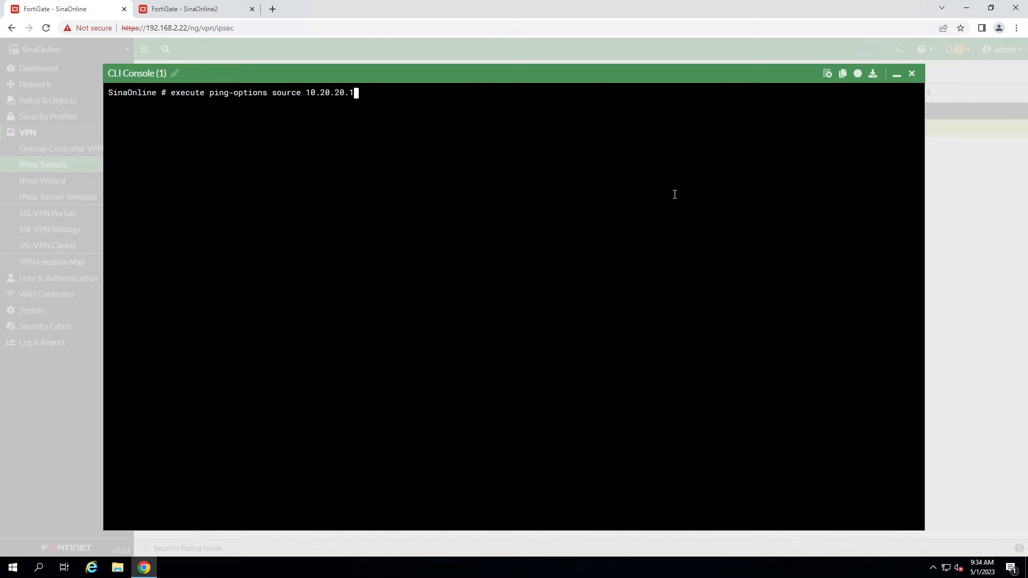
{"action": "key", "text": "Return"}
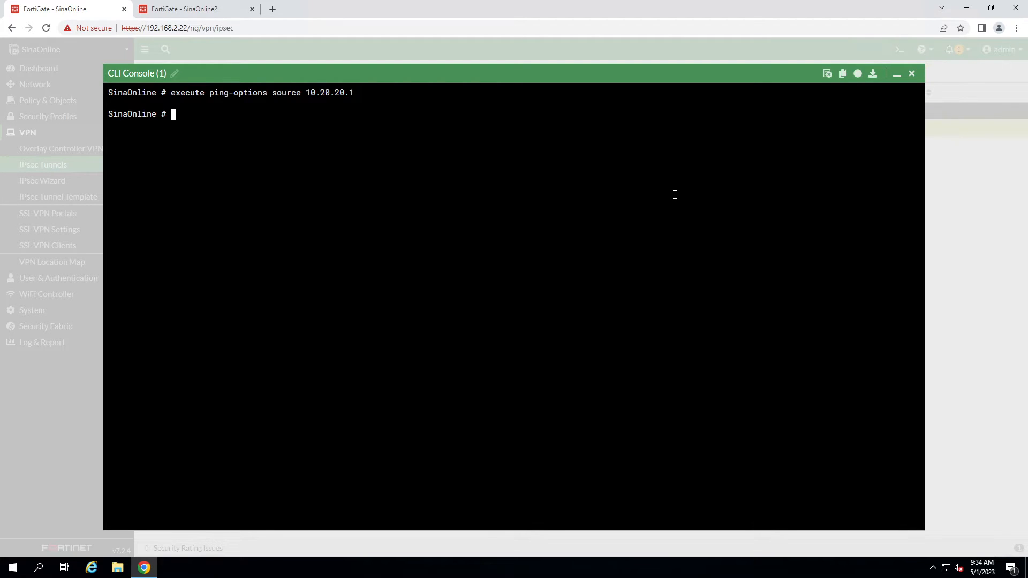
Ping loopback 10.40.40.1 with 0% loss, then close the console.
{"action": "type", "text": "execute"}
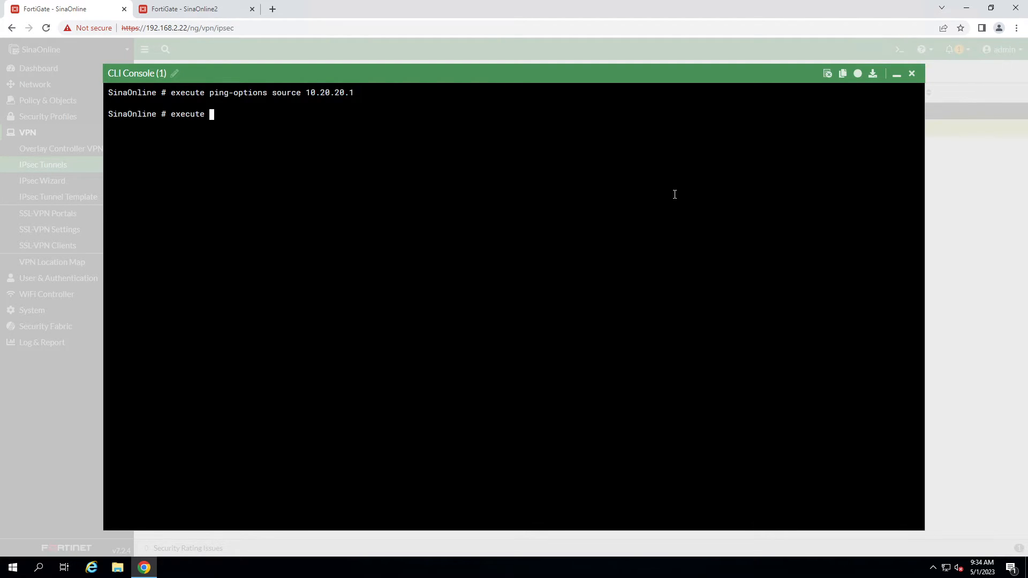
{"action": "type", "text": "ping"}
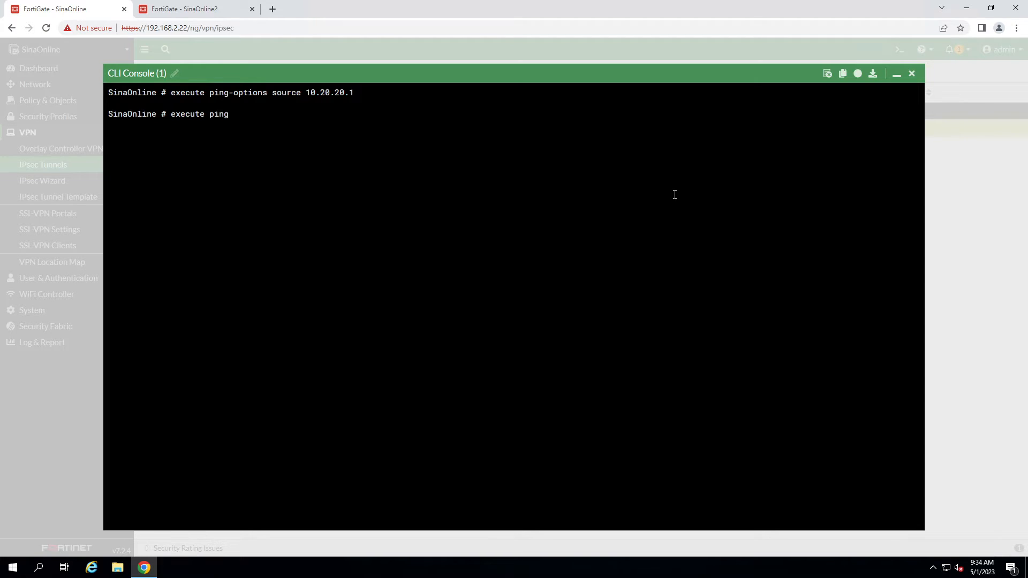
{"action": "type", "text": "10."}
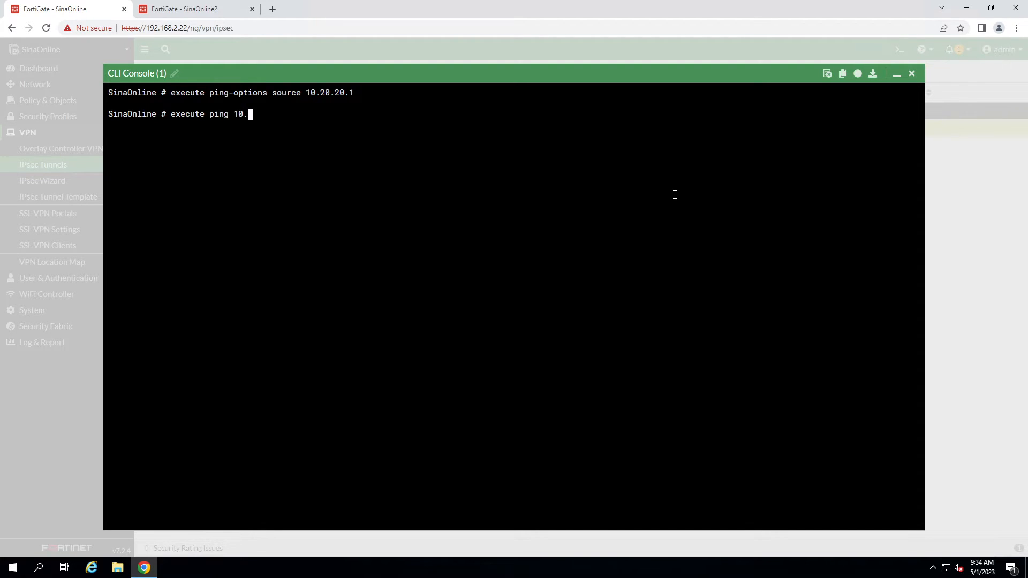
{"action": "type", "text": "40.40.1"}
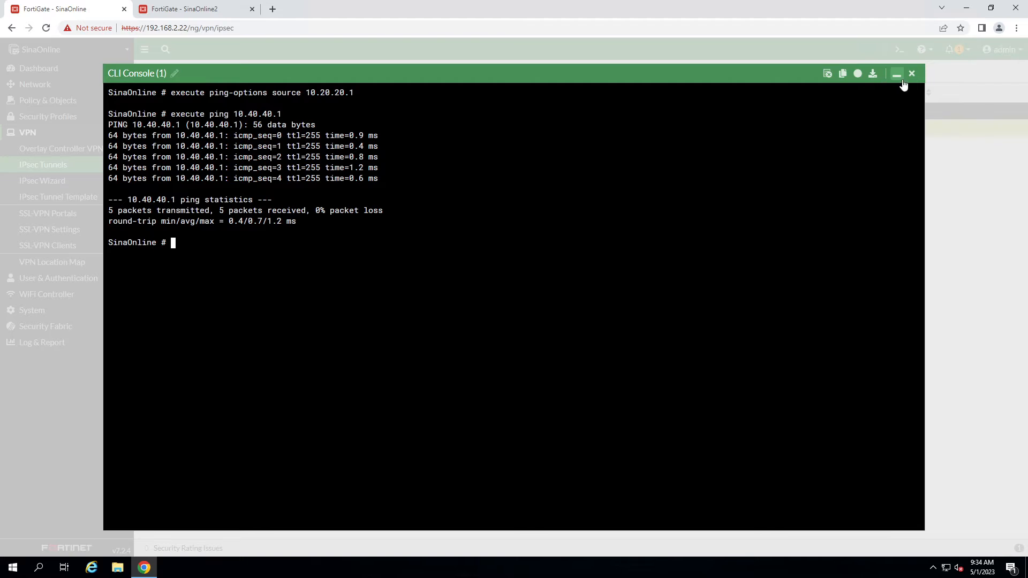
{"action": "left_click", "coordinate": [896, 73]}
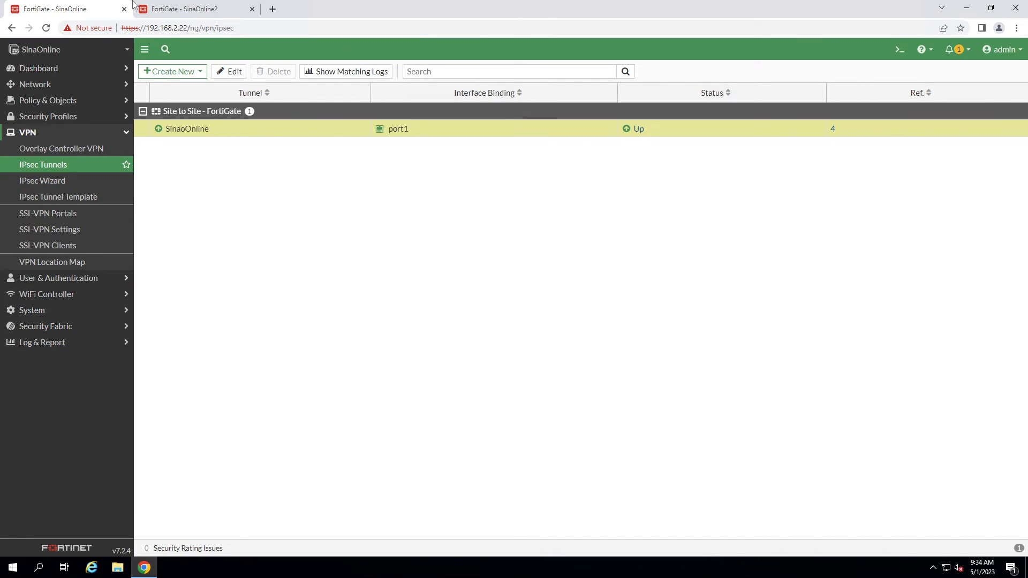
On SinaOnline2's CLI console, set the ping source to 10.40.40.1.
{"action": "left_click", "coordinate": [190, 9]}
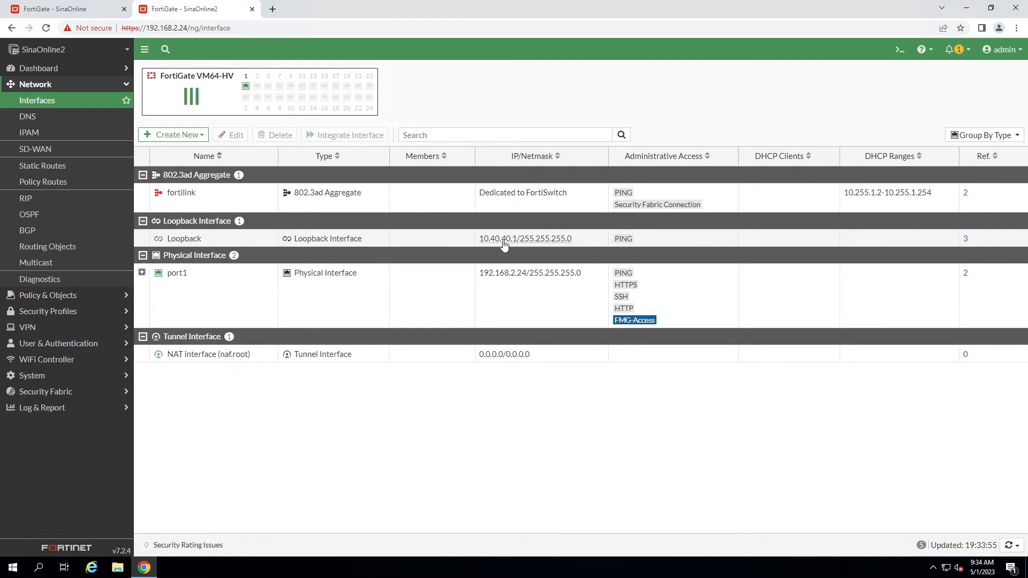
{"action": "mouse_move", "coordinate": [525, 237]}
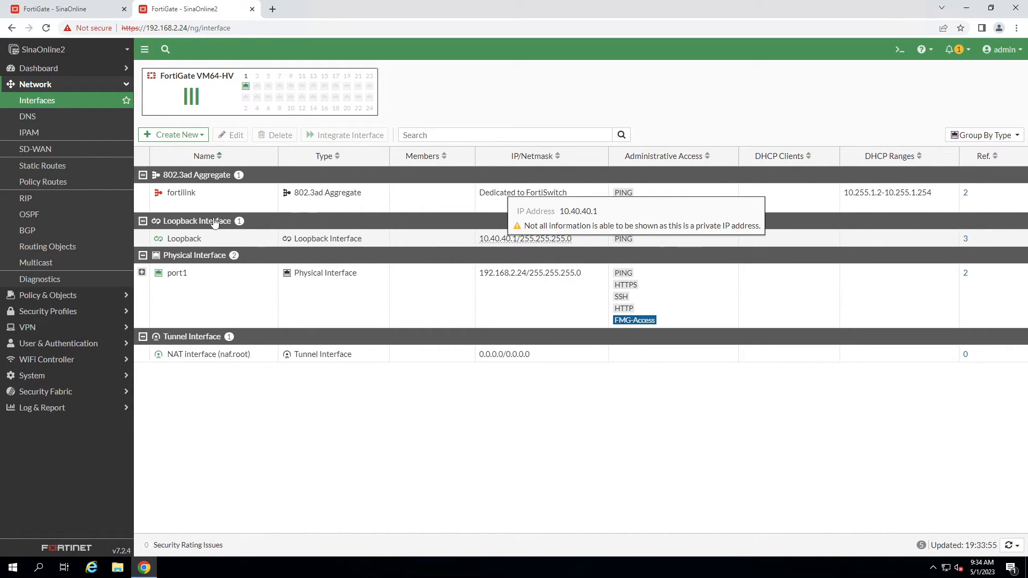
{"action": "mouse_move", "coordinate": [899, 49]}
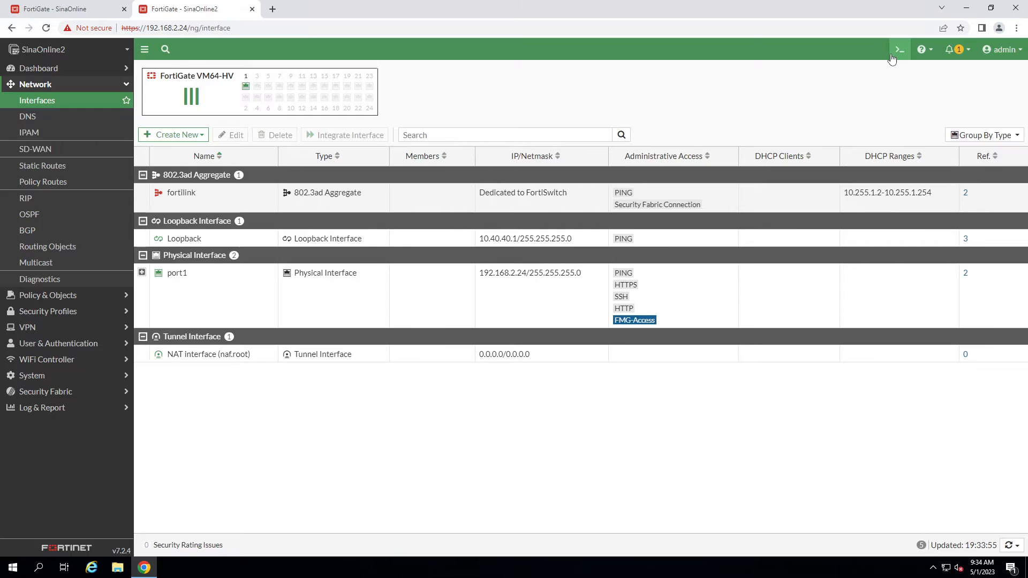
{"action": "left_click", "coordinate": [899, 50]}
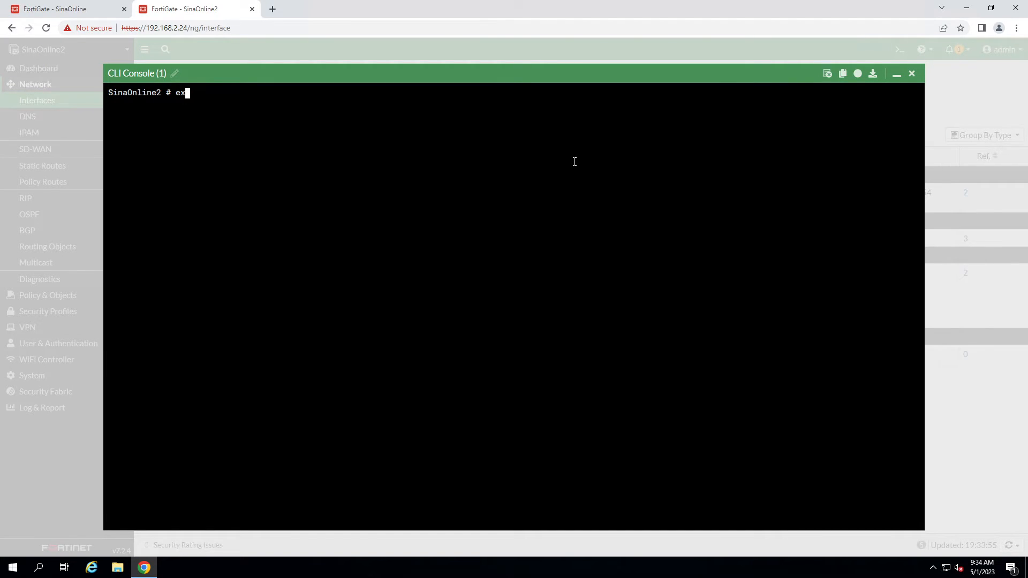
{"action": "type", "text": "ecute ping"}
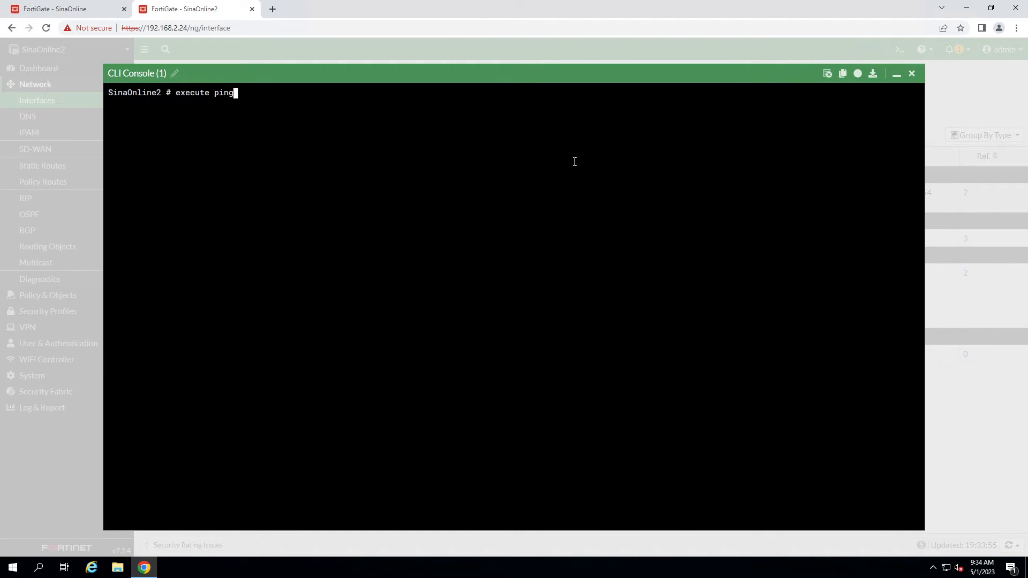
{"action": "type", "text": "-options"}
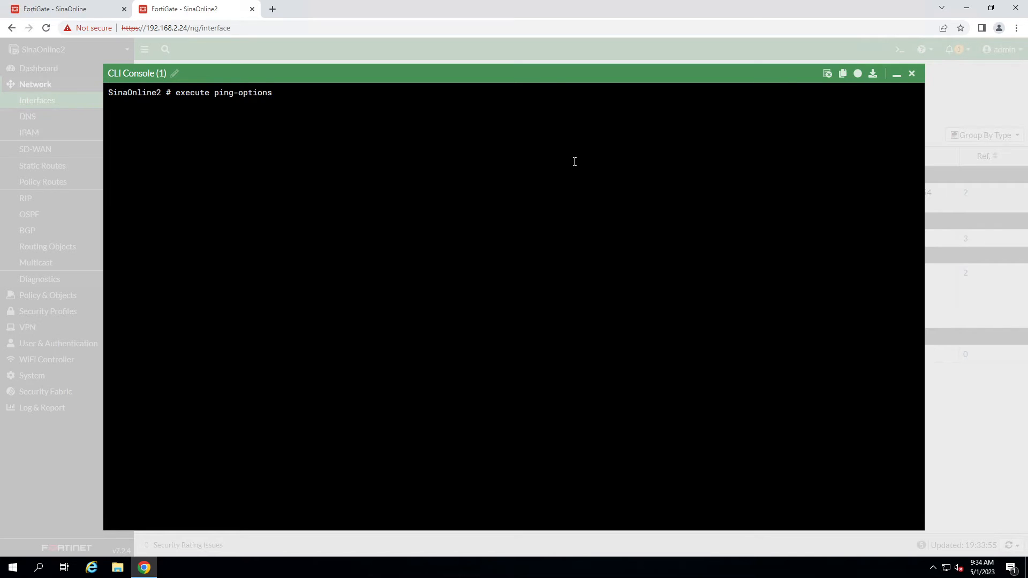
{"action": "type", "text": "source"}
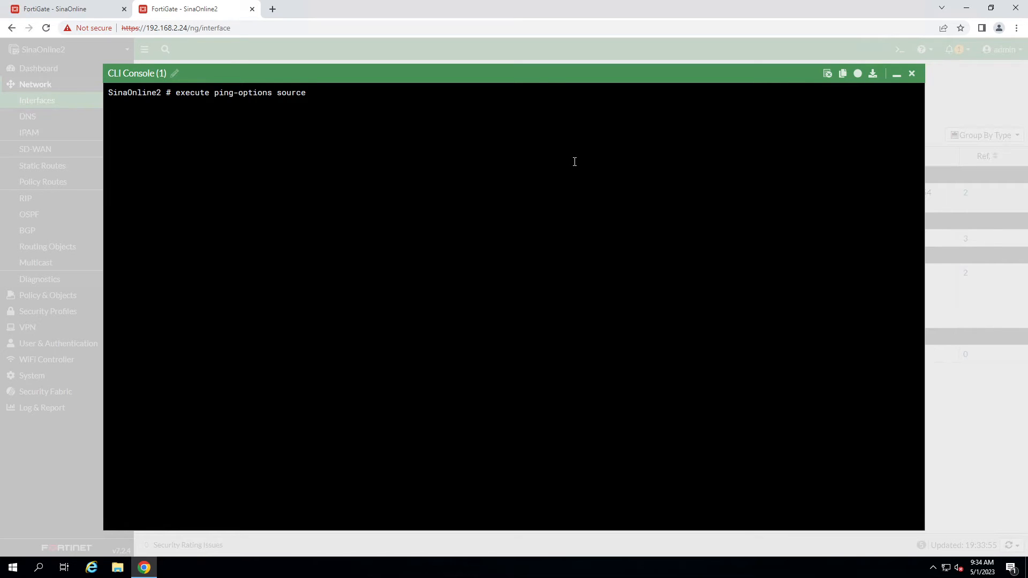
{"action": "type", "text": "10."}
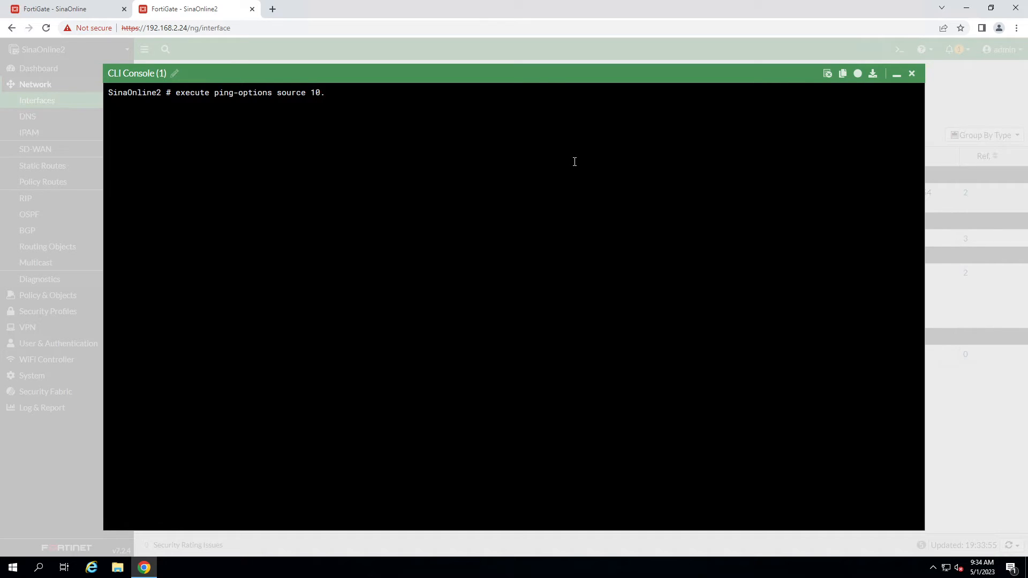
{"action": "mouse_move", "coordinate": [521, 98]}
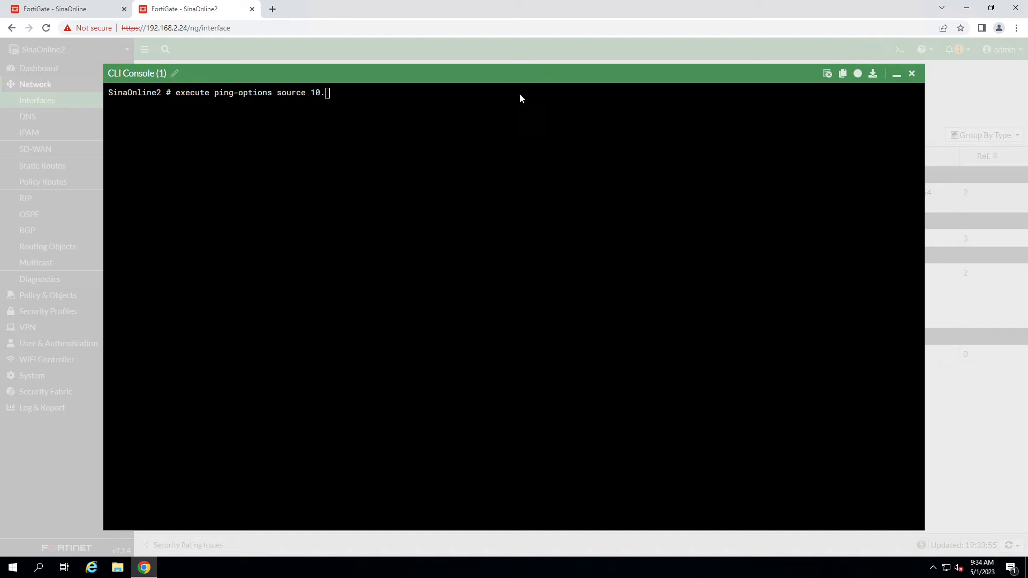
{"action": "mouse_move", "coordinate": [896, 74]}
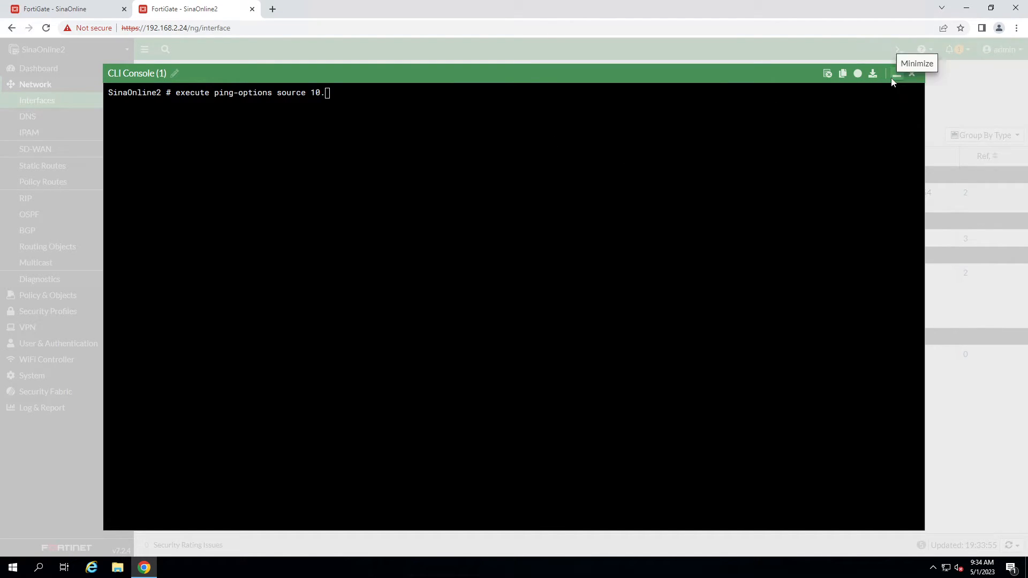
{"action": "left_click", "coordinate": [896, 73]}
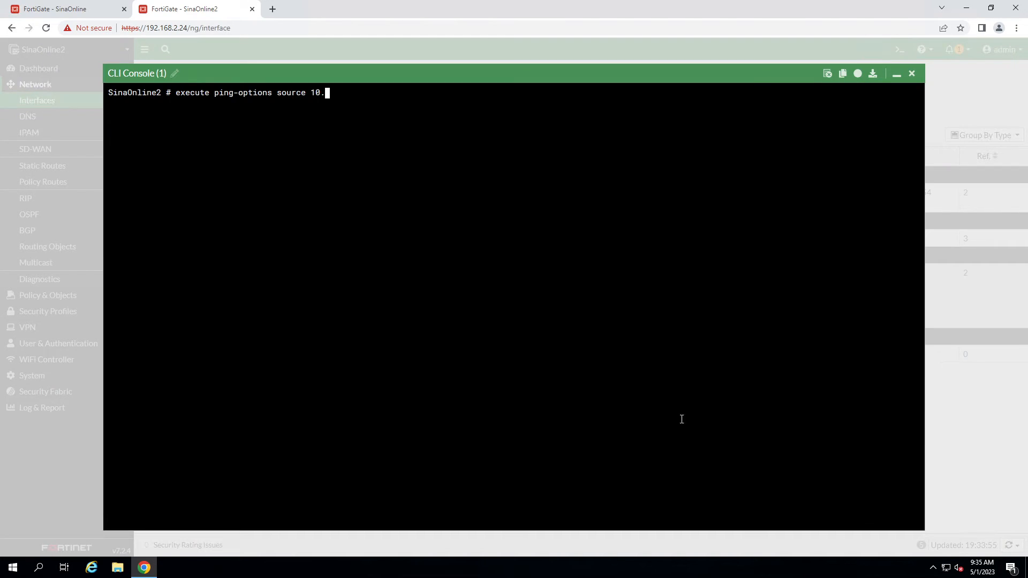
{"action": "type", "text": "40."}
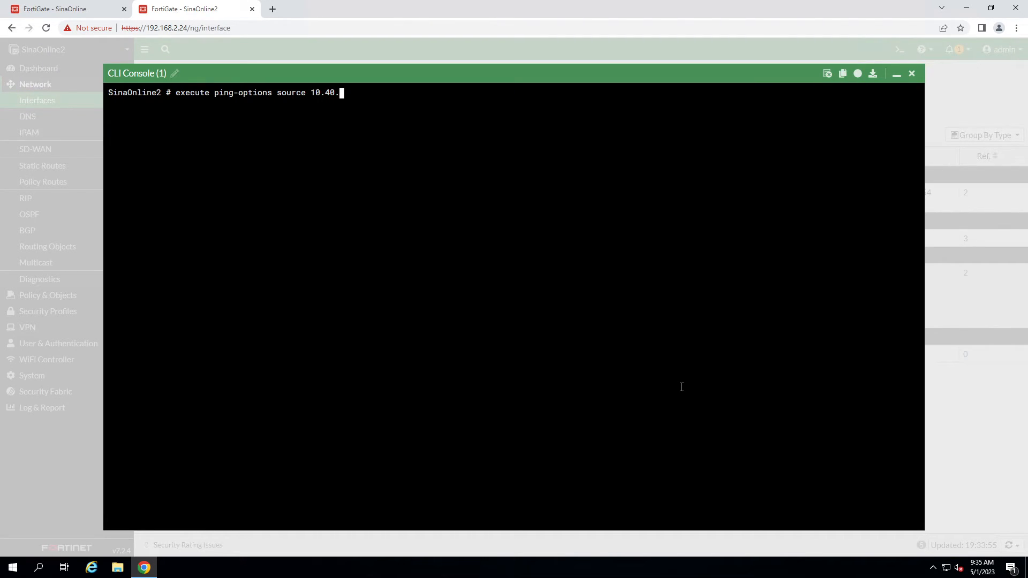
{"action": "key", "text": "Return"}
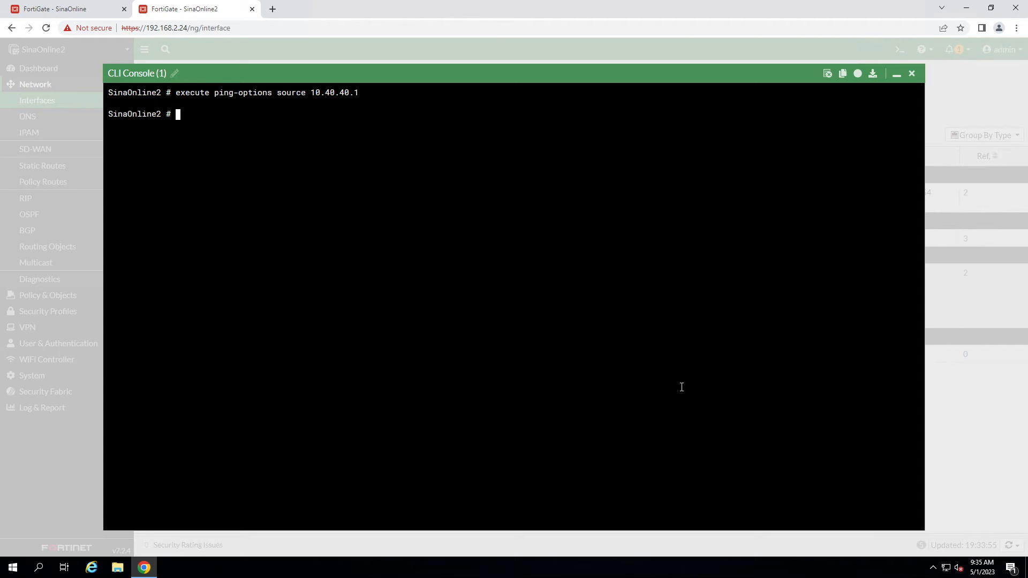
Ping the first site's loopback 10.20.20.1.
{"action": "type", "text": "execute"}
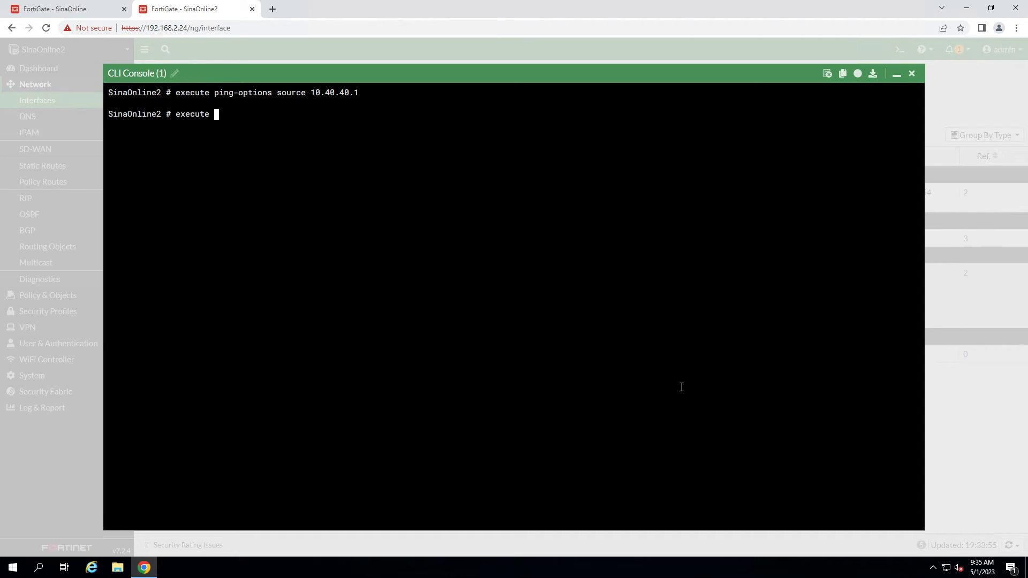
{"action": "type", "text": "ping 10"}
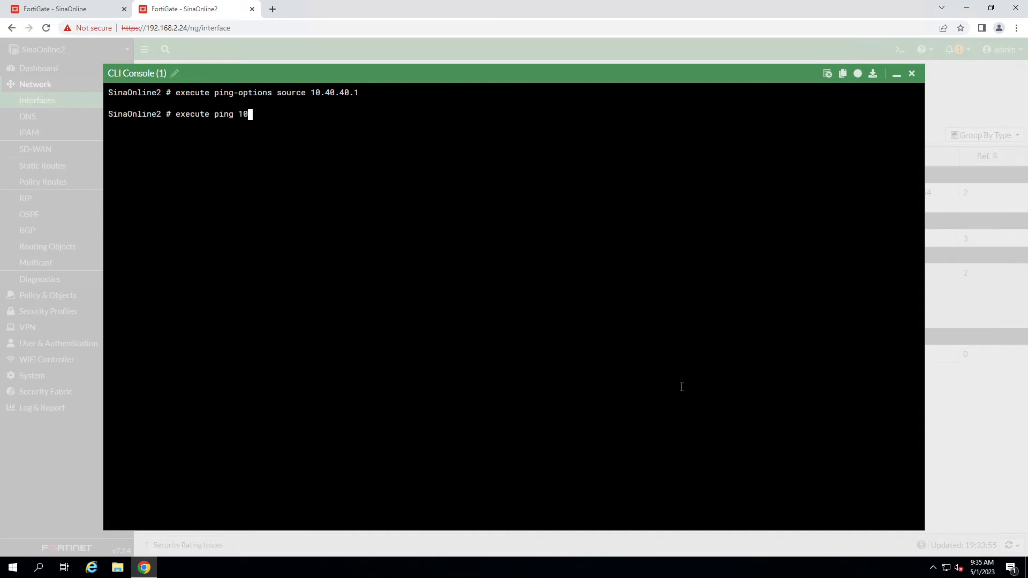
{"action": "type", "text": ".20.20."}
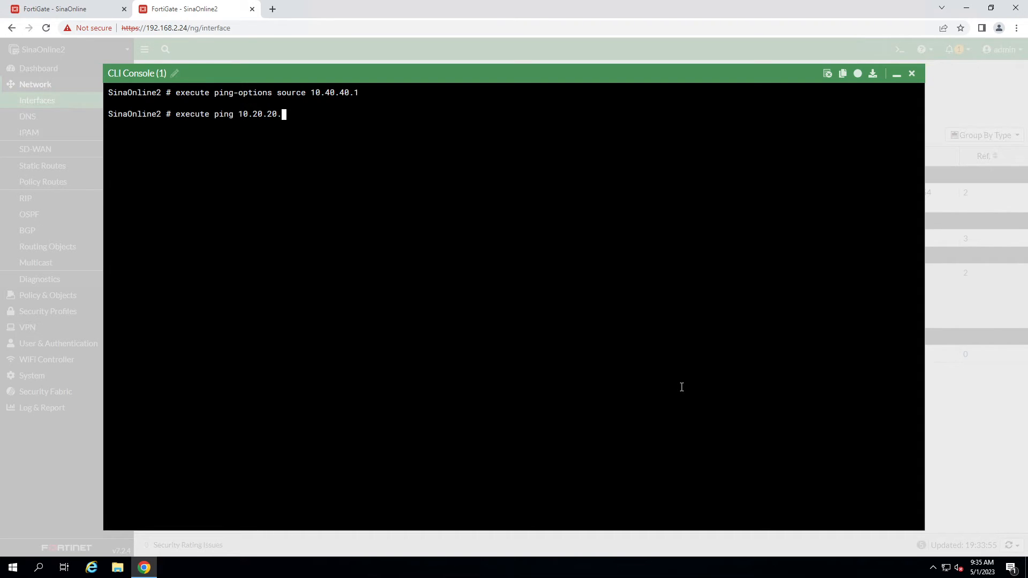
{"action": "key", "text": "Return"}
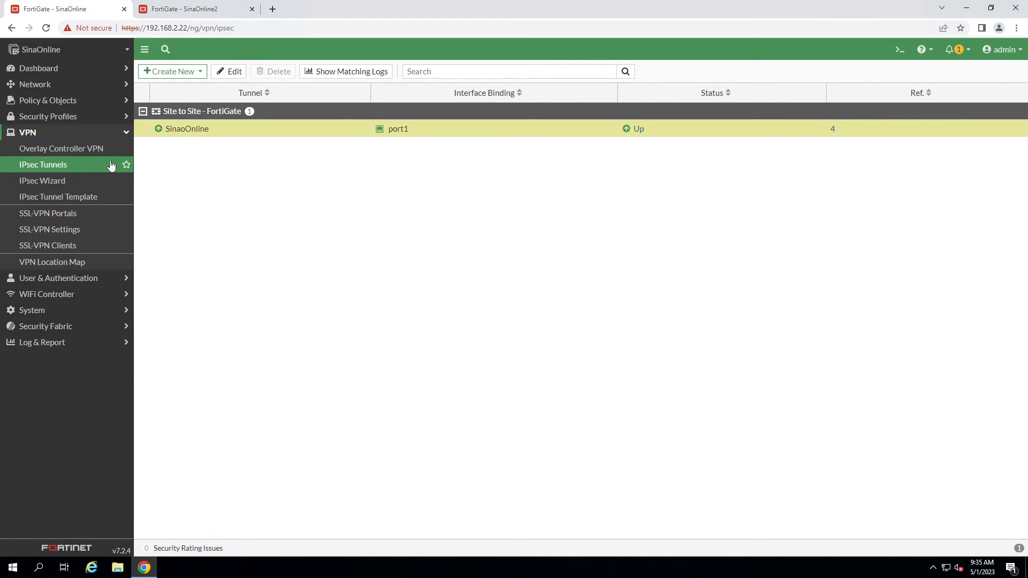
Take the entire SinaoOnline tunnel down.
{"action": "right_click", "coordinate": [187, 128]}
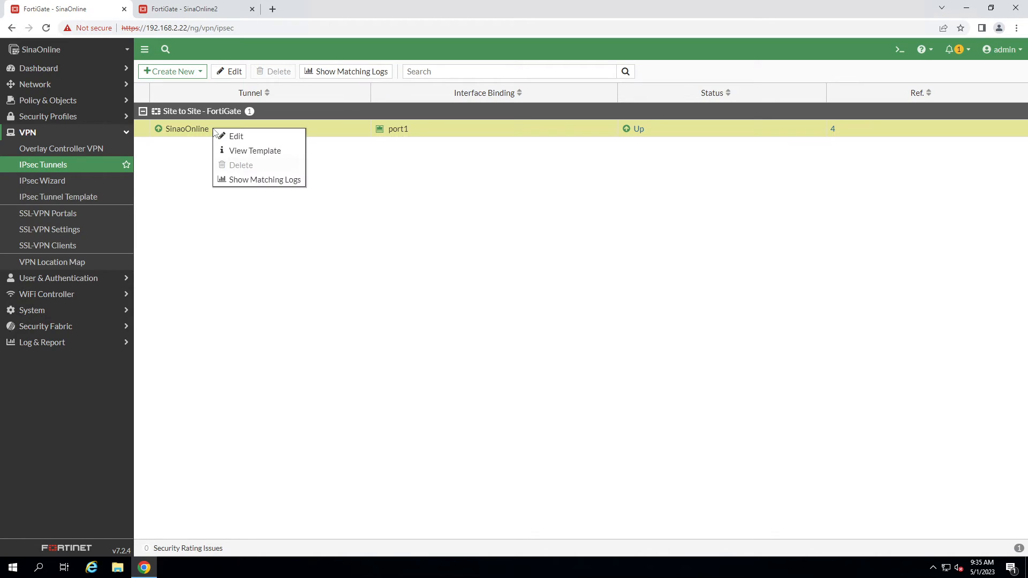
{"action": "mouse_move", "coordinate": [469, 144]}
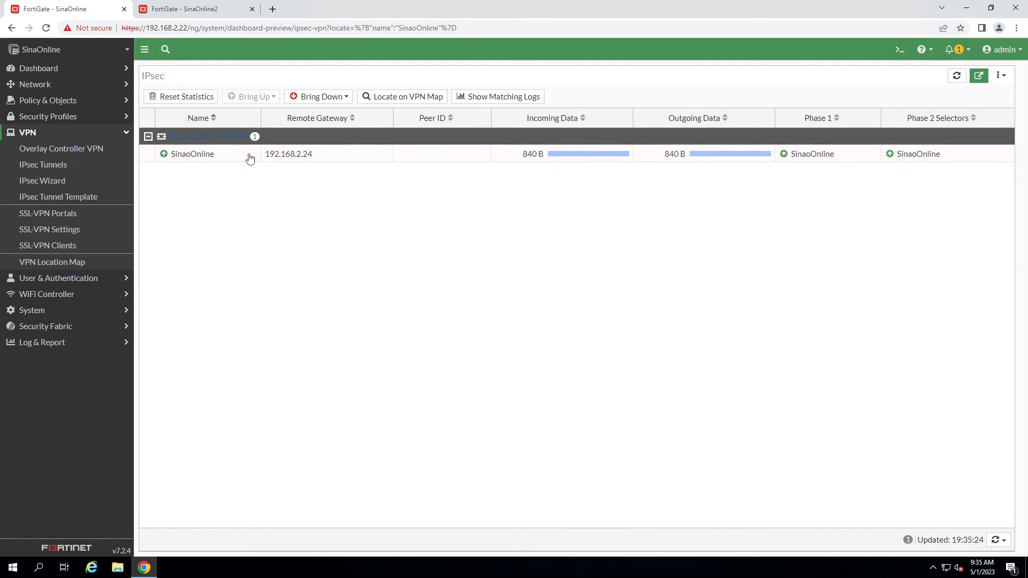
{"action": "left_click", "coordinate": [321, 96]}
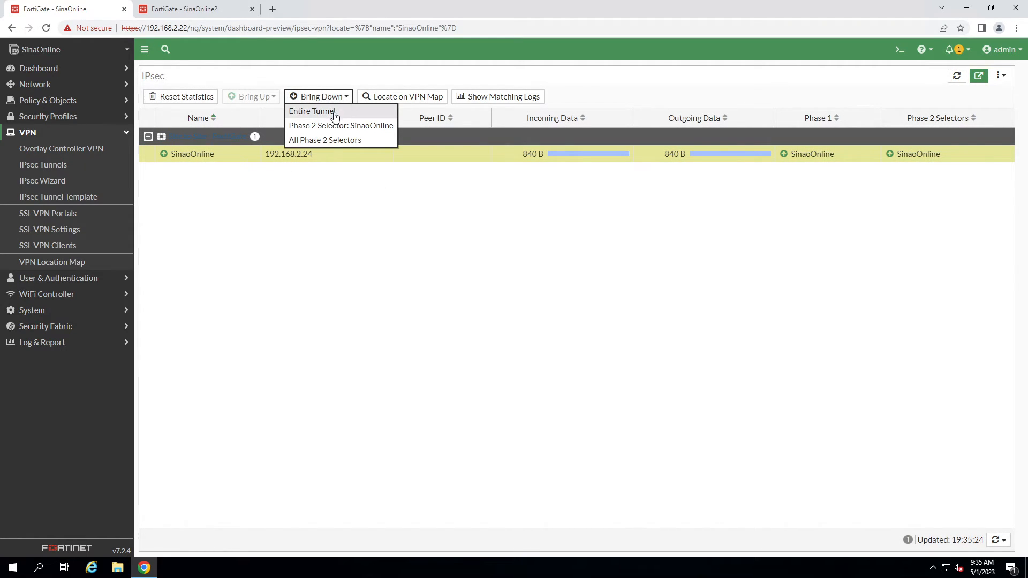
{"action": "left_click", "coordinate": [312, 111]}
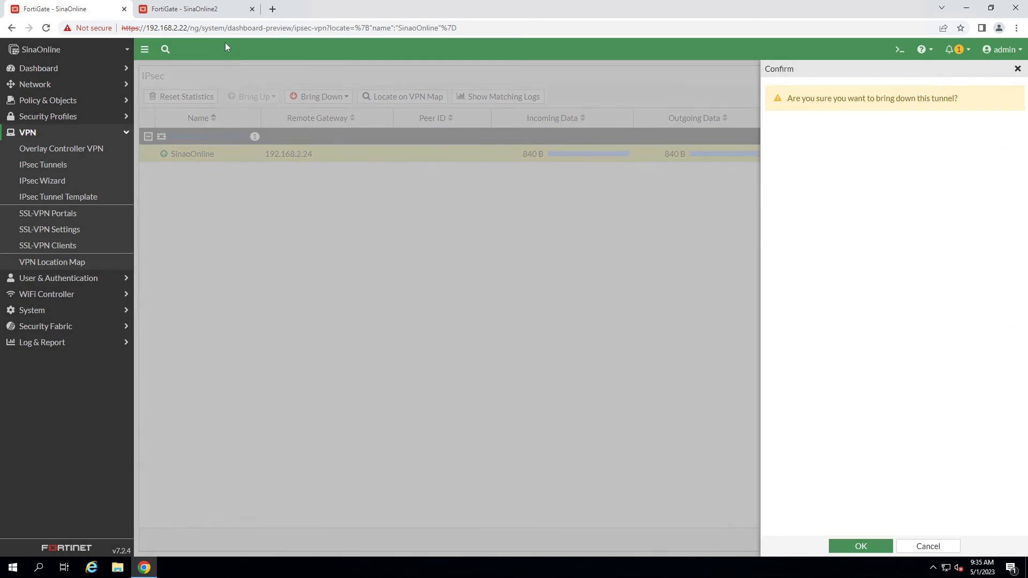
{"action": "mouse_move", "coordinate": [861, 546]}
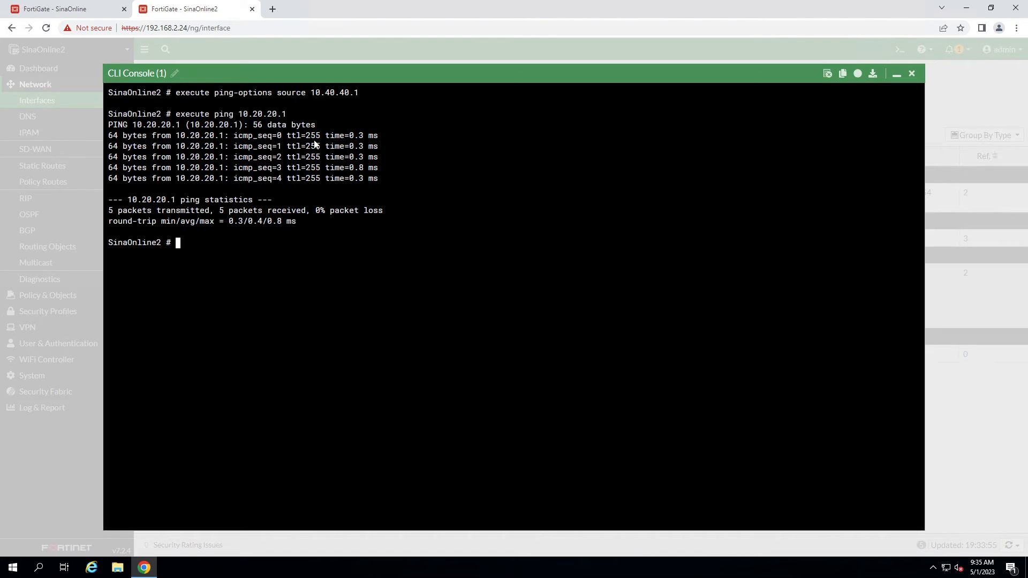
Run 'execute ping 10.20.20.1' and reopen SinaOnline's IPsec tunnels list.
{"action": "type", "text": "execute ping 10.20.20.1"}
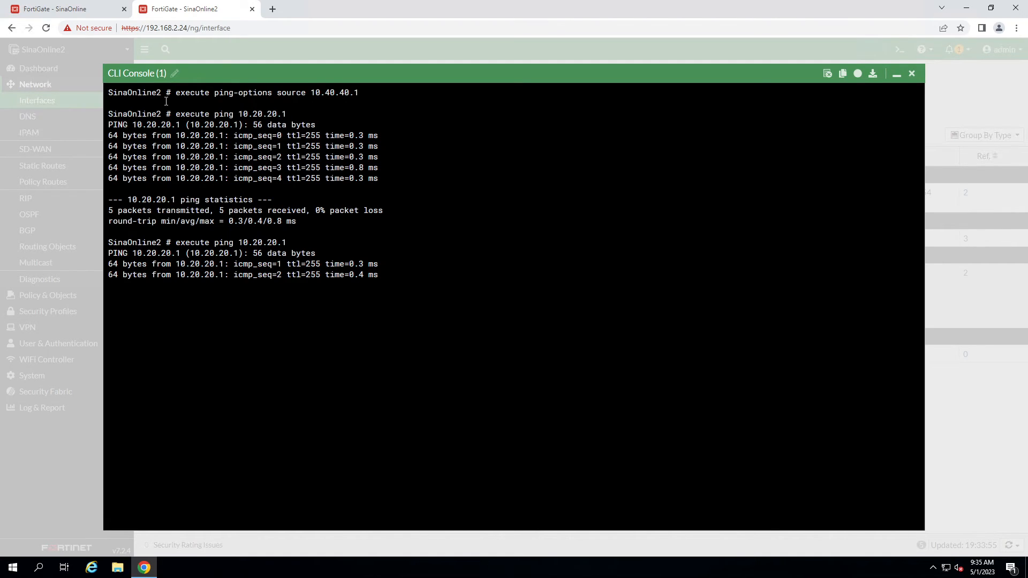
{"action": "left_click", "coordinate": [59, 8]}
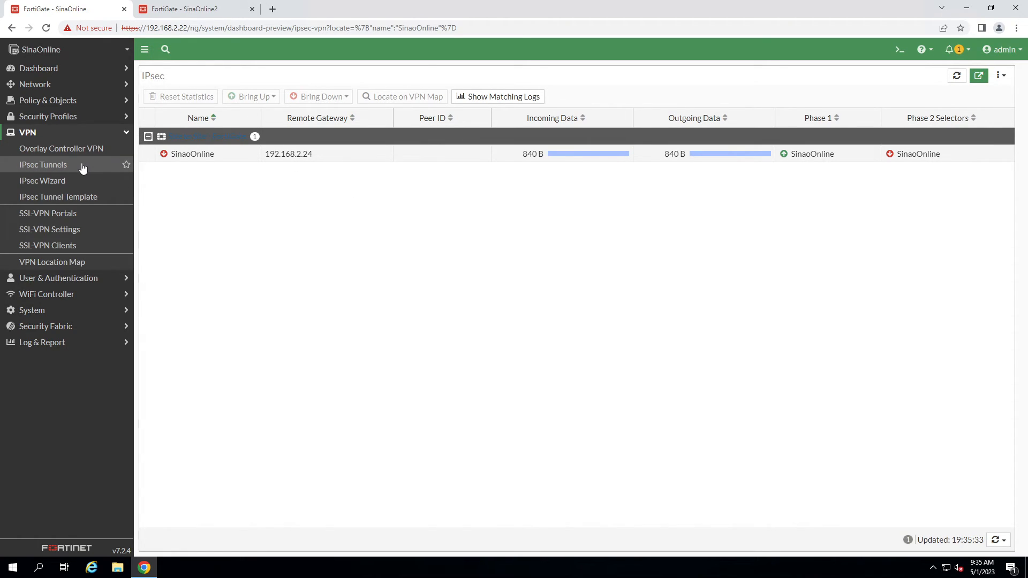
{"action": "left_click", "coordinate": [42, 164]}
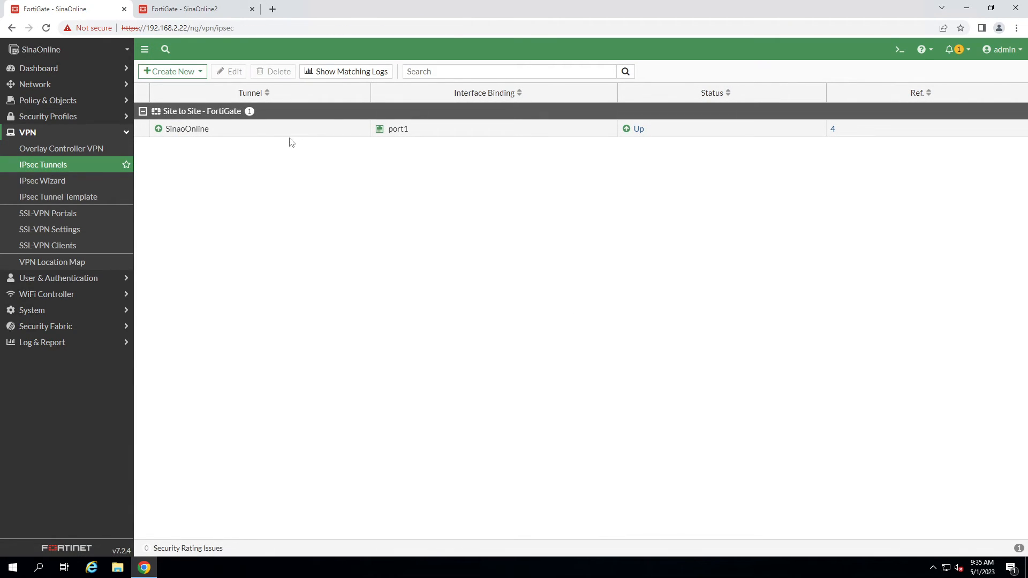
Open the SinaoOnline tunnel's edit page showing remote gateway 192.168.2.24 on port1.
{"action": "right_click", "coordinate": [187, 129]}
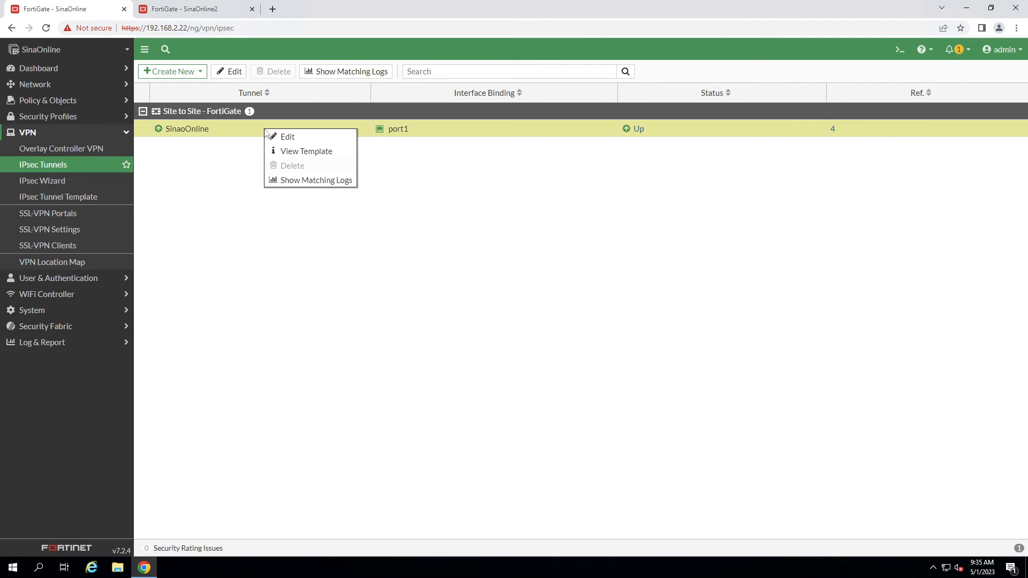
{"action": "mouse_move", "coordinate": [284, 137]}
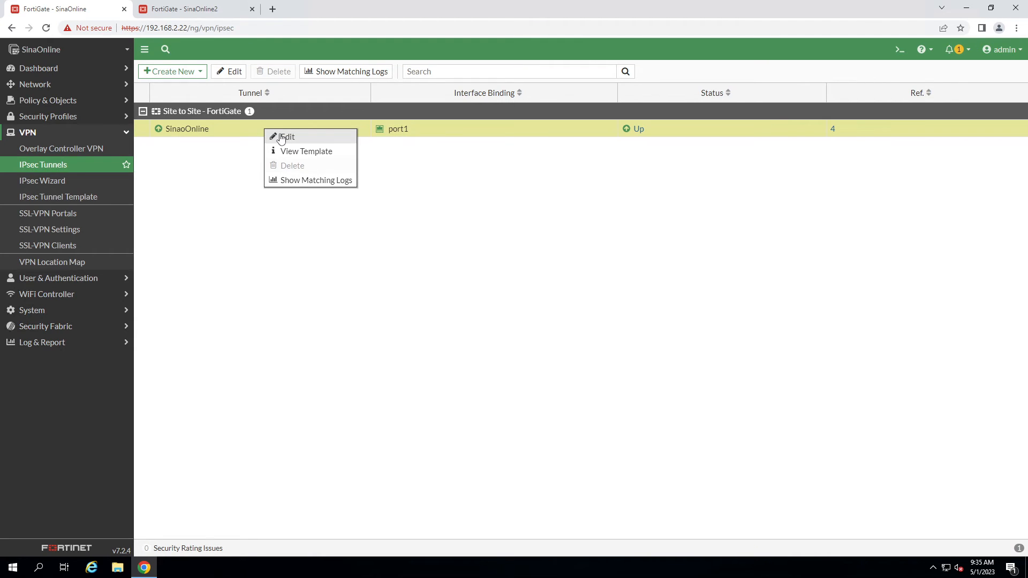
{"action": "left_click", "coordinate": [286, 136]}
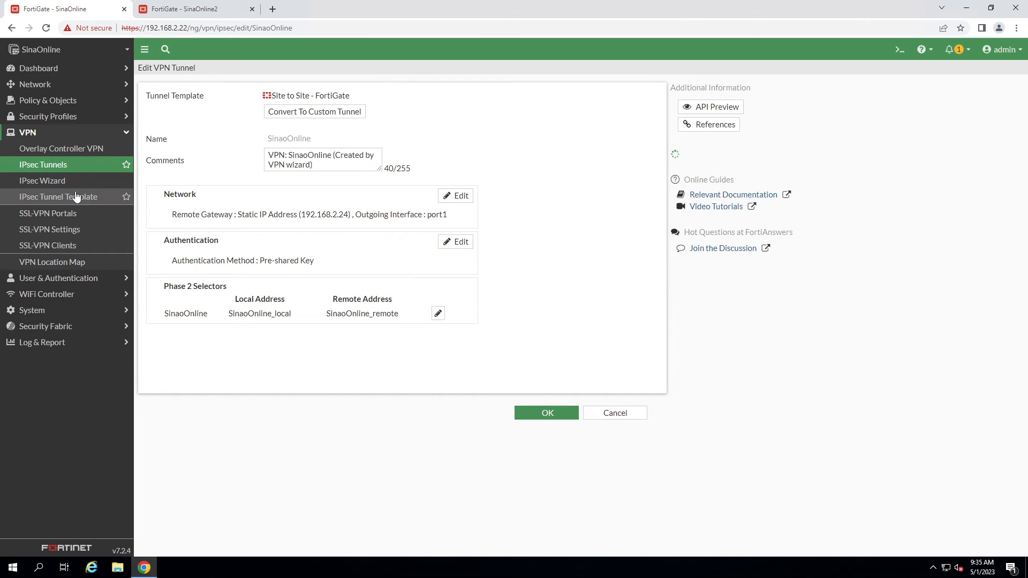
{"action": "left_click", "coordinate": [546, 413]}
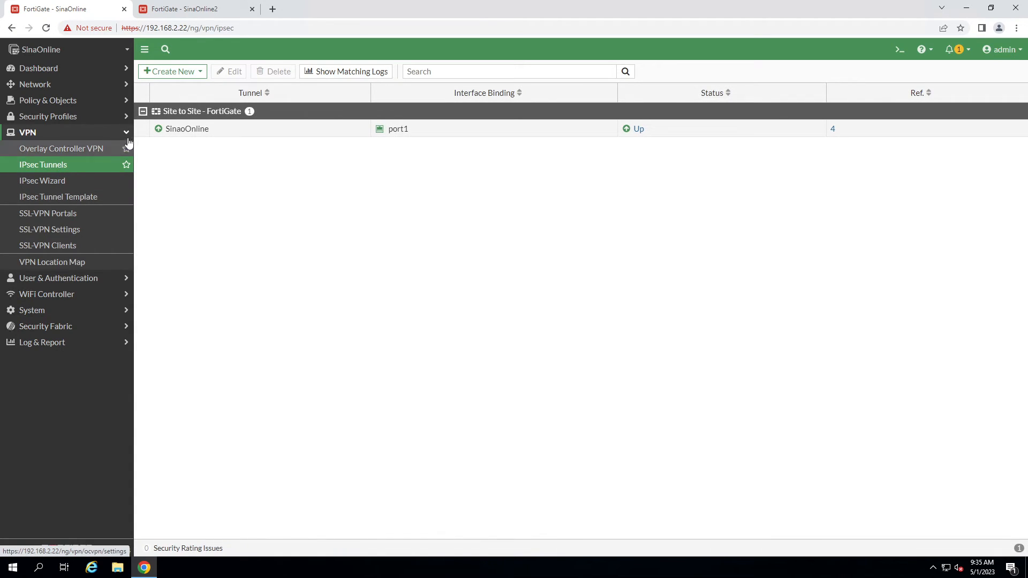
{"action": "left_click", "coordinate": [186, 128]}
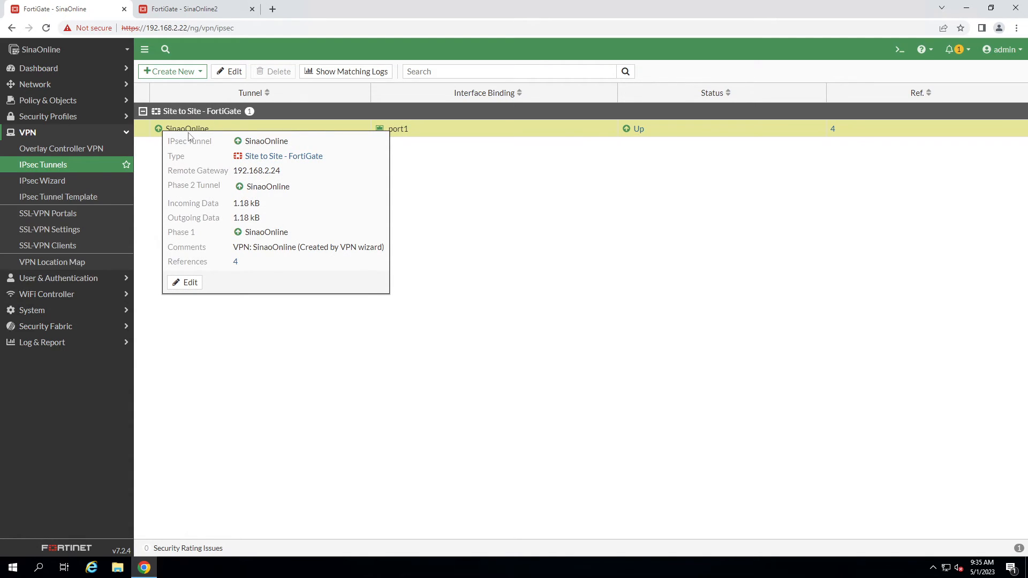
{"action": "mouse_move", "coordinate": [198, 117]}
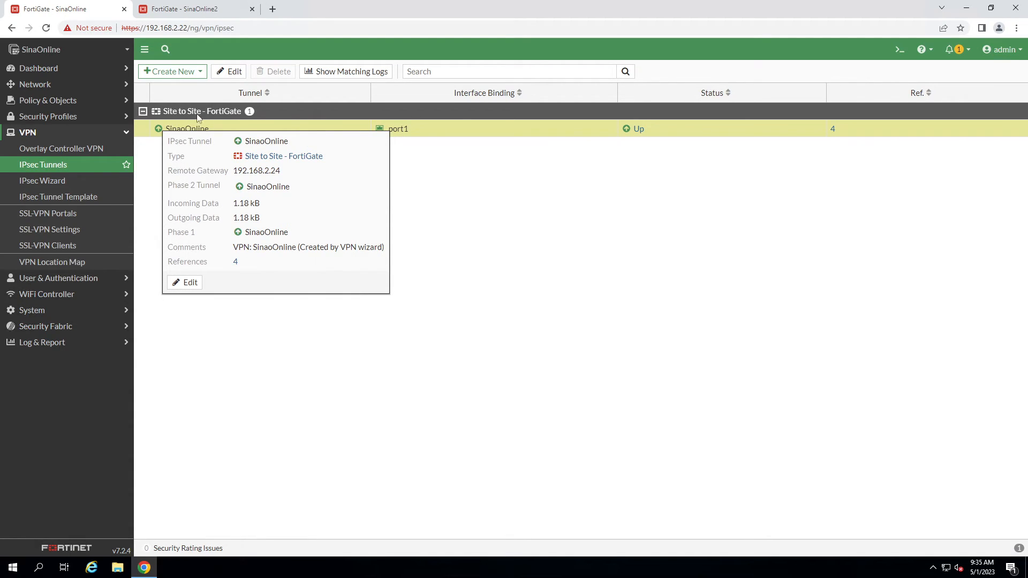
{"action": "left_click", "coordinate": [190, 282]}
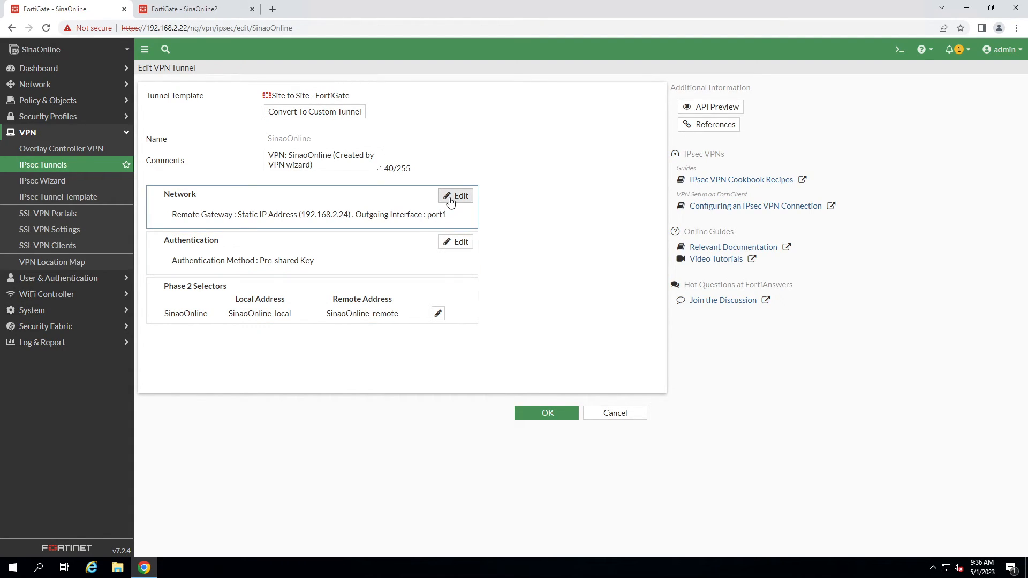
Save a different pre-shared key on SinaoOnline and check the tunnel's live status.
{"action": "left_click", "coordinate": [457, 242]}
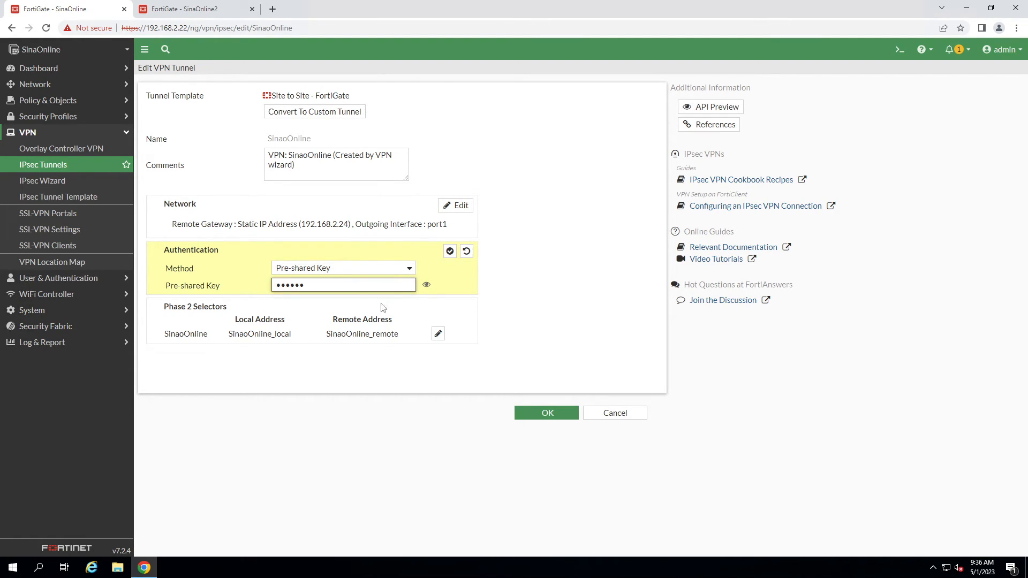
{"action": "left_click", "coordinate": [547, 413]}
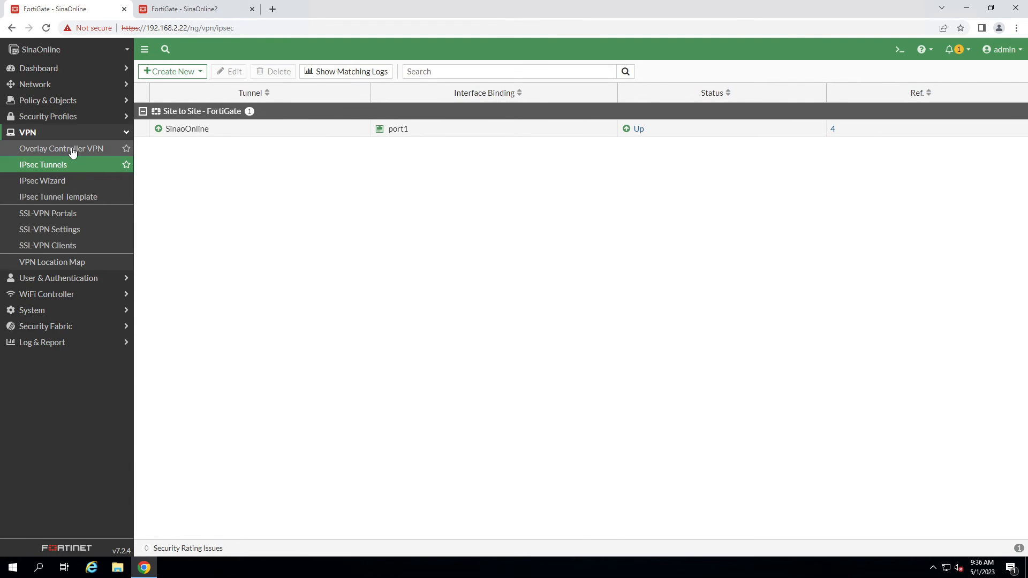
{"action": "mouse_move", "coordinate": [56, 167]}
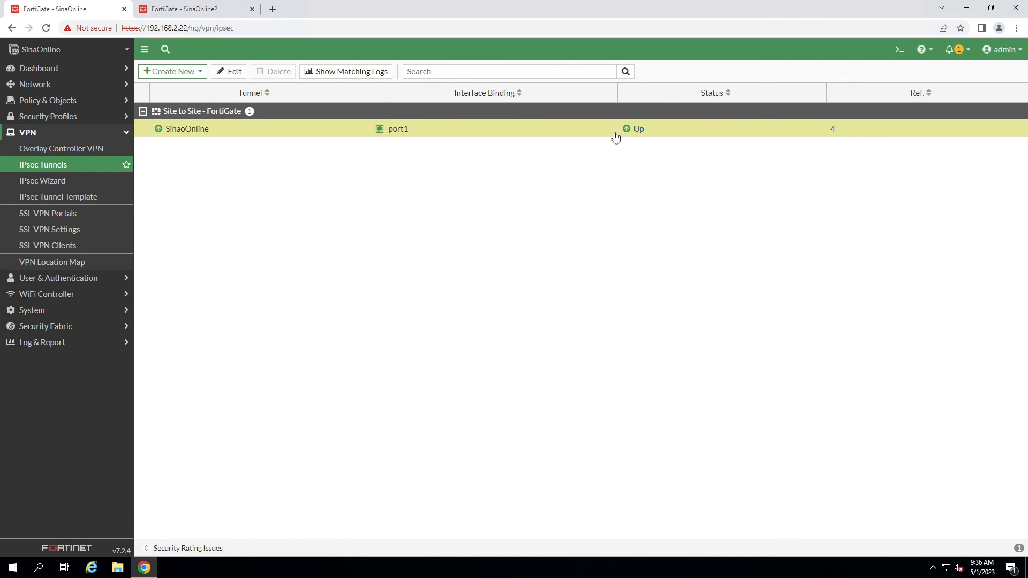
{"action": "left_click", "coordinate": [187, 129]}
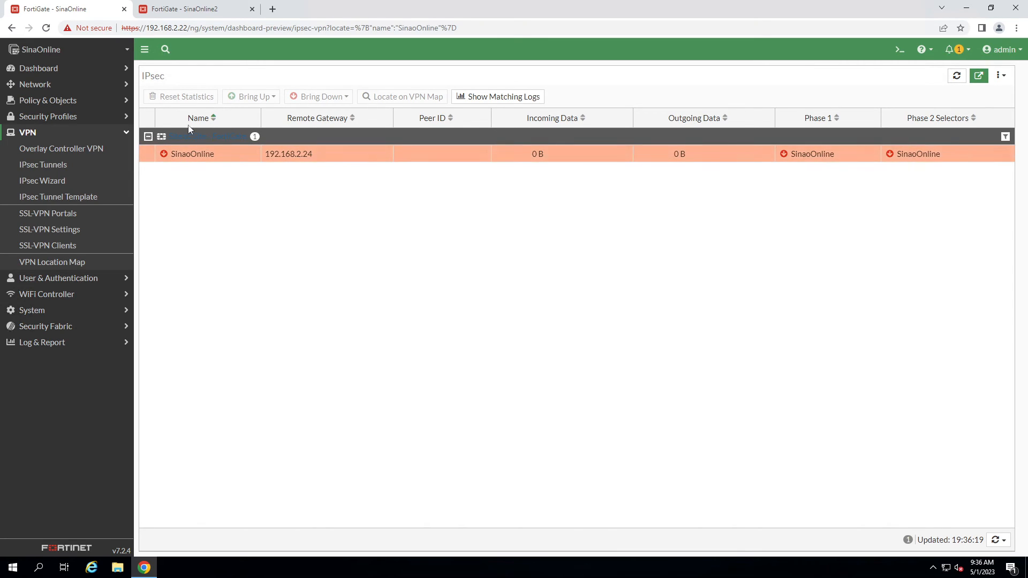
{"action": "left_click", "coordinate": [43, 165]}
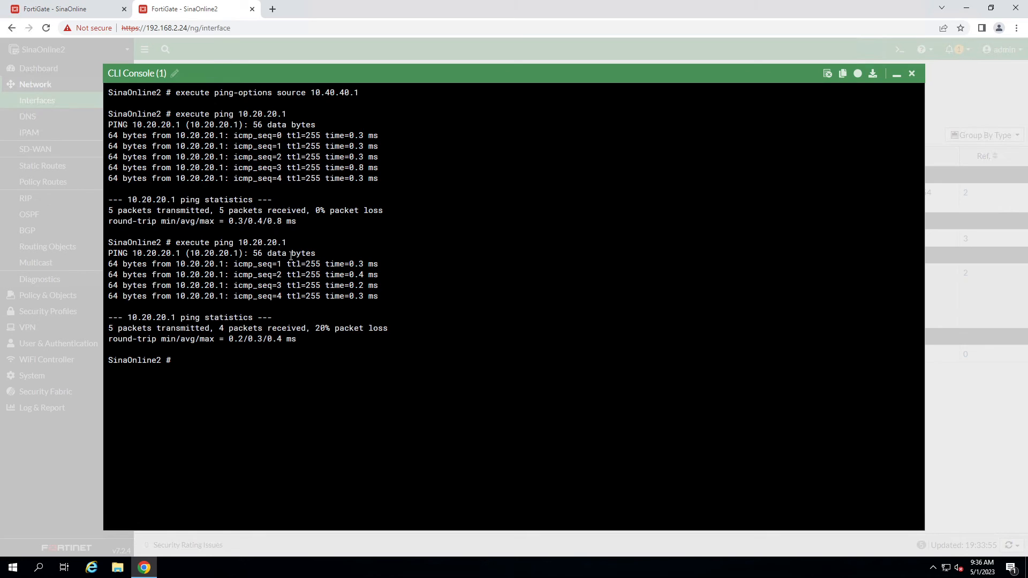
Run a failing ping to 10.20.20.1 and return to SinaoOnline's tunnel list.
{"action": "type", "text": "execute ping 10.20.20.1"}
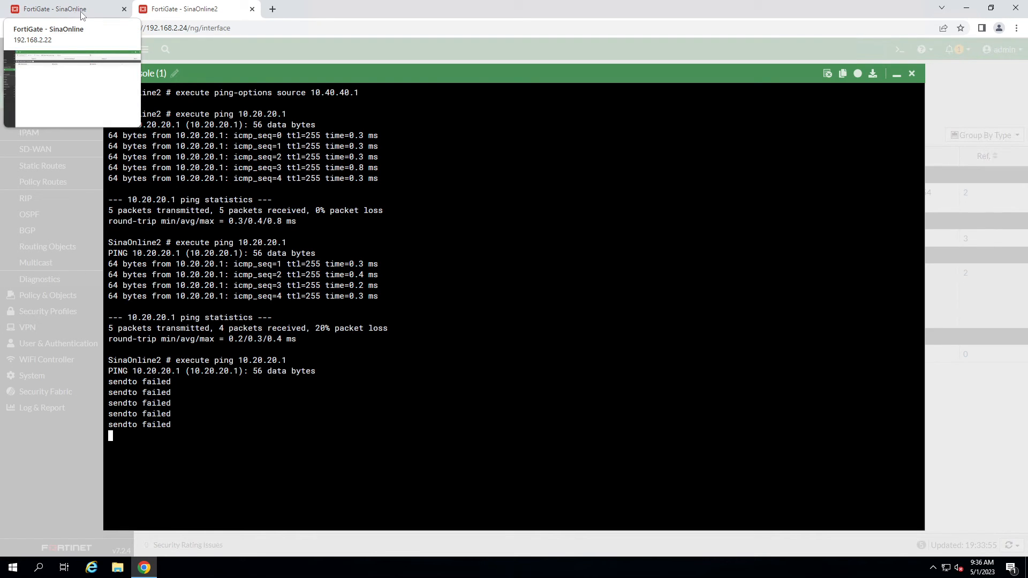
{"action": "left_click", "coordinate": [65, 8]}
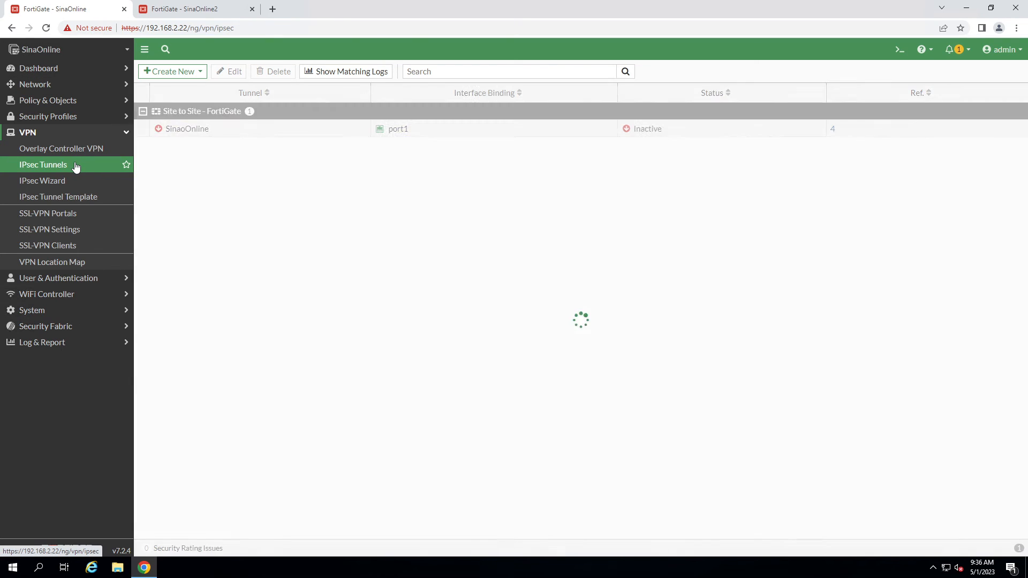
Restore the SinaoOnline tunnel's matching pre-shared key and save it.
{"action": "left_click", "coordinate": [187, 128]}
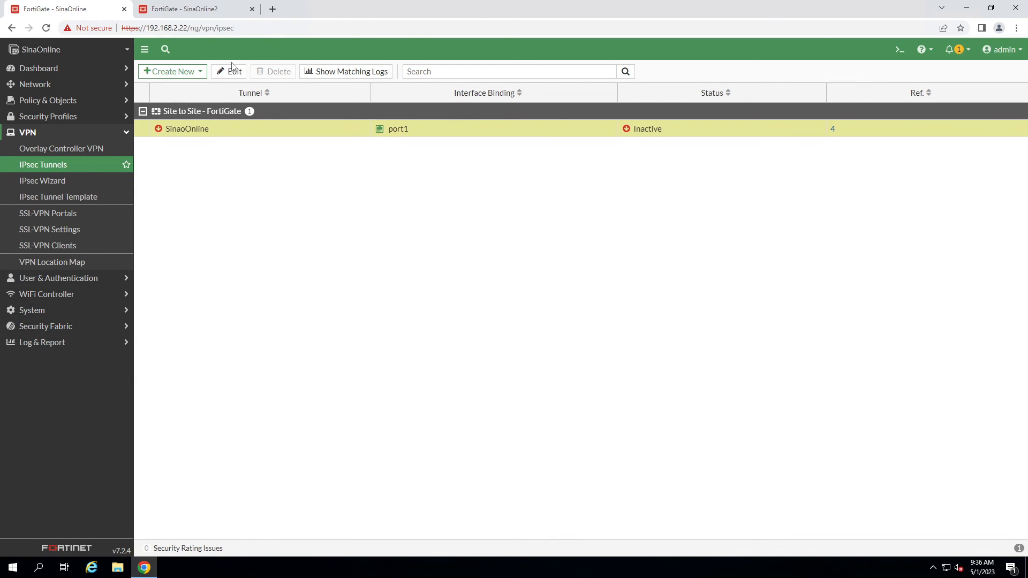
{"action": "left_click", "coordinate": [234, 71]}
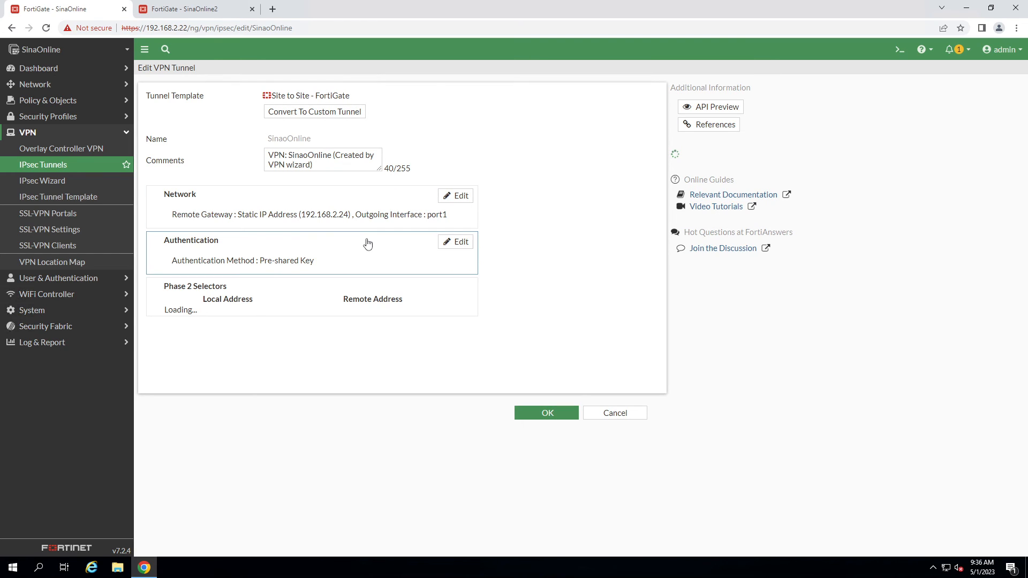
{"action": "left_click", "coordinate": [460, 241]}
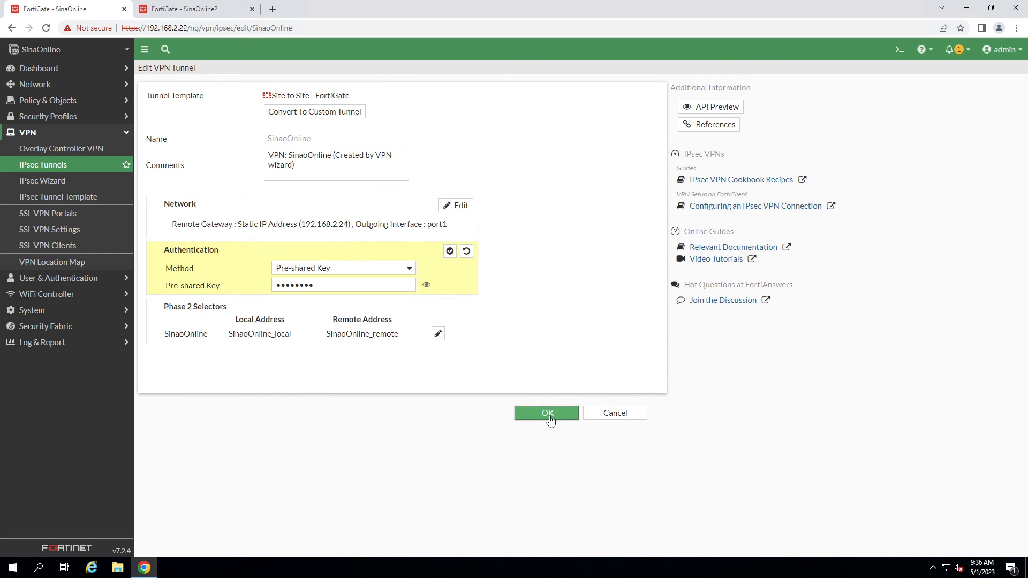
{"action": "left_click", "coordinate": [547, 412]}
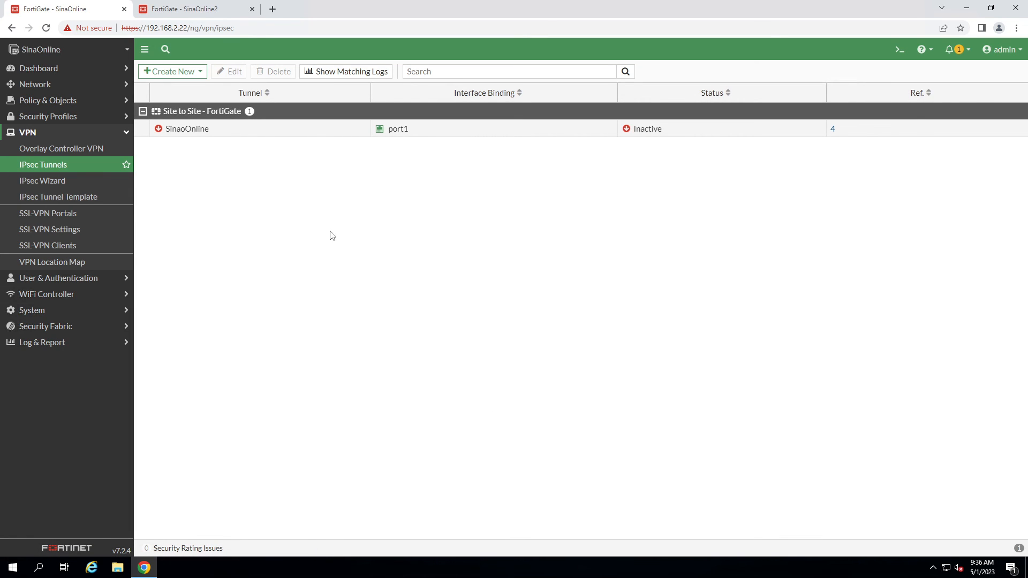
{"action": "mouse_move", "coordinate": [643, 135]}
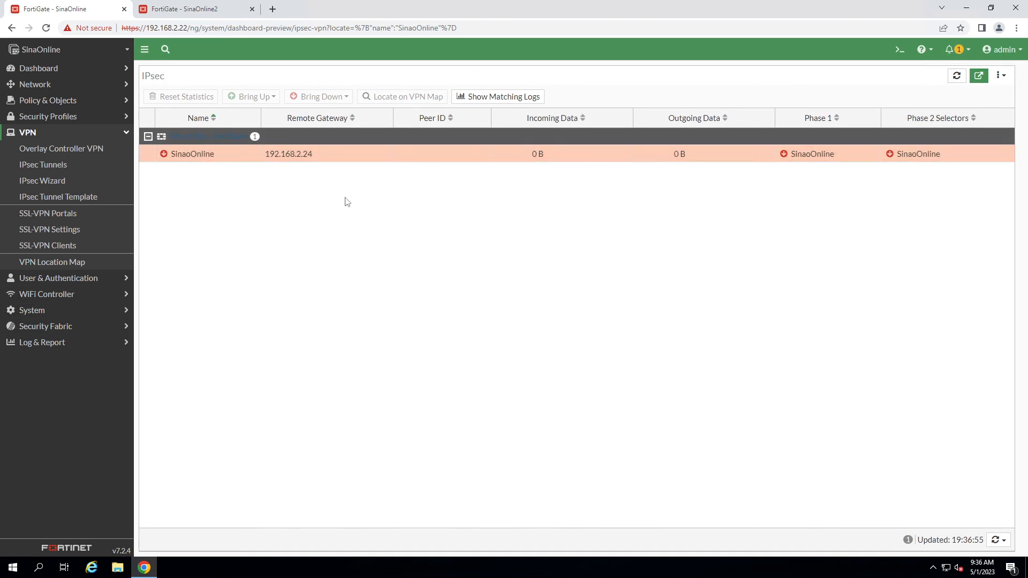
Bring the SinaoOnline tunnel back up from the IPsec monitor.
{"action": "left_click", "coordinate": [308, 153]}
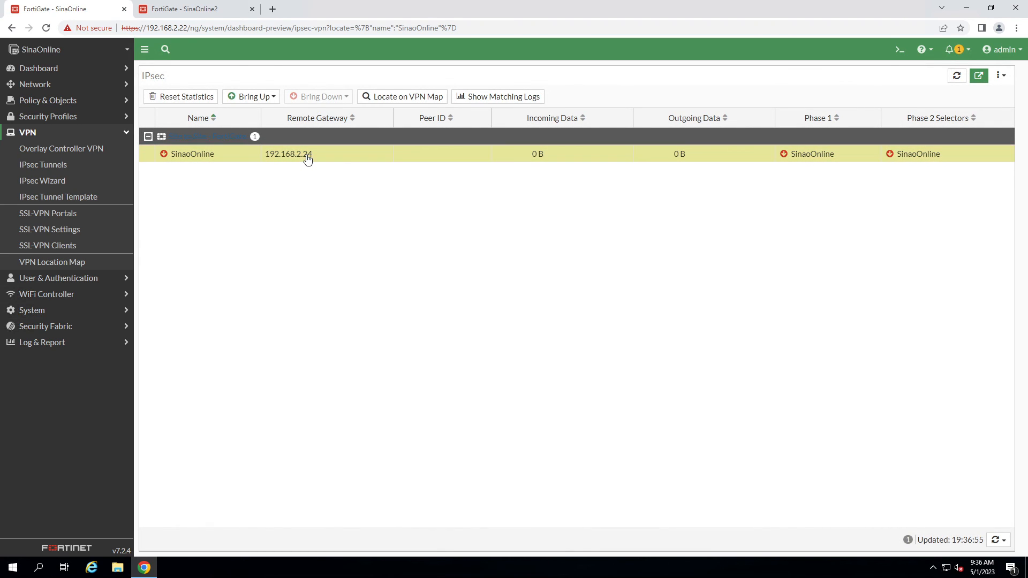
{"action": "left_click", "coordinate": [251, 96]}
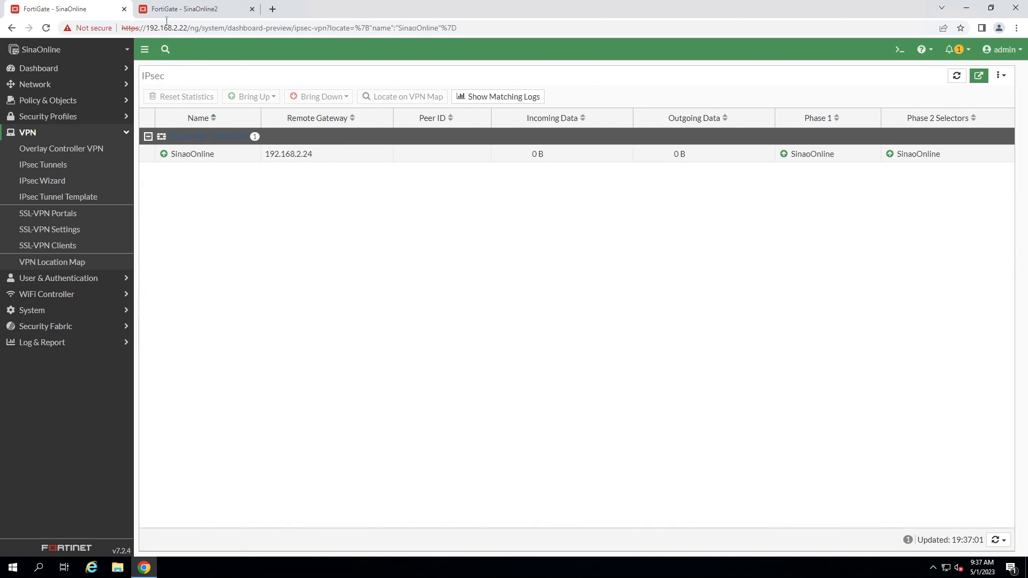
{"action": "left_click", "coordinate": [193, 9]}
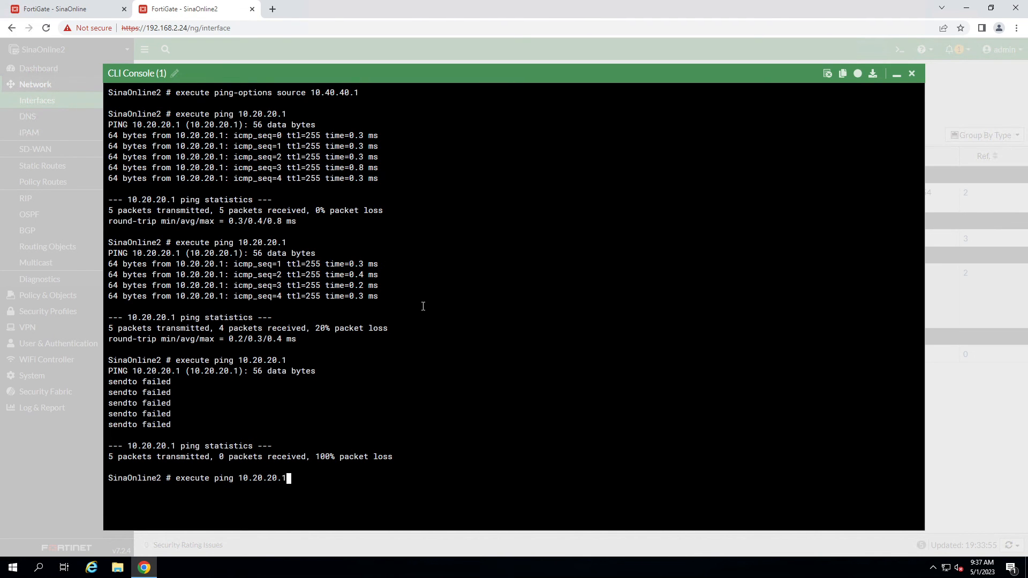
Rerun the ping to 10.20.20.1 showing replies, then open SinaoOnline's Dashboard Status page.
{"action": "key", "text": "Return"}
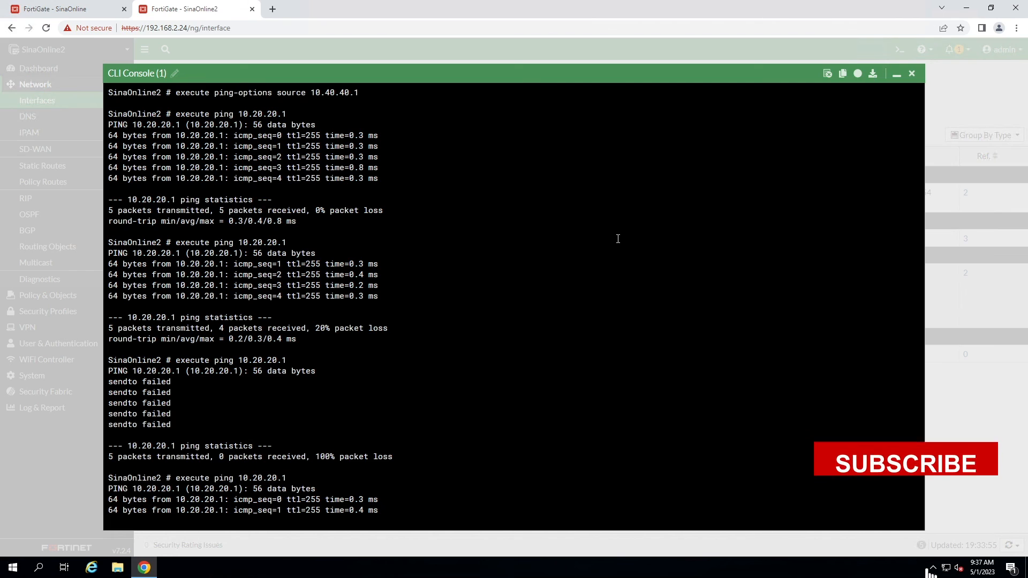
{"action": "left_click", "coordinate": [911, 73]}
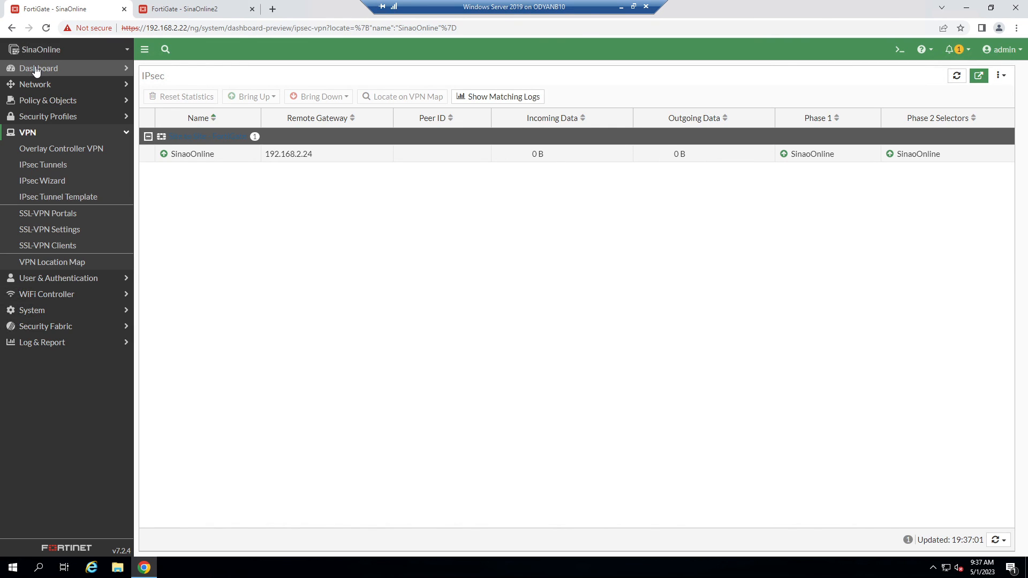
{"action": "left_click", "coordinate": [38, 68]}
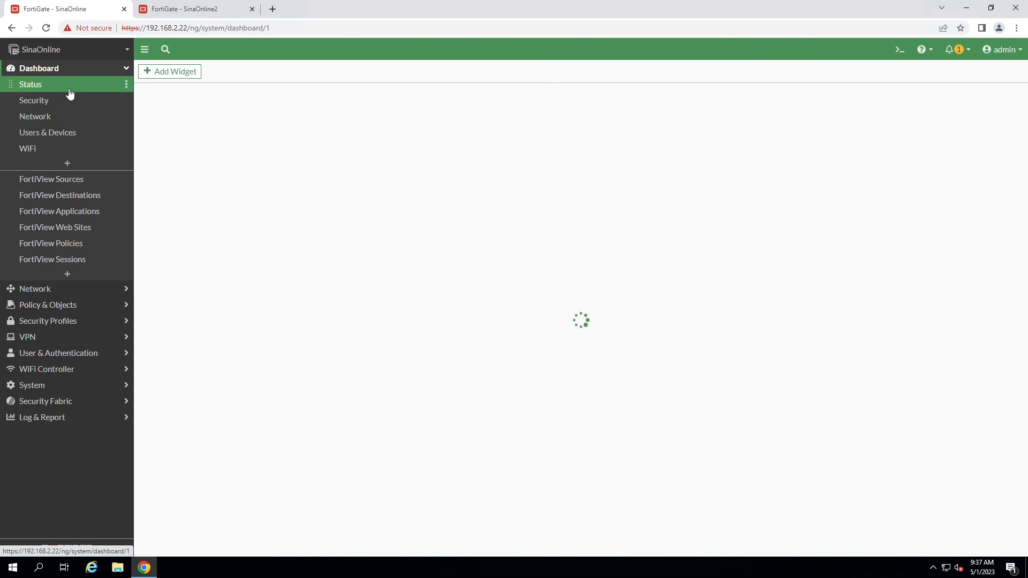